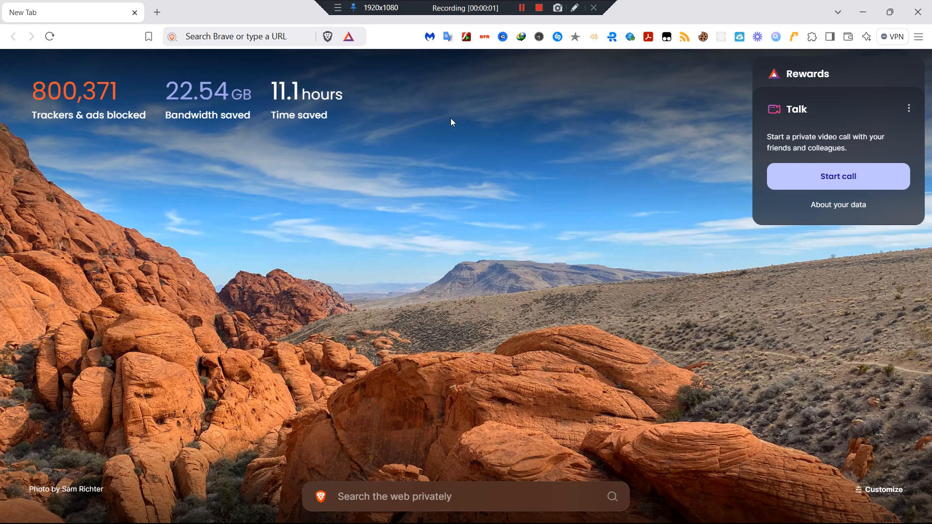
mouse_move(464, 133)
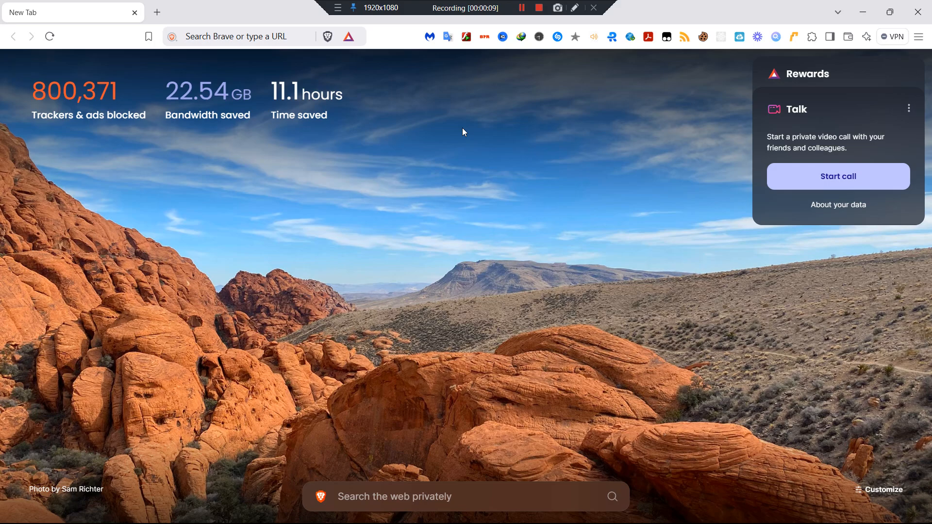
mouse_move(481, 116)
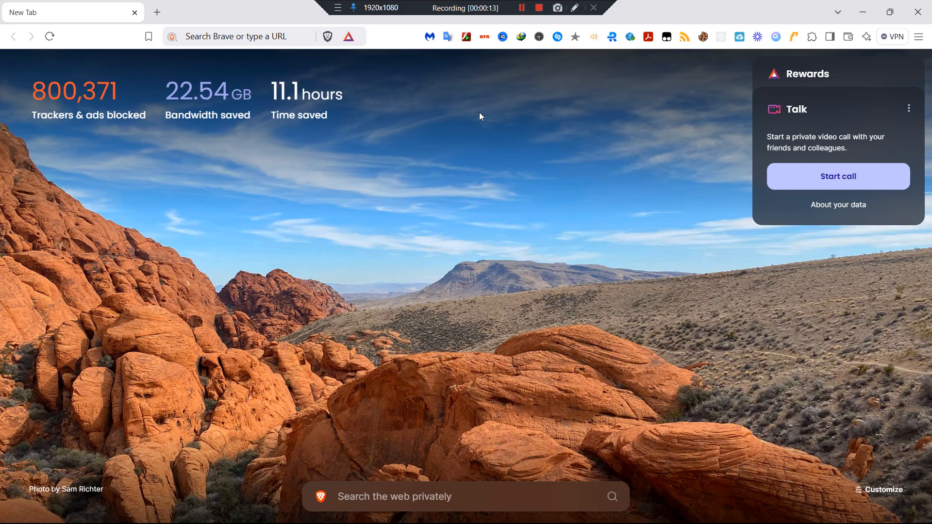
mouse_move(466, 109)
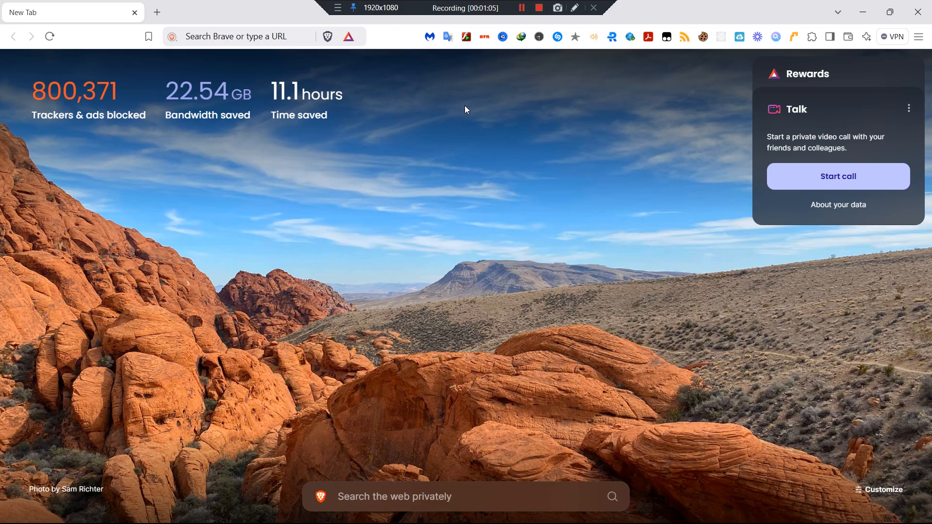
mouse_move(502, 48)
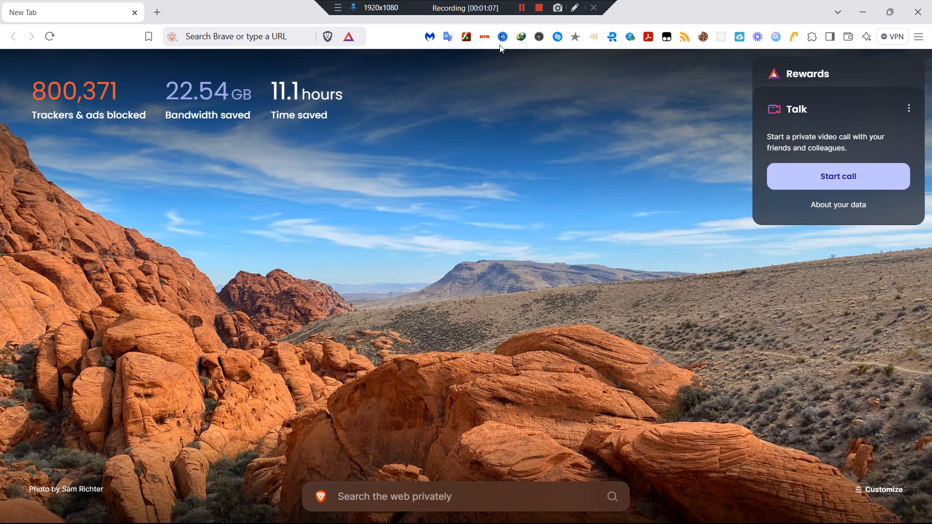
mouse_move(475, 297)
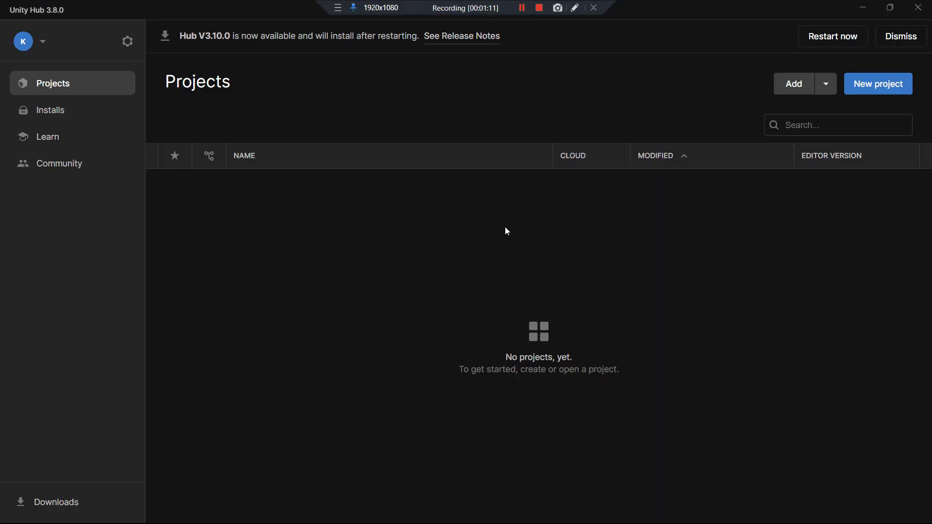
mouse_move(184, 100)
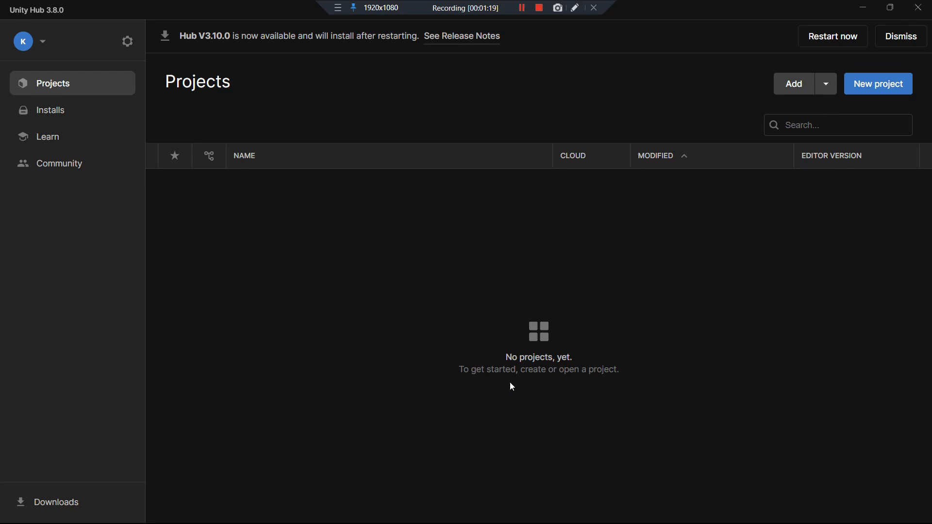
mouse_move(499, 286)
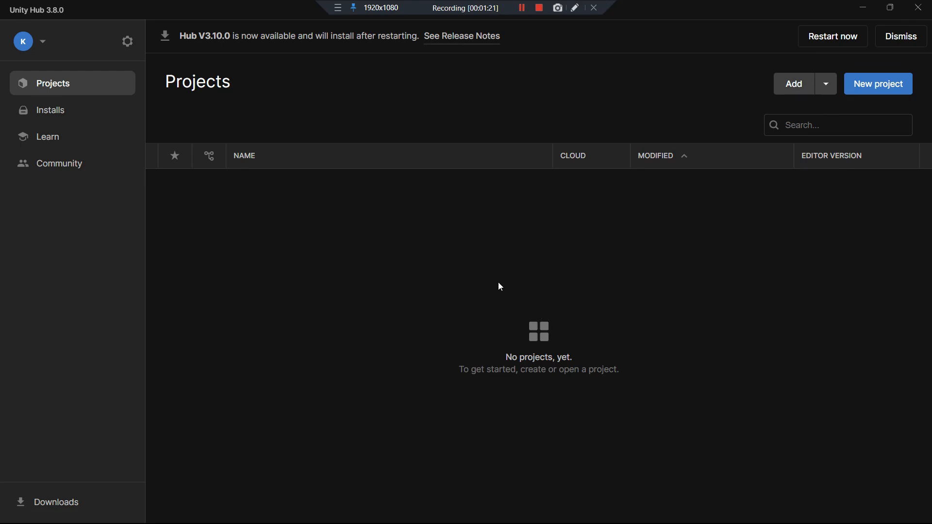
mouse_move(382, 96)
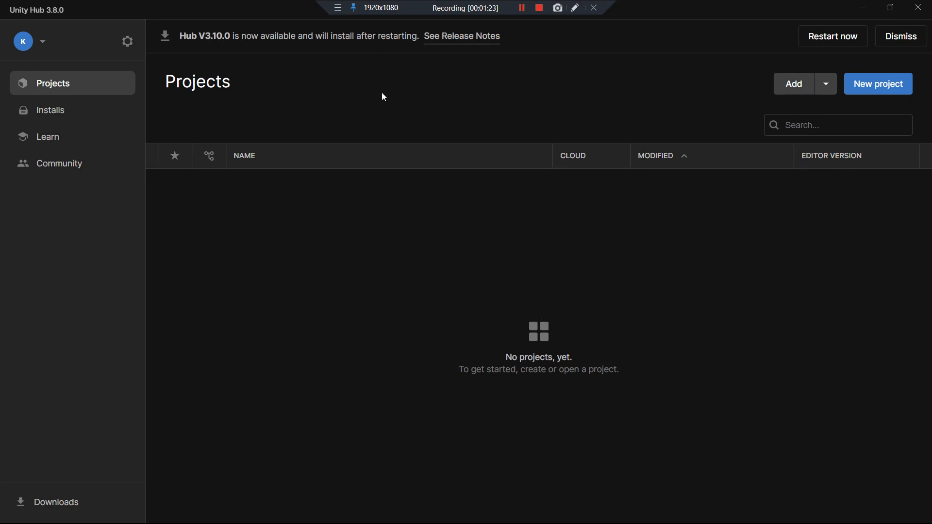
mouse_move(386, 84)
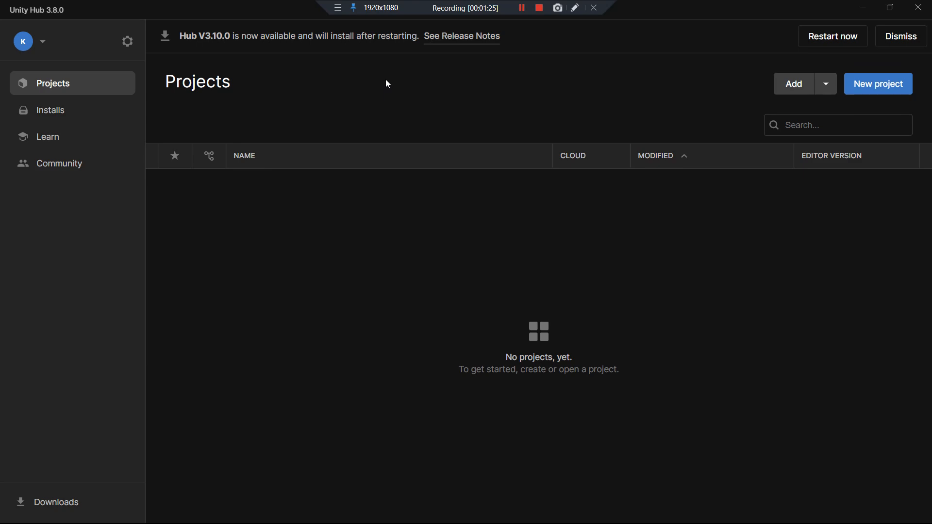
mouse_move(515, 32)
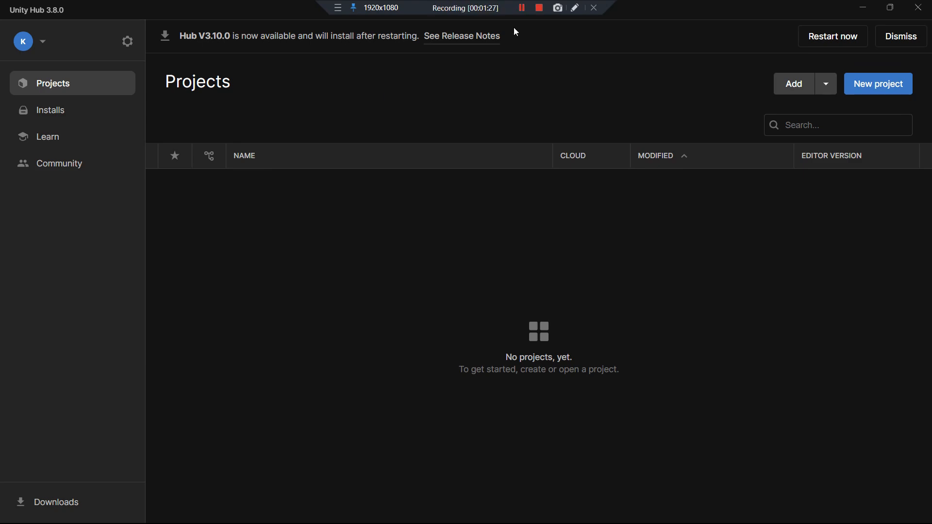
mouse_move(620, 111)
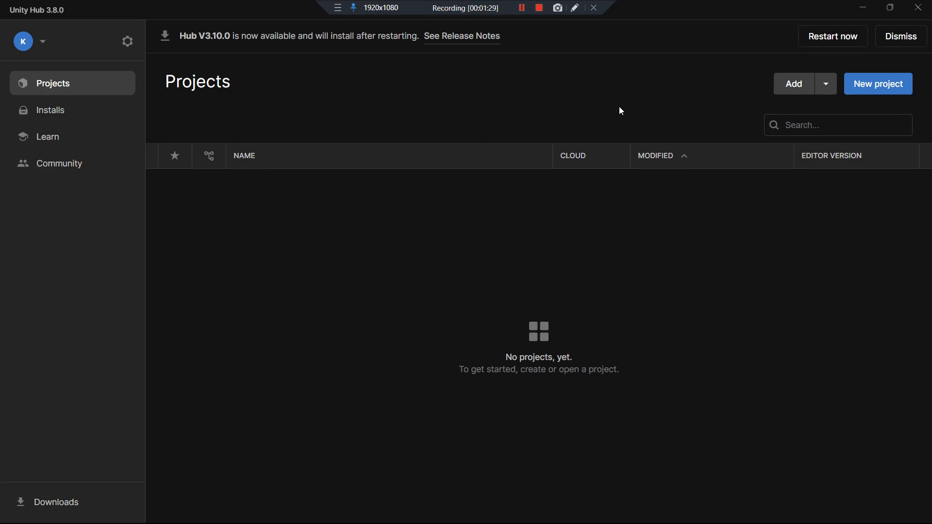
mouse_move(102, 56)
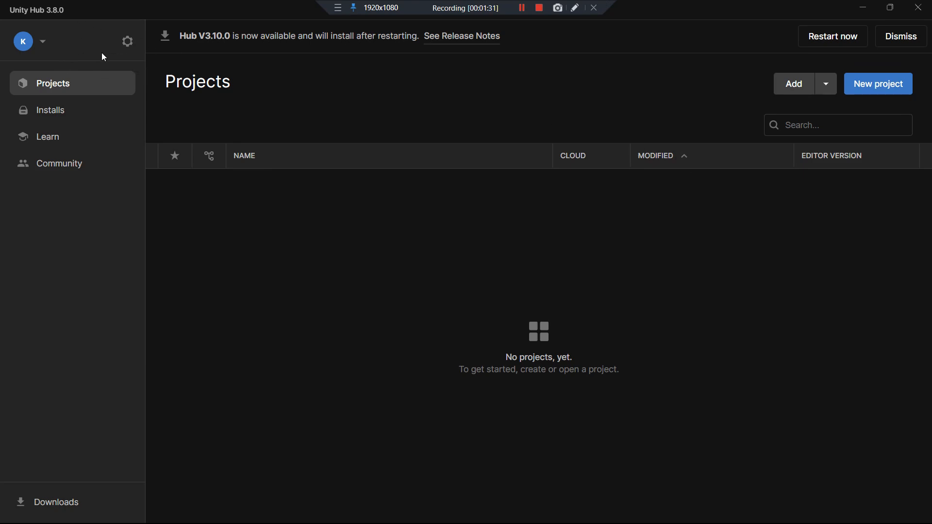
mouse_move(271, 79)
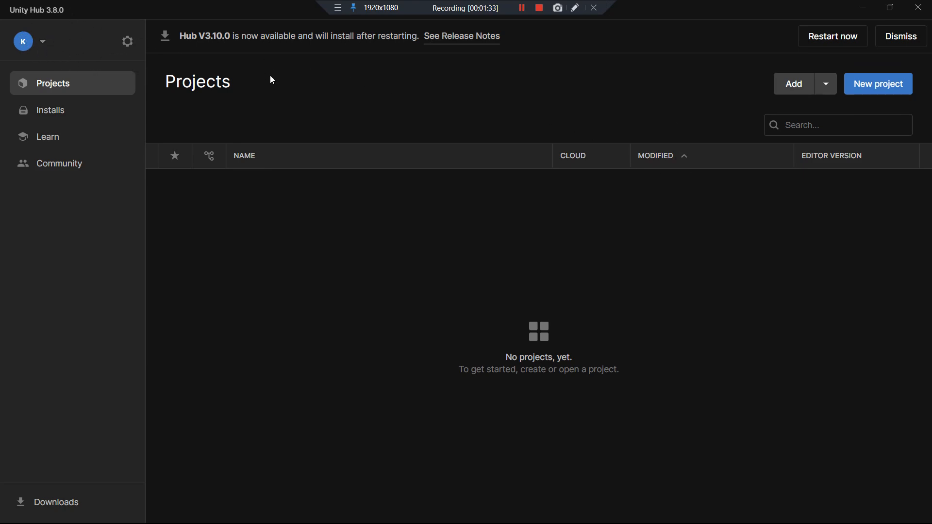
mouse_move(234, 107)
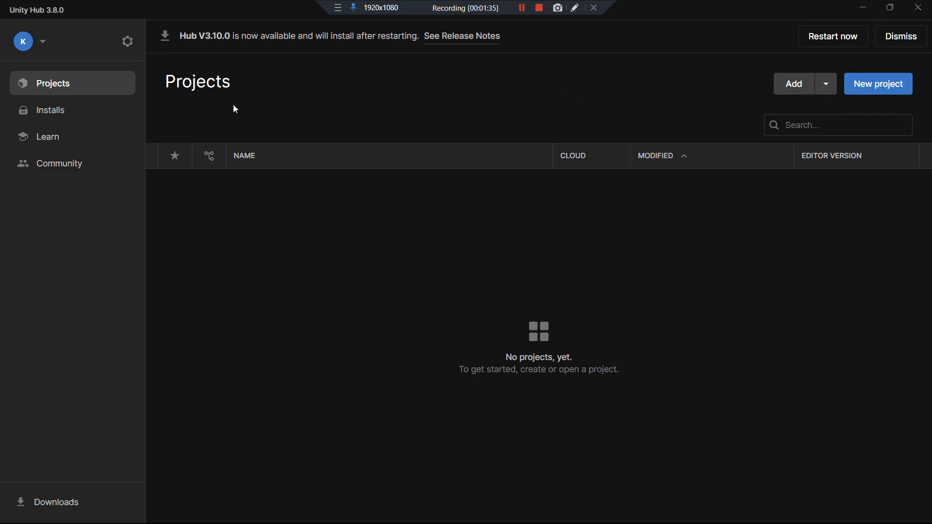
- Show the Installs page listing editors 2022.3.24f1 LTS and 2019.2.8f1
left_click(51, 110)
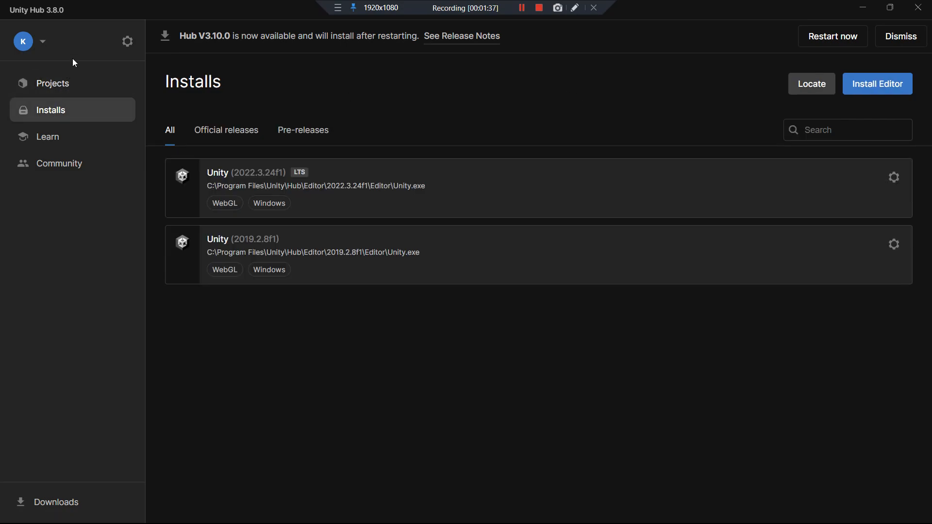
mouse_move(238, 250)
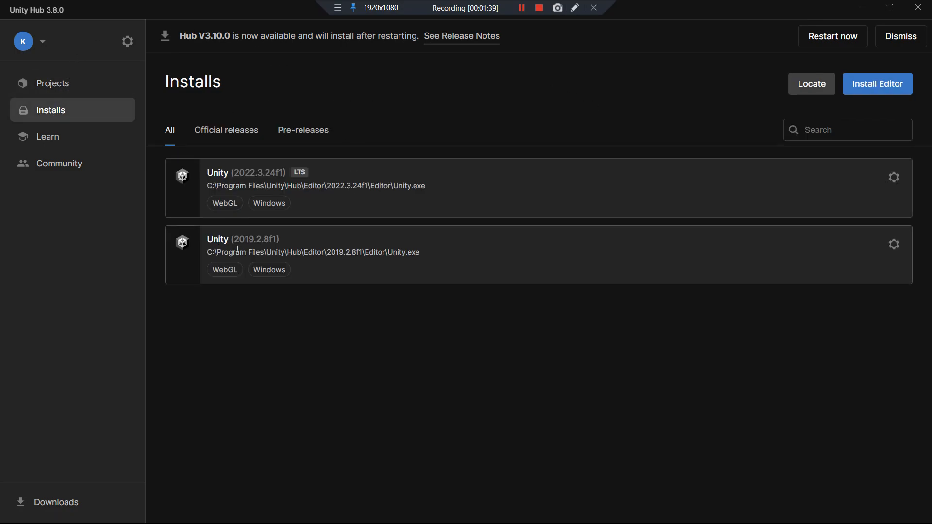
mouse_move(288, 177)
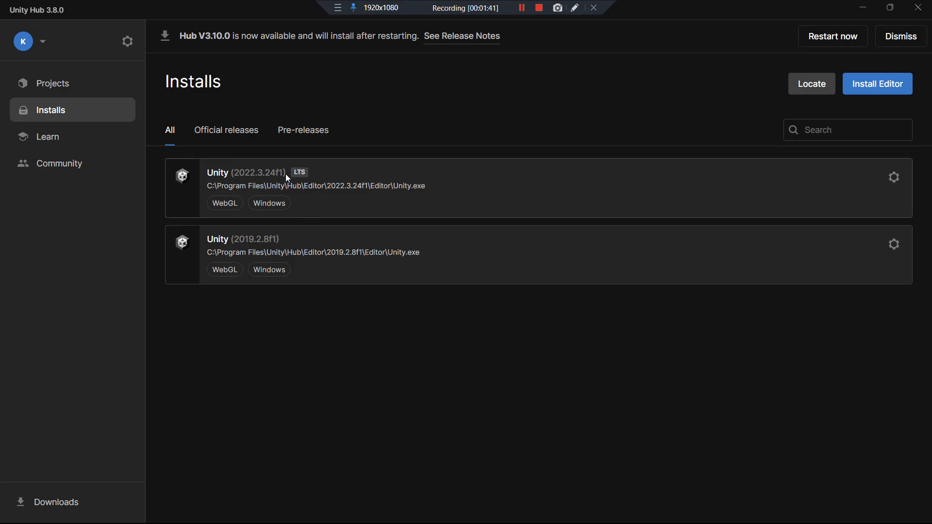
mouse_move(322, 182)
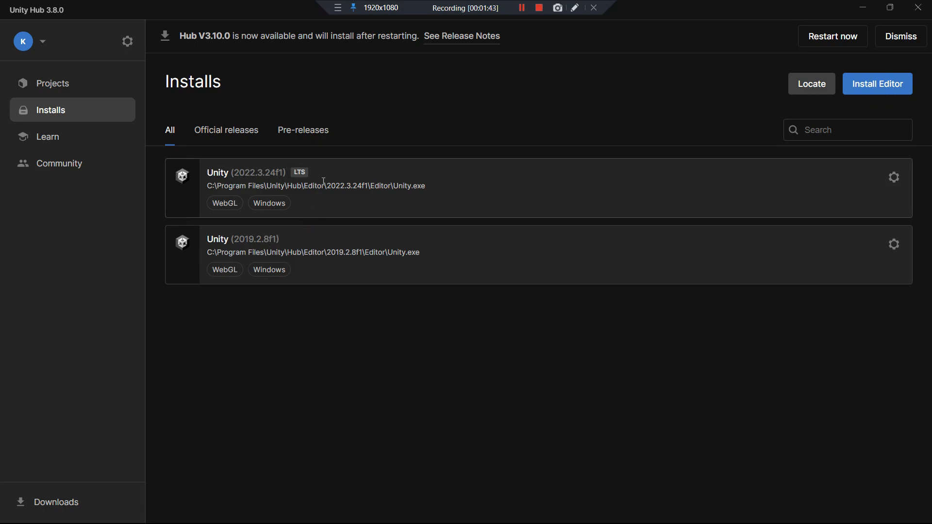
mouse_move(257, 242)
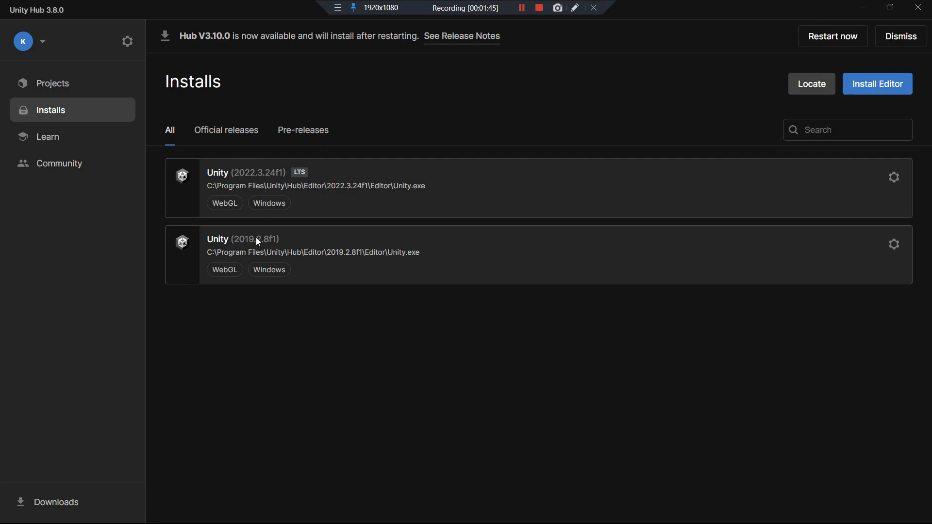
mouse_move(245, 249)
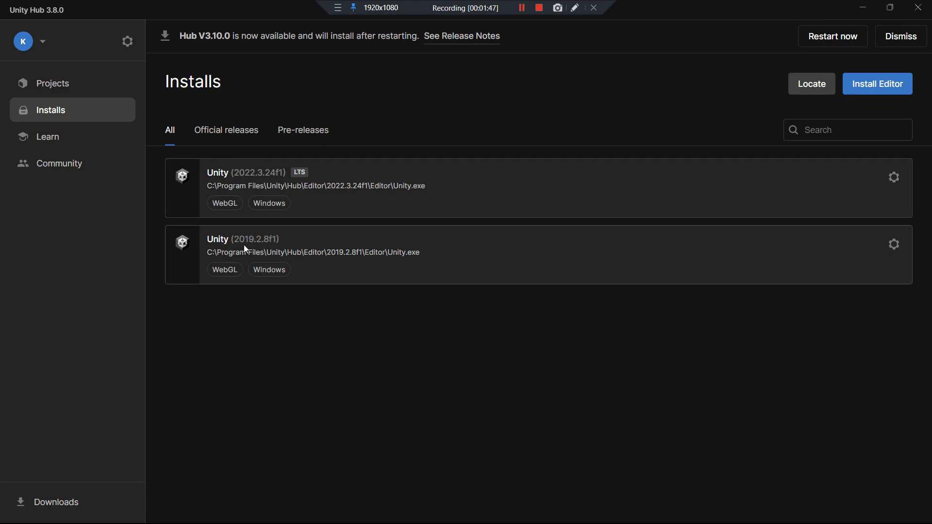
mouse_move(334, 236)
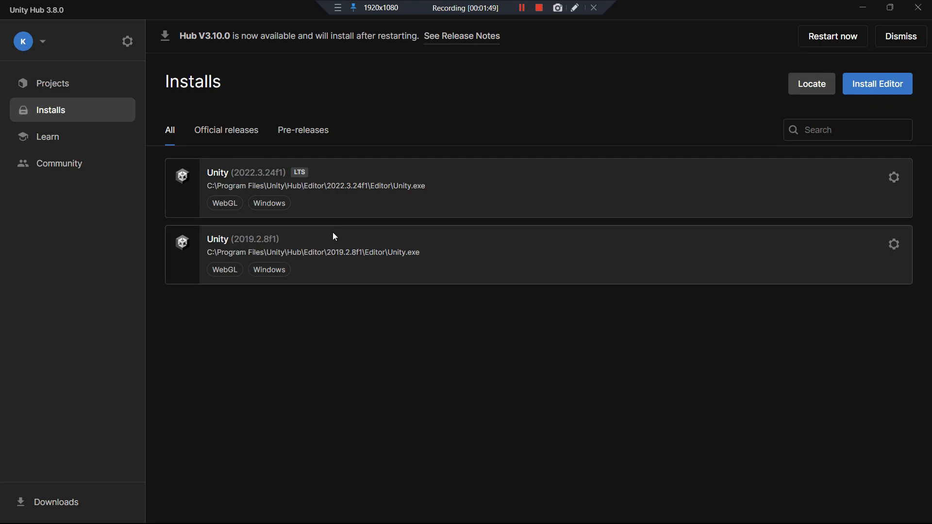
- Return to the Porky Powers itch.io page and bring its grid of Baldi's Basics mod games into view
left_click(53, 84)
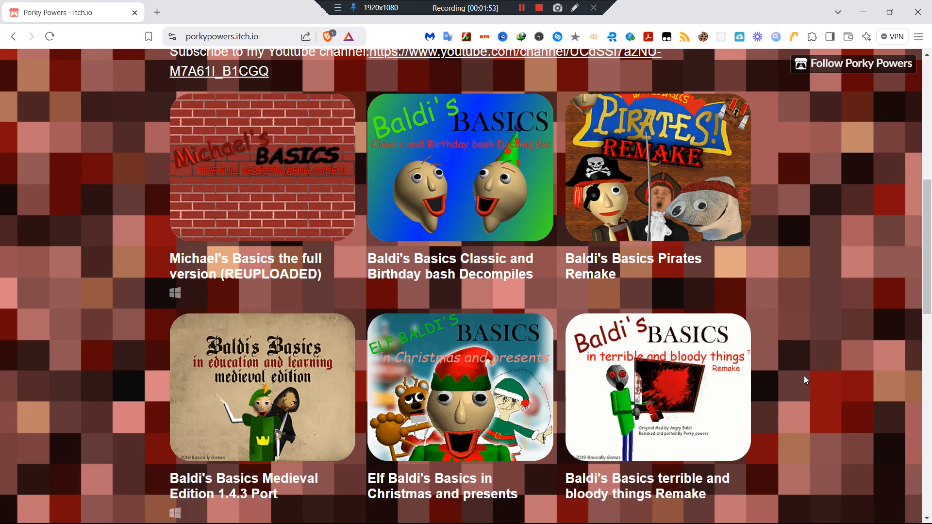
mouse_move(802, 383)
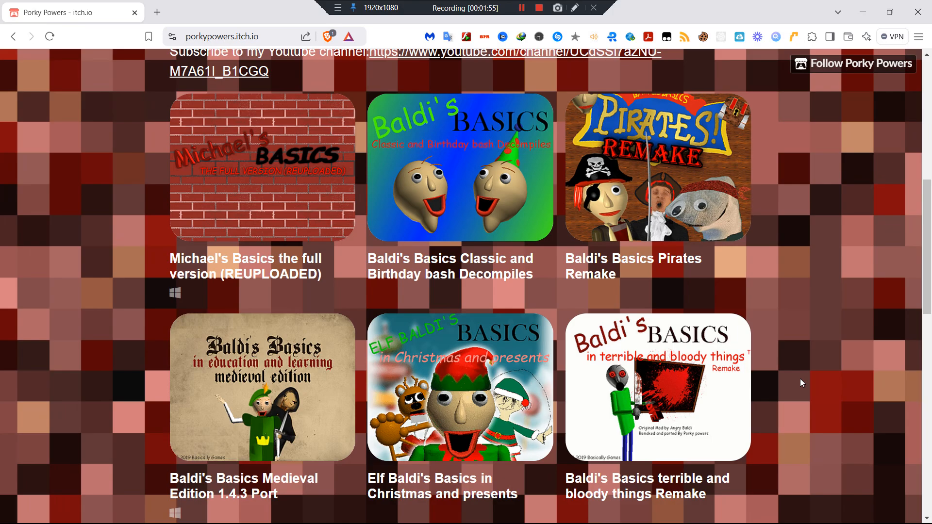
left_click(522, 8)
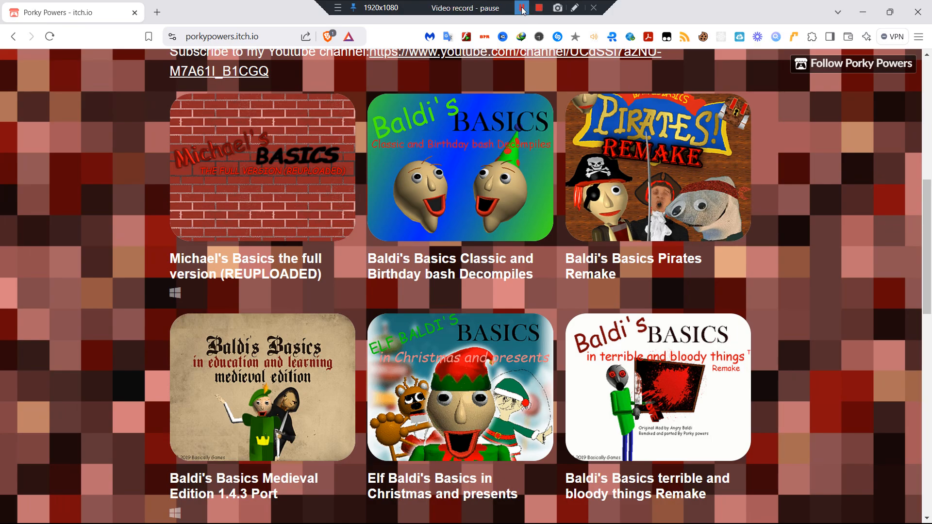
left_click(521, 8)
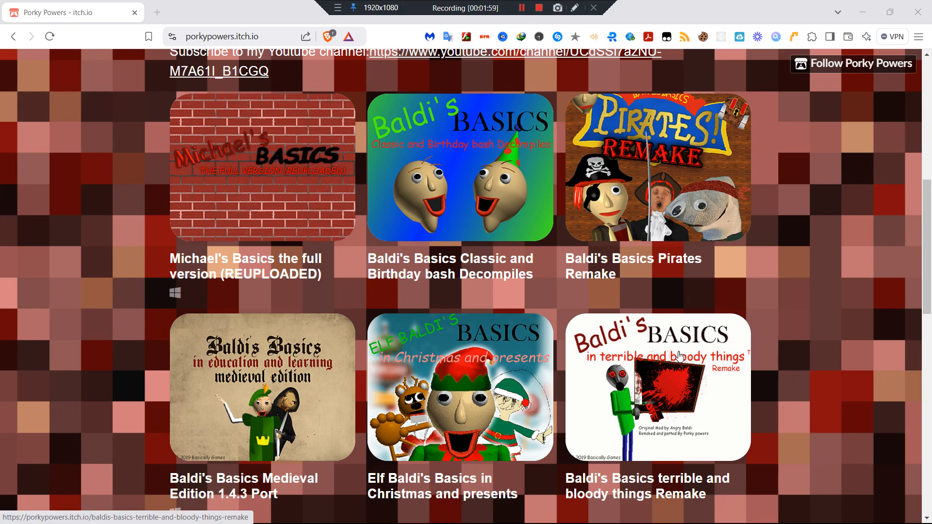
scroll("up", 3)
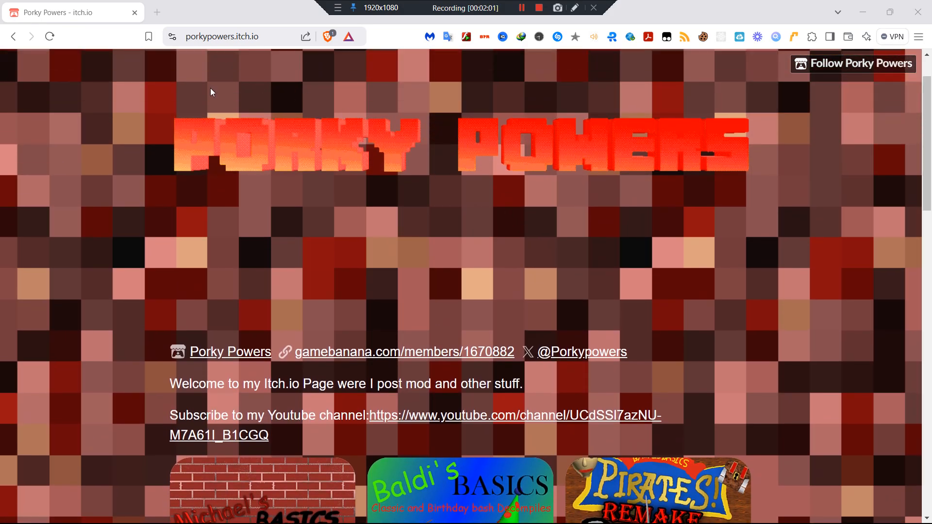
mouse_move(304, 172)
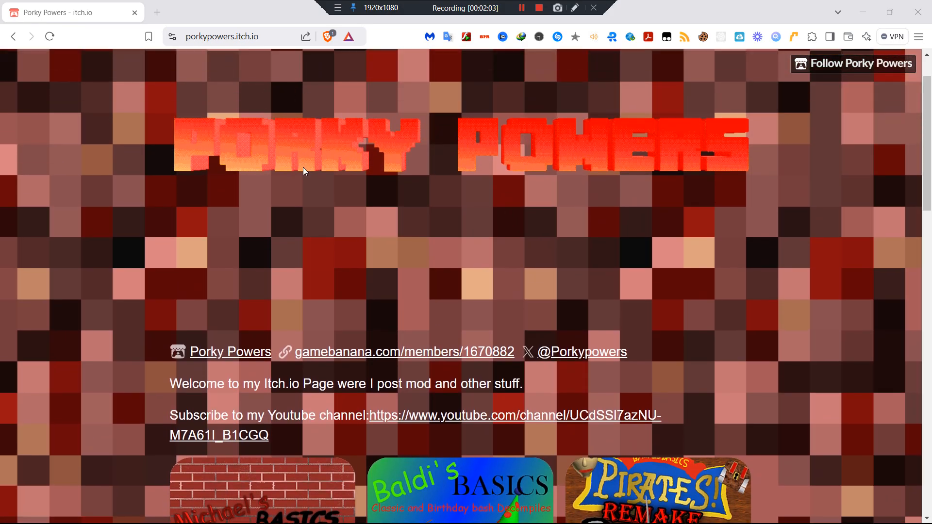
scroll("down", 3)
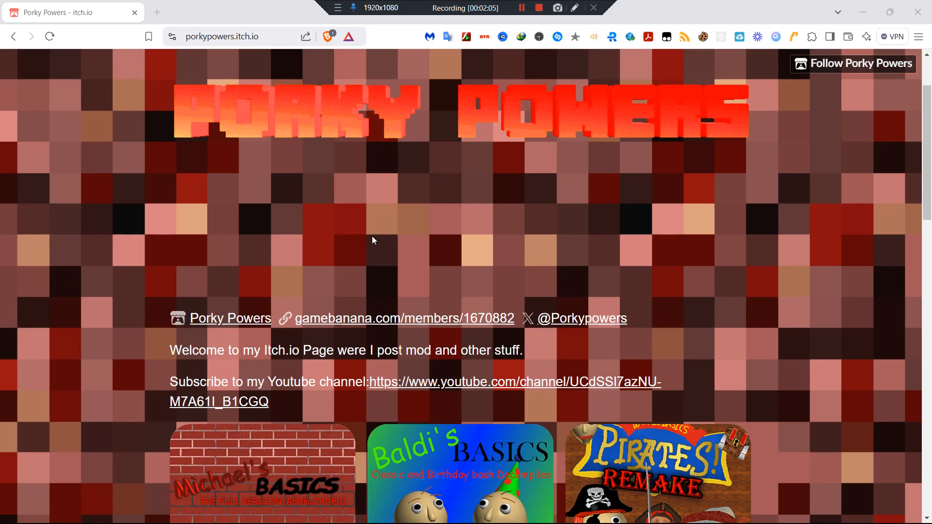
scroll("down", 3)
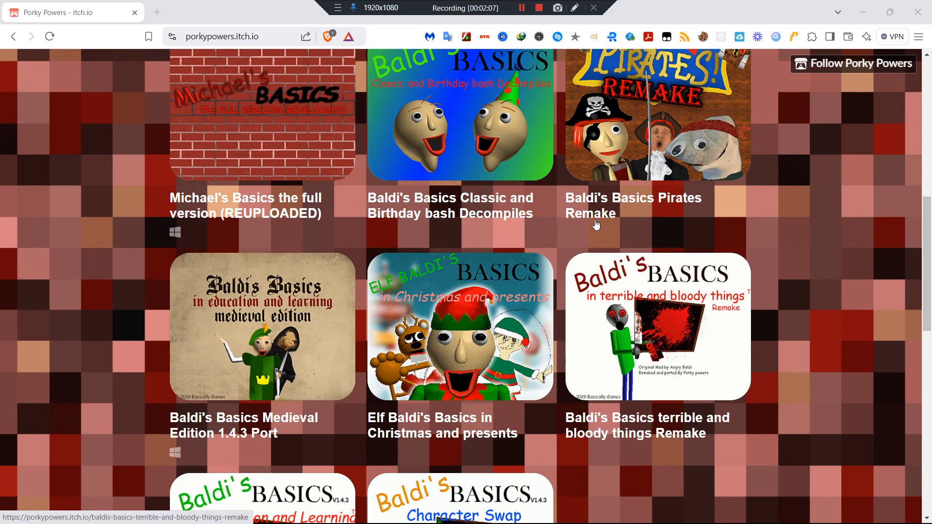
scroll("up", 3)
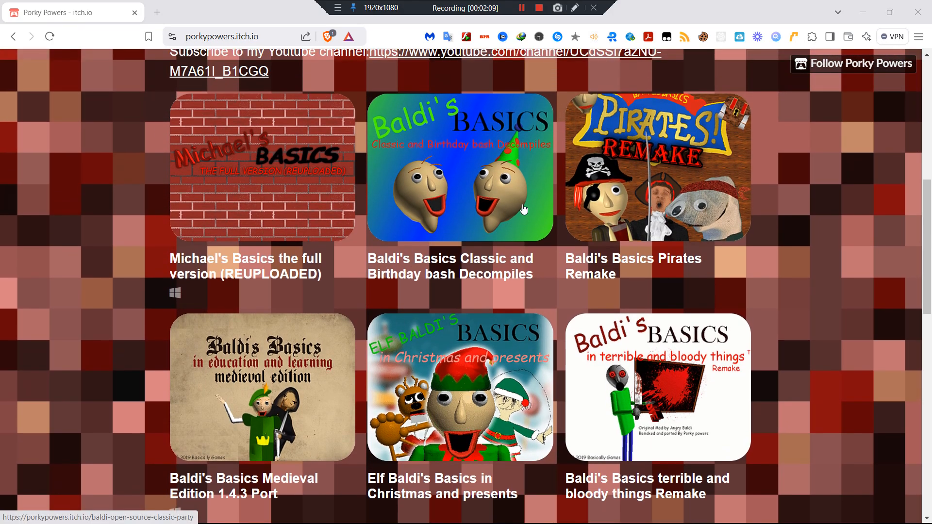
- Open the Classic and Birthday bash decompiles page and view its first Unity screenshot enlarged
left_click(460, 168)
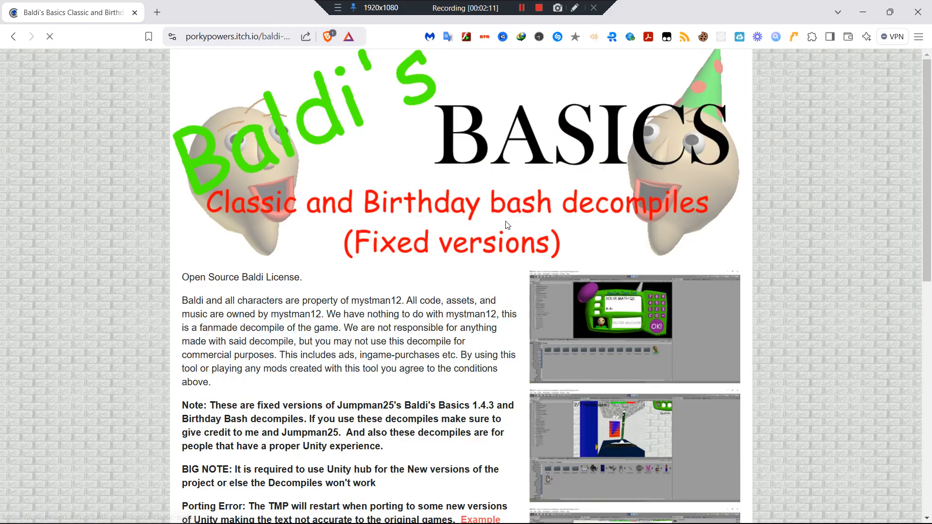
scroll("down", 3)
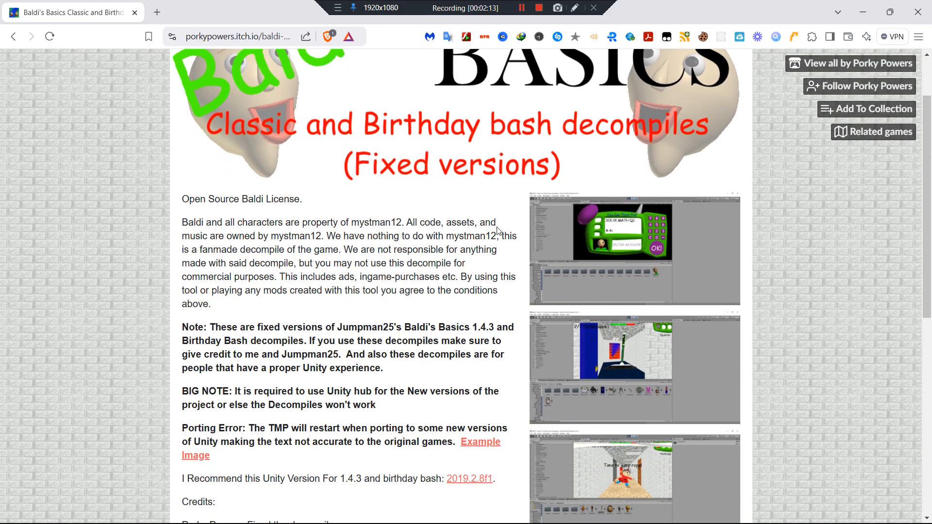
left_click(634, 249)
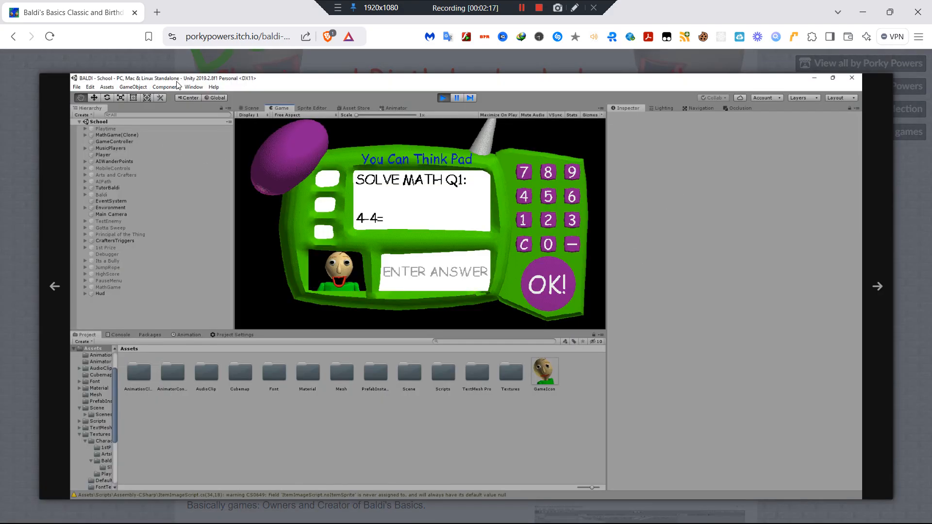
mouse_move(210, 71)
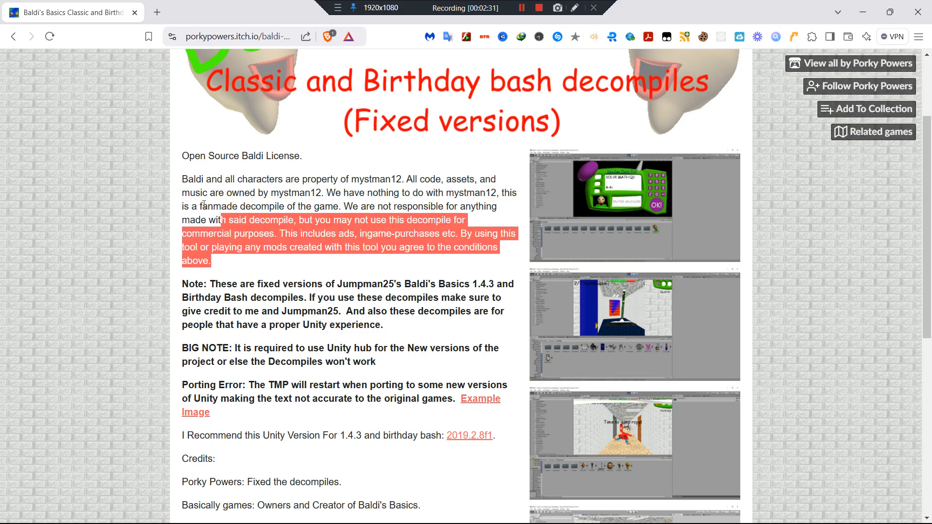
- Read the license paragraph, notes and recommended Unity version in the description
left_click_drag(208, 219, 184, 192)
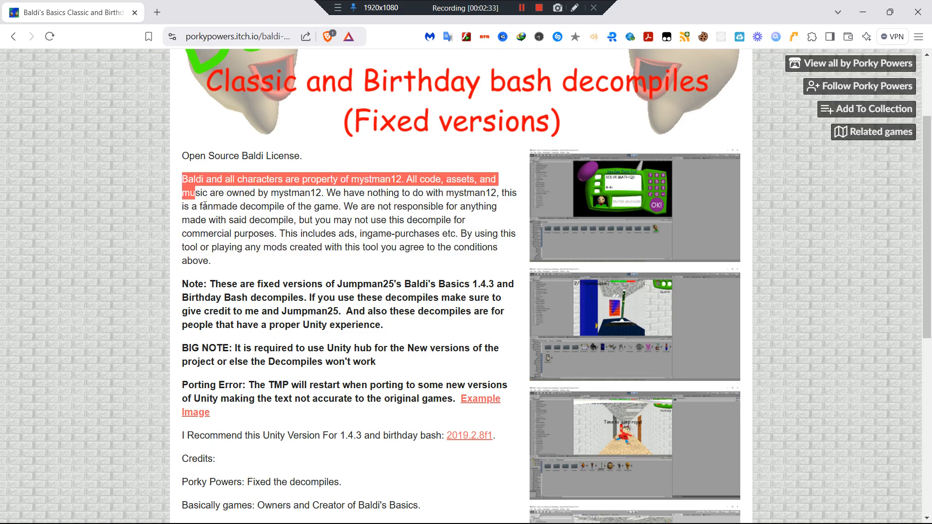
left_click(184, 171)
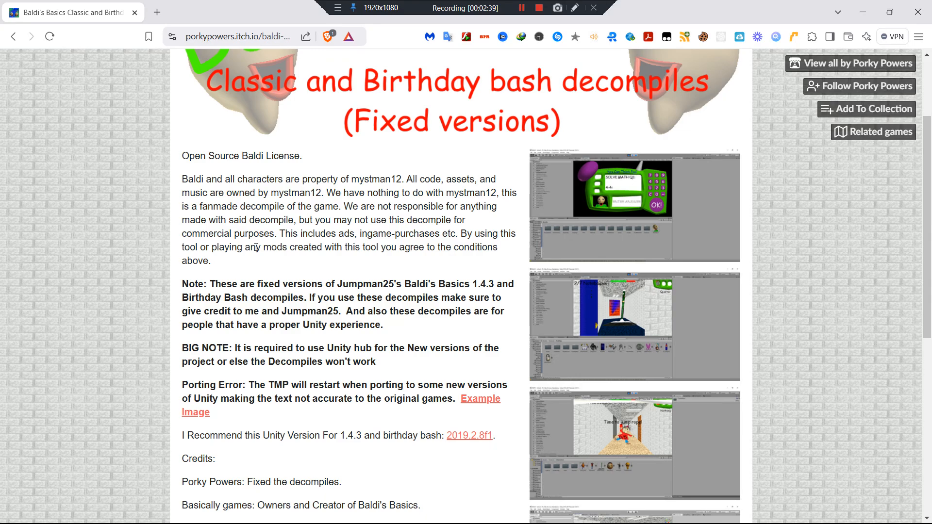
mouse_move(402, 263)
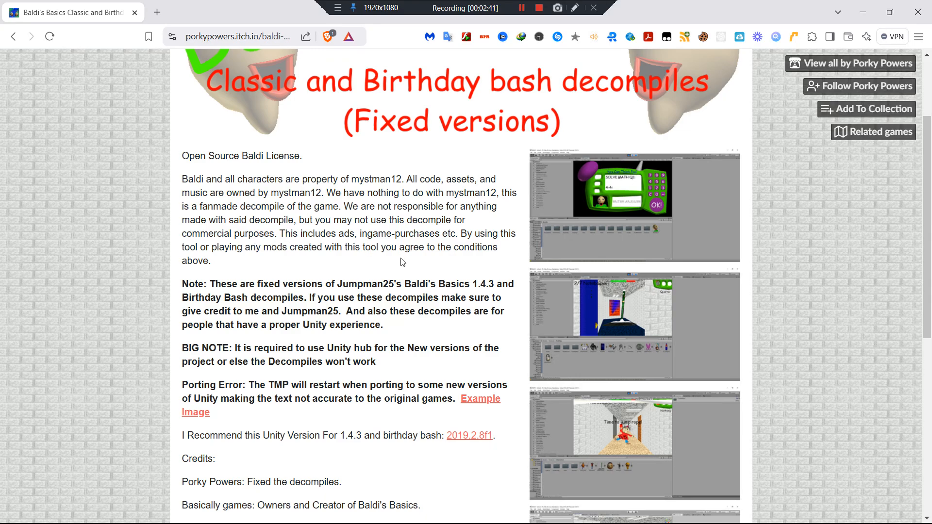
mouse_move(370, 242)
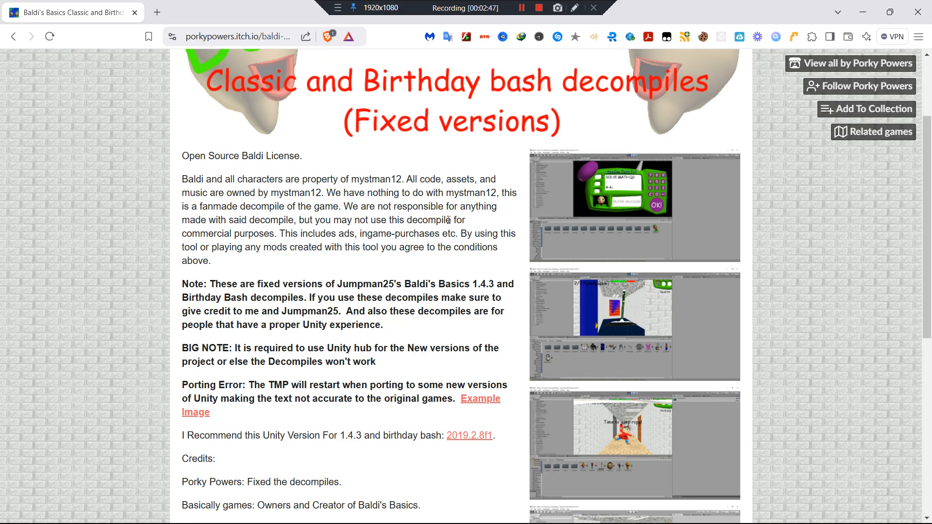
scroll("down", 3)
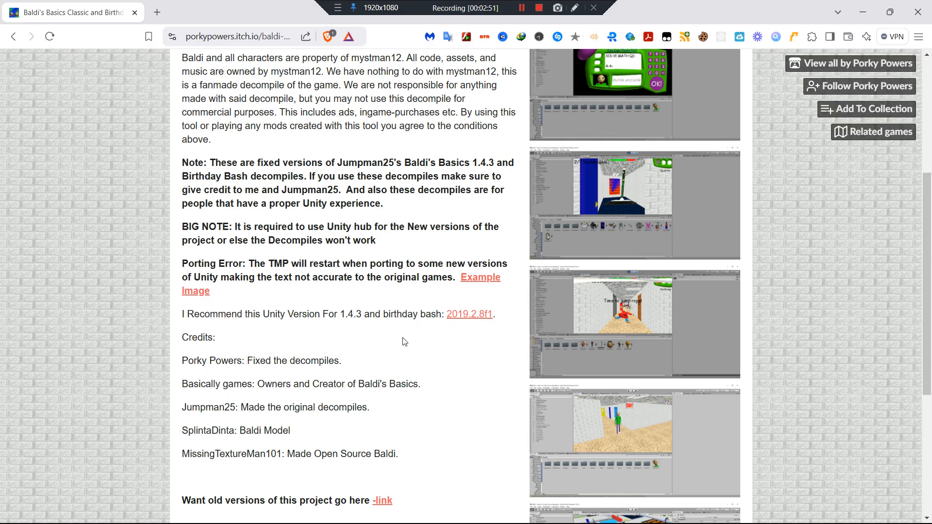
scroll("up", 3)
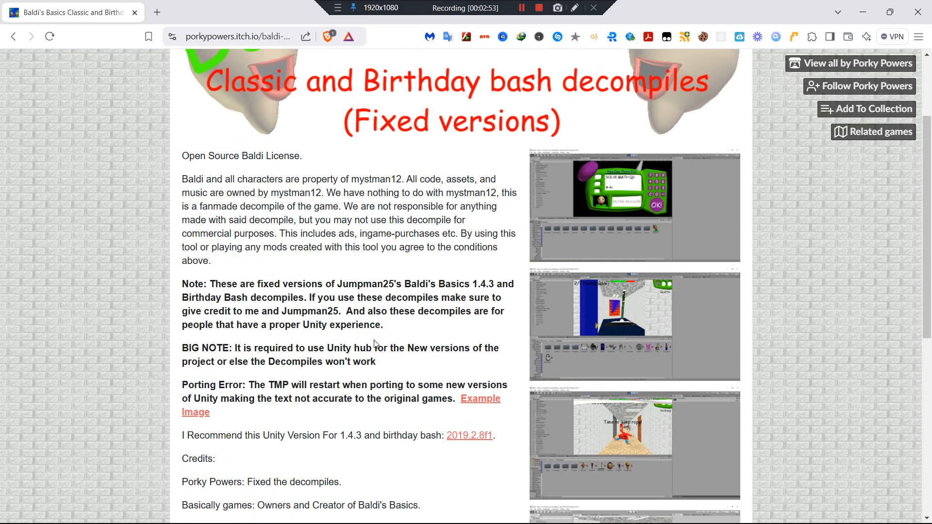
mouse_move(283, 321)
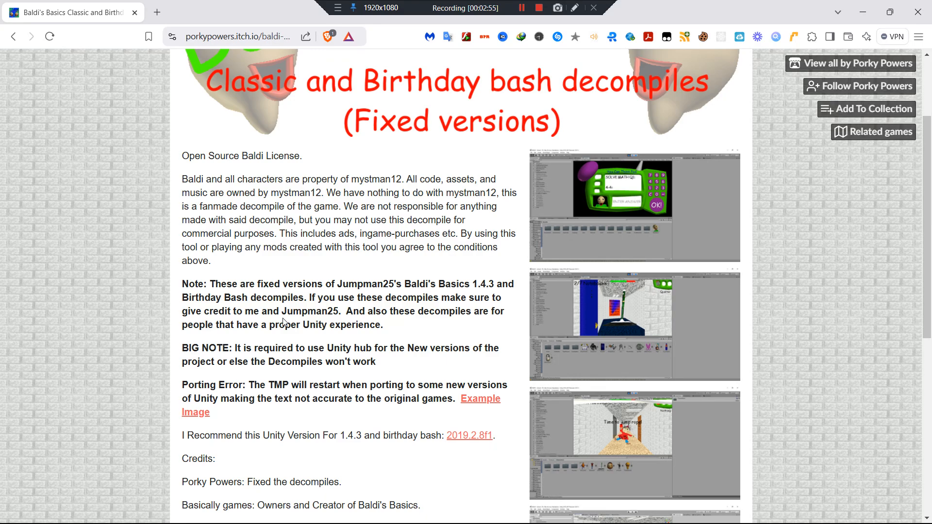
scroll("up", 3)
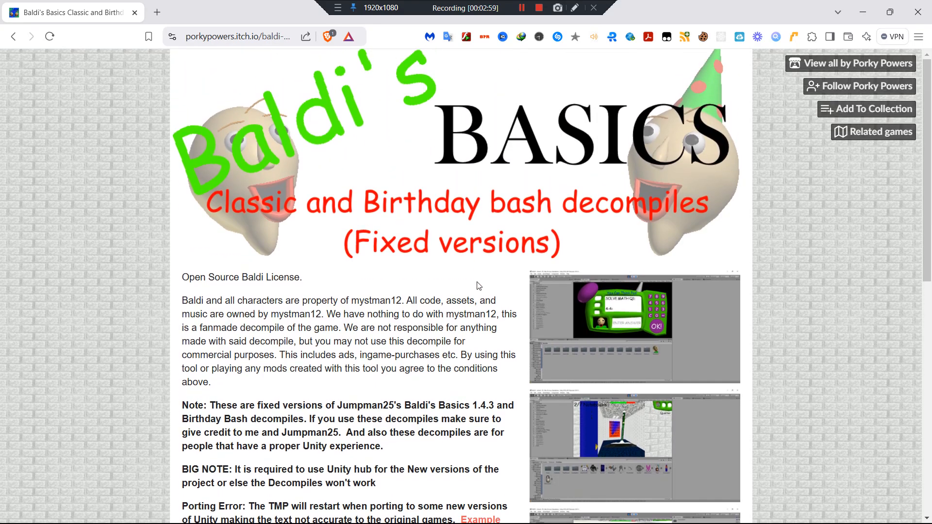
scroll("down", 3)
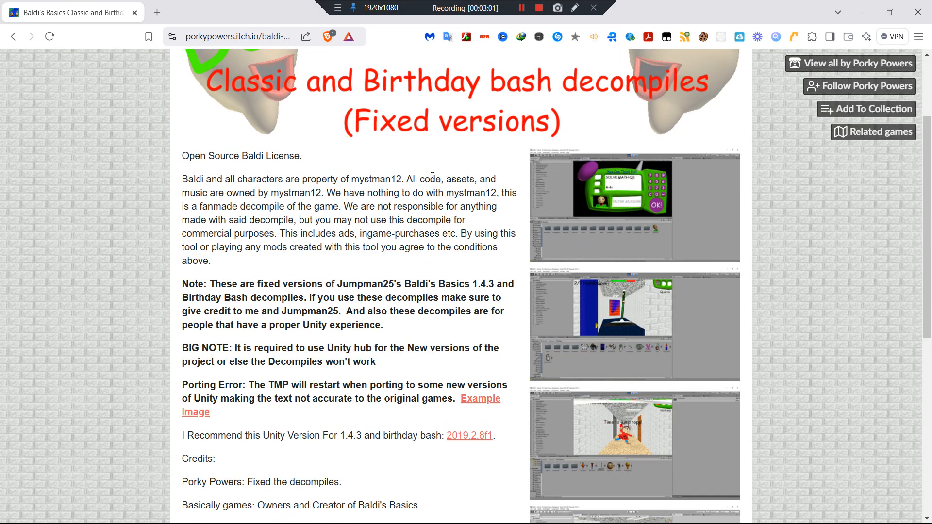
- Bring the Download section with the 151 MB and 184 MB archives into view
scroll("down", 3)
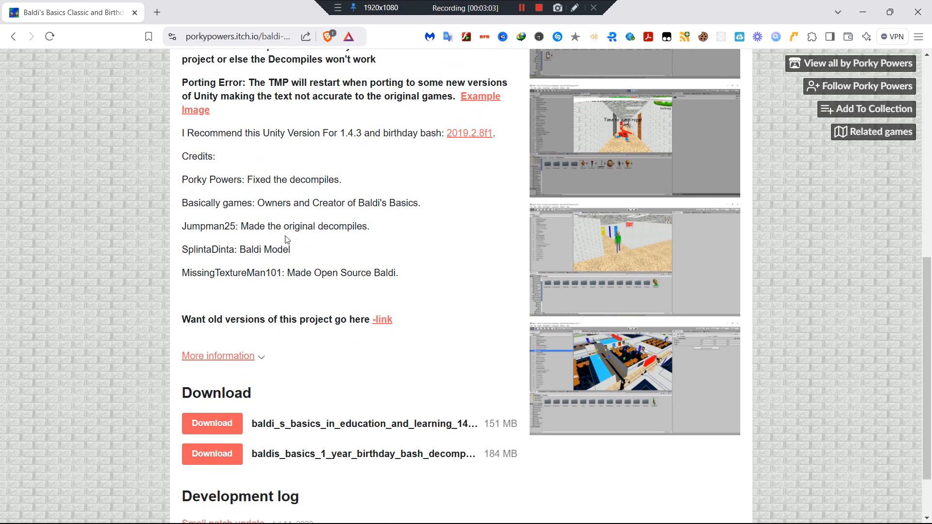
scroll("down", 3)
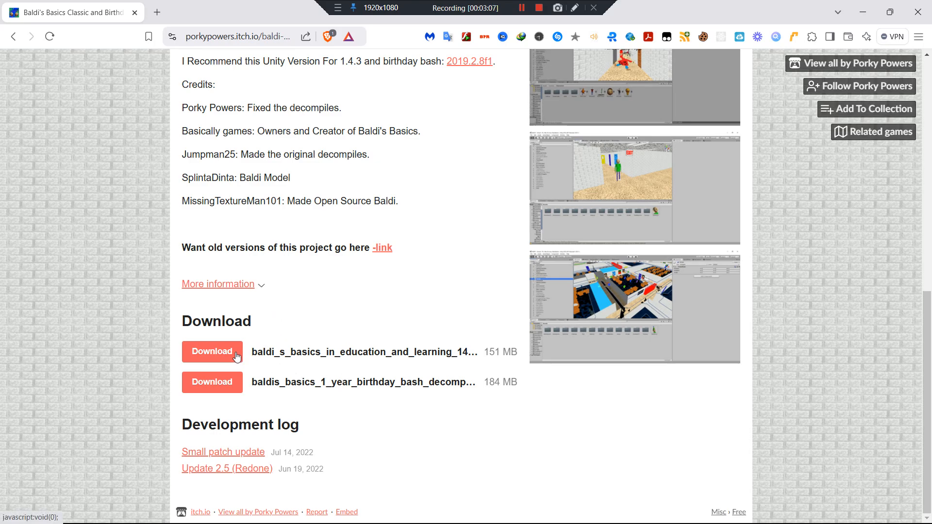
mouse_move(434, 371)
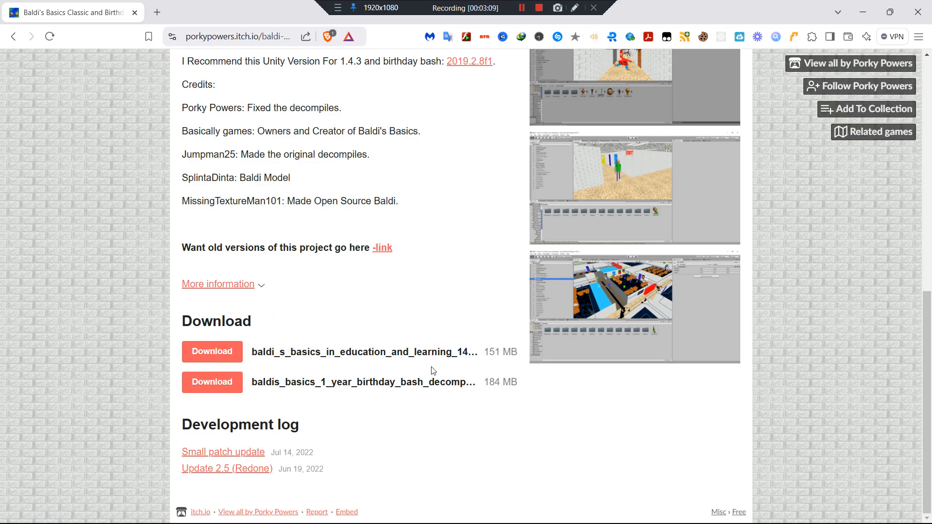
mouse_move(593, 405)
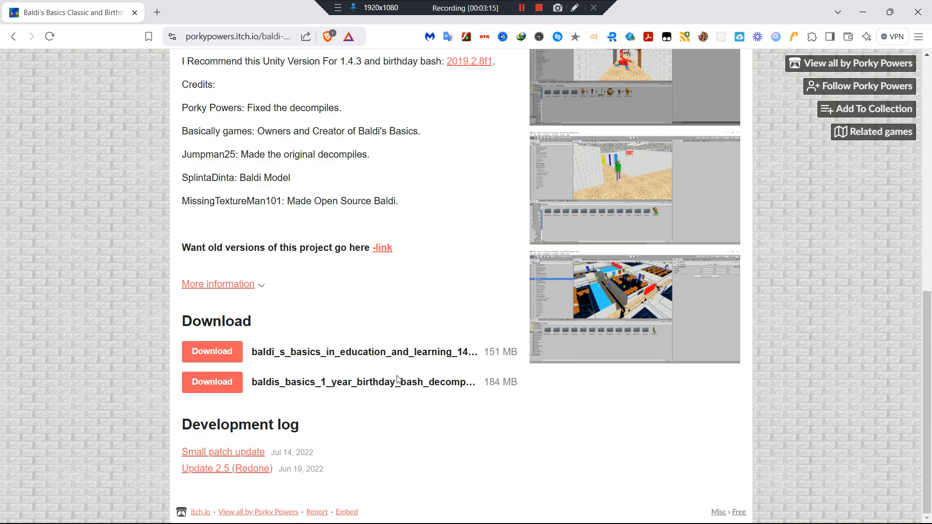
mouse_move(512, 122)
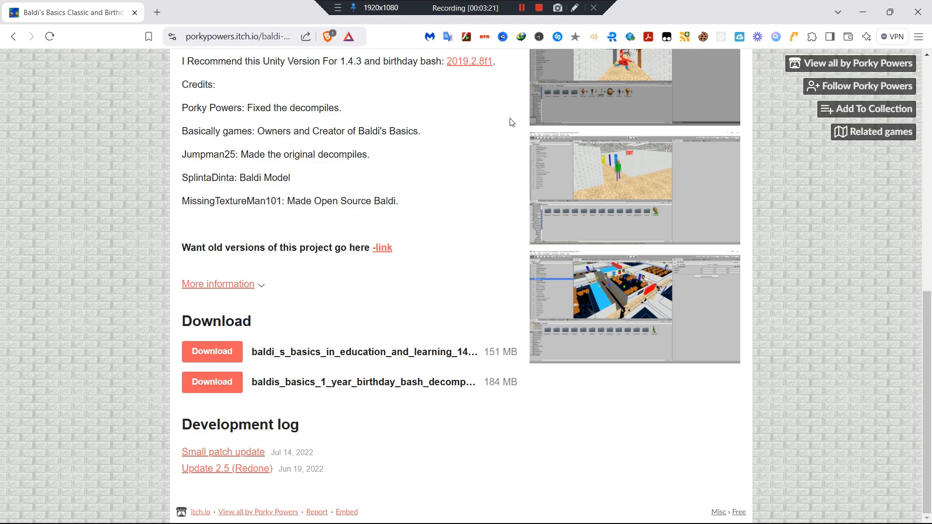
mouse_move(216, 393)
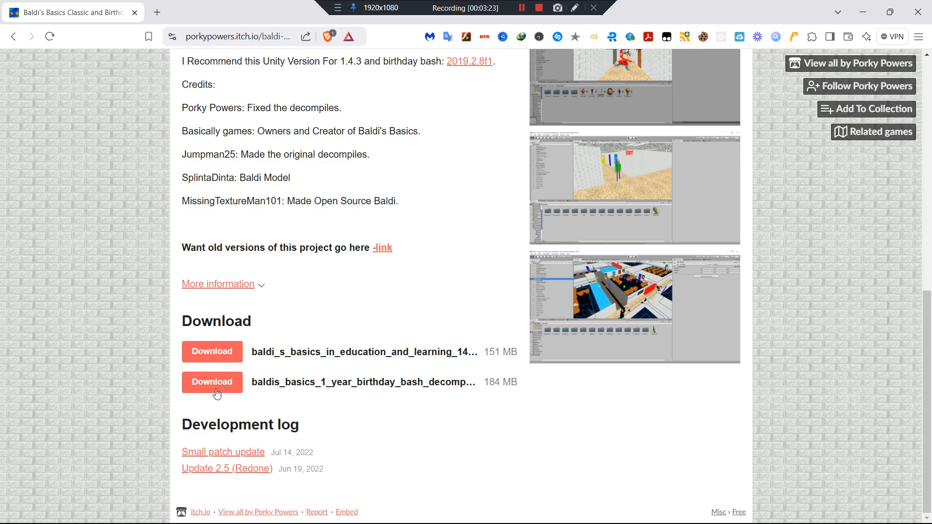
mouse_move(200, 303)
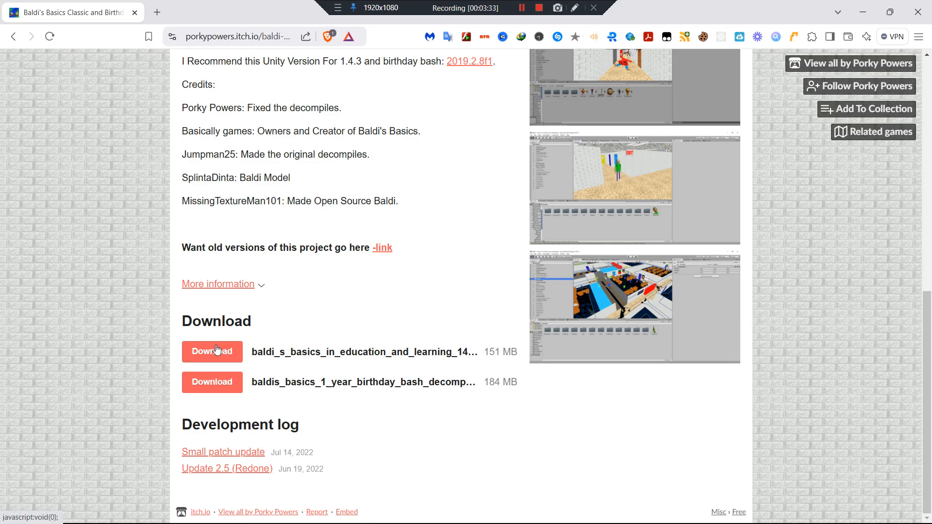
mouse_move(211, 327)
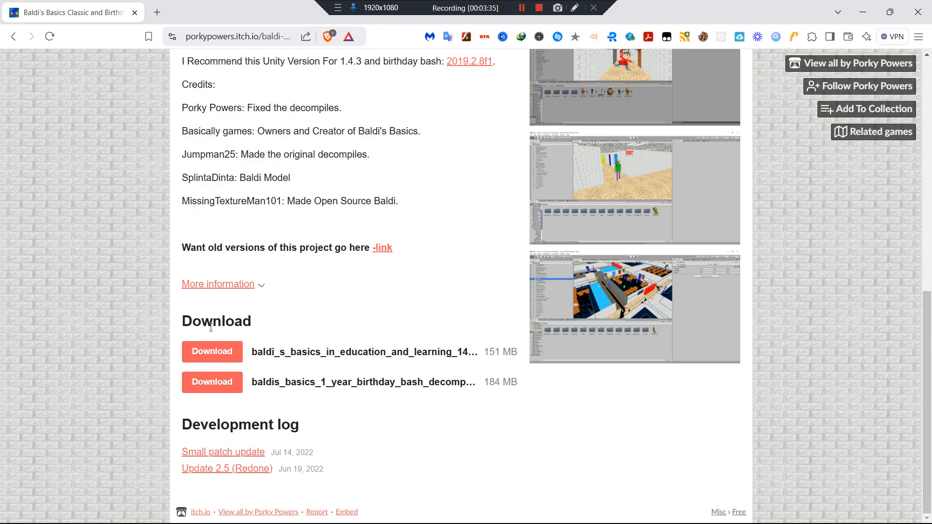
mouse_move(455, 299)
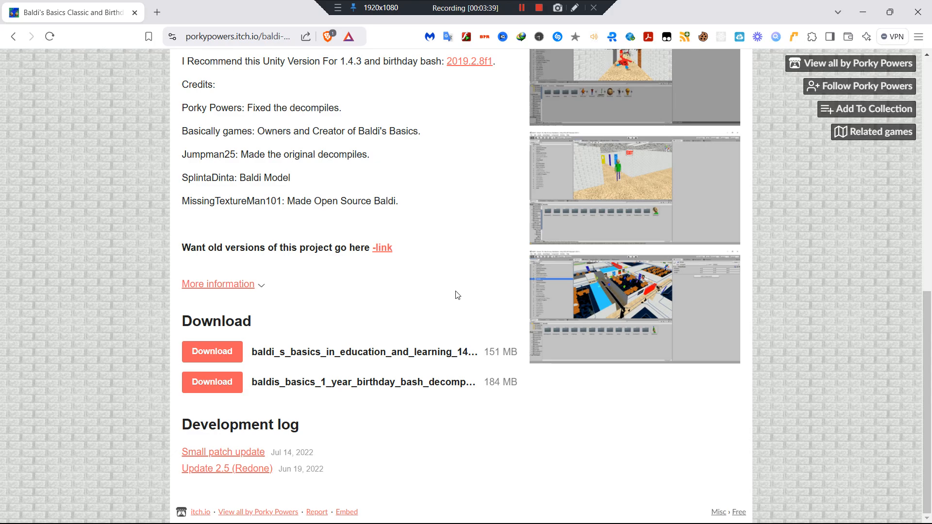
mouse_move(435, 268)
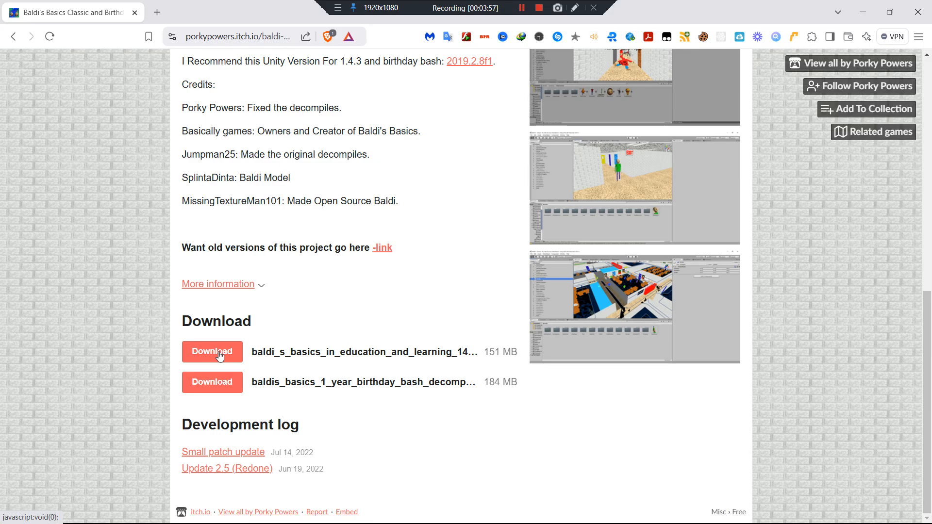
mouse_move(210, 335)
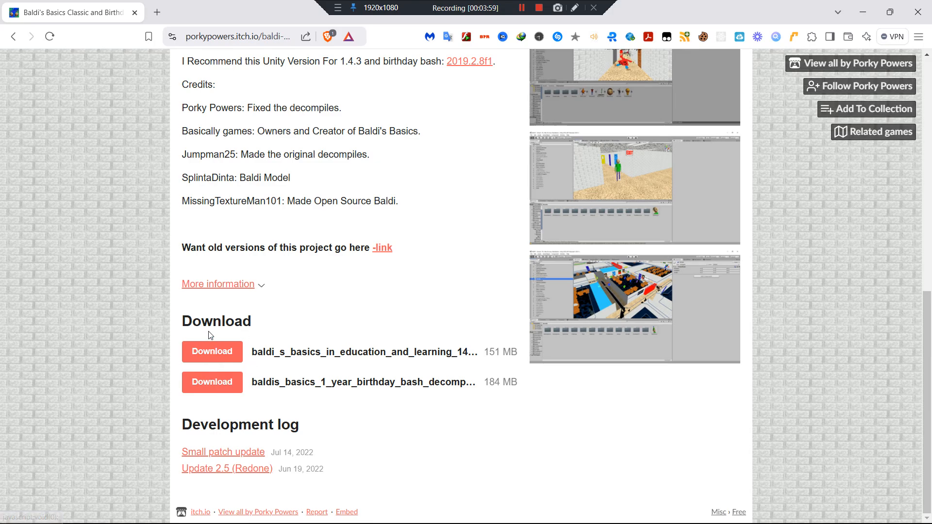
- Start downloading the 151 MB education and learning decompile archive to E:\programming
left_click(211, 351)
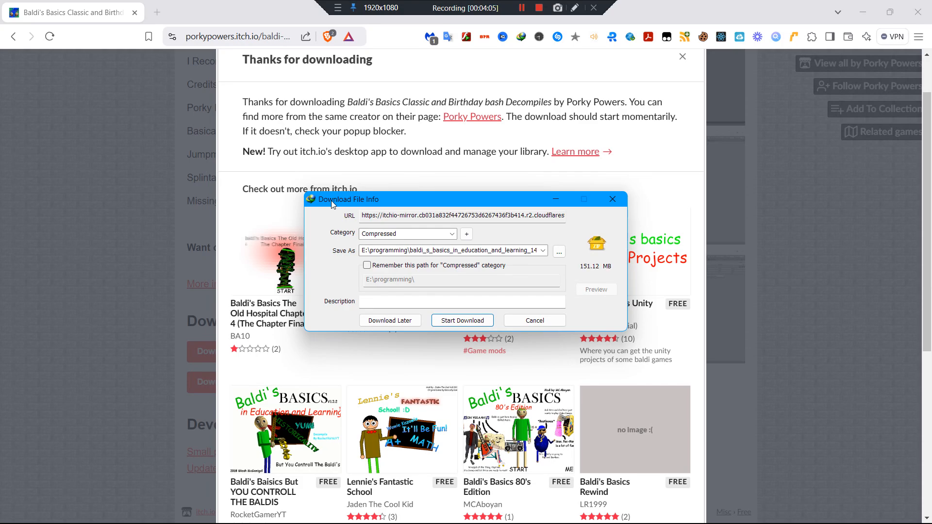
mouse_move(544, 237)
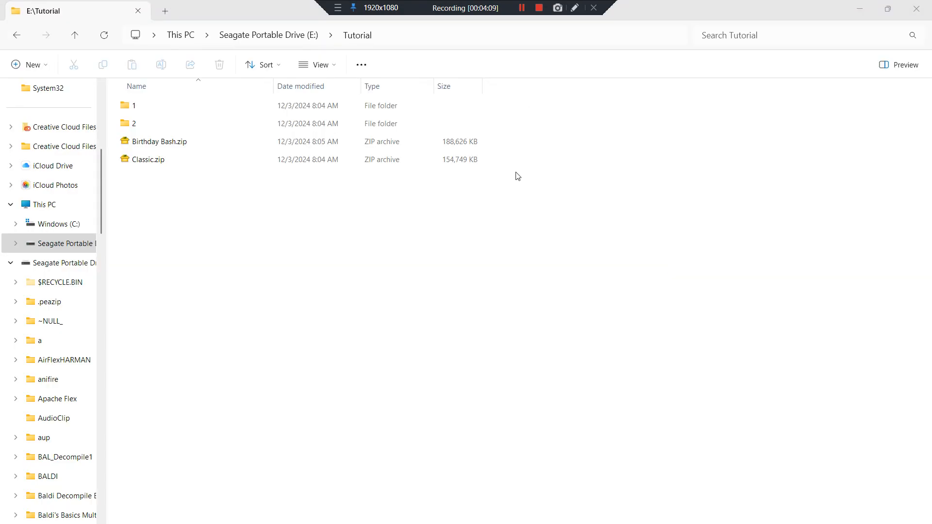
mouse_move(326, 198)
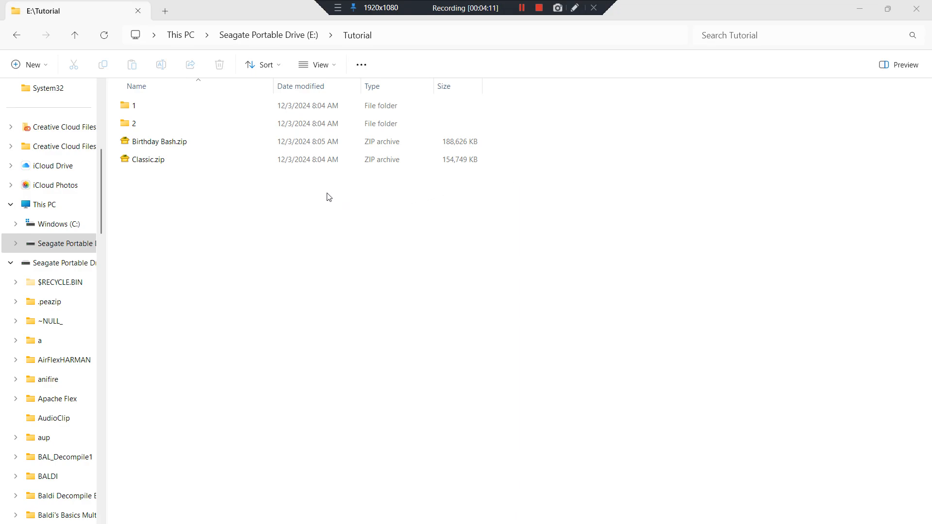
- Rename the numbered Tutorial folders to Classic and Birthday Bash to match the two zip archives
left_click(159, 141)
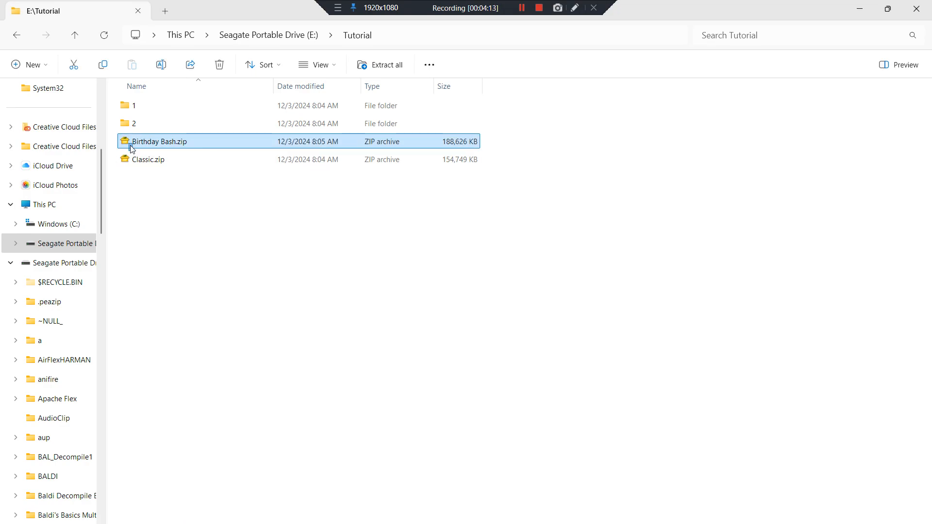
left_click(148, 159)
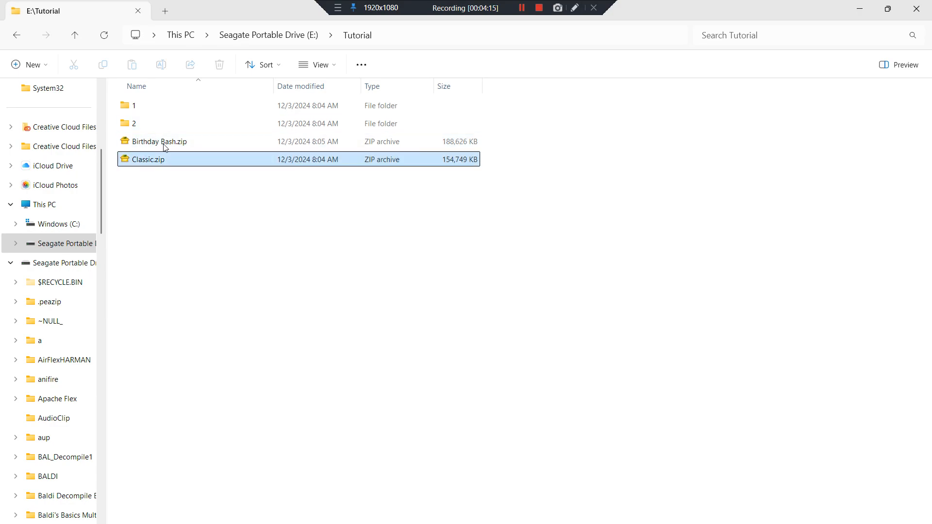
left_click(134, 105)
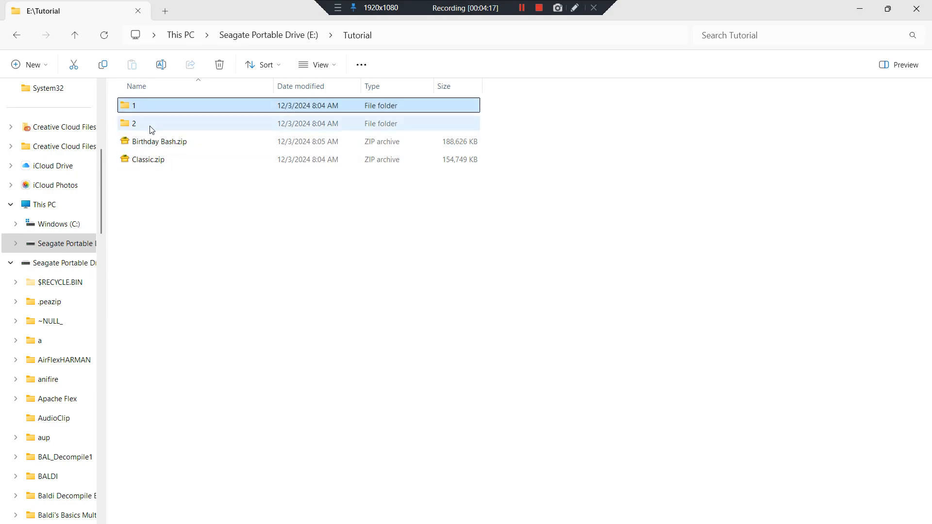
mouse_move(155, 129)
type("Classic")
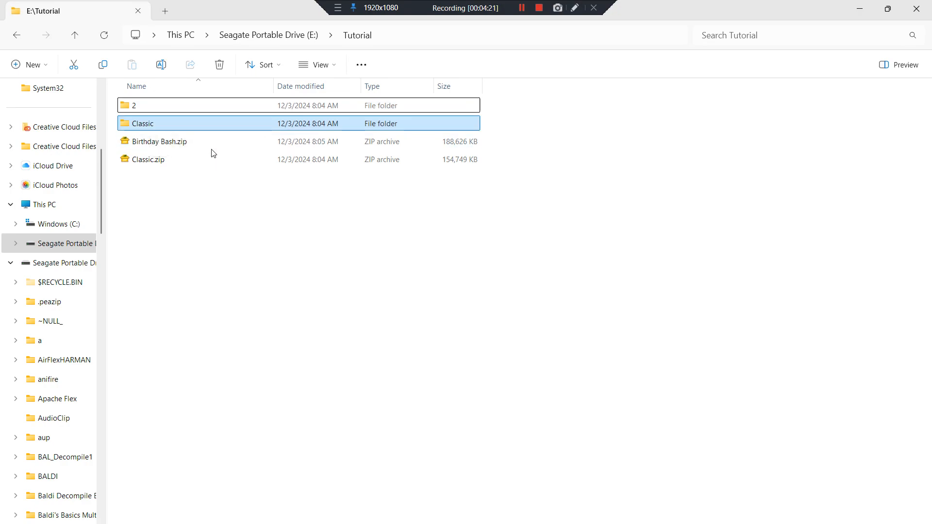
type("Bri")
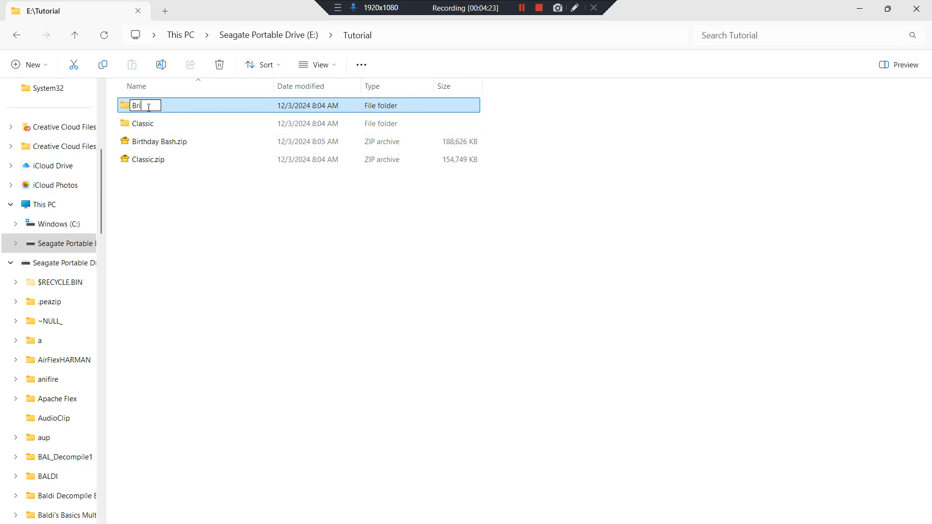
type("Birthday Bash")
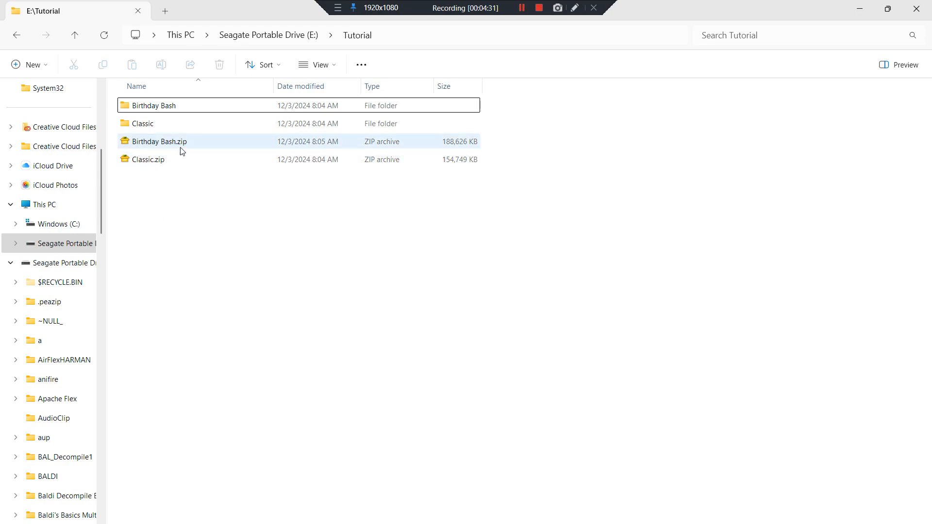
left_click(143, 124)
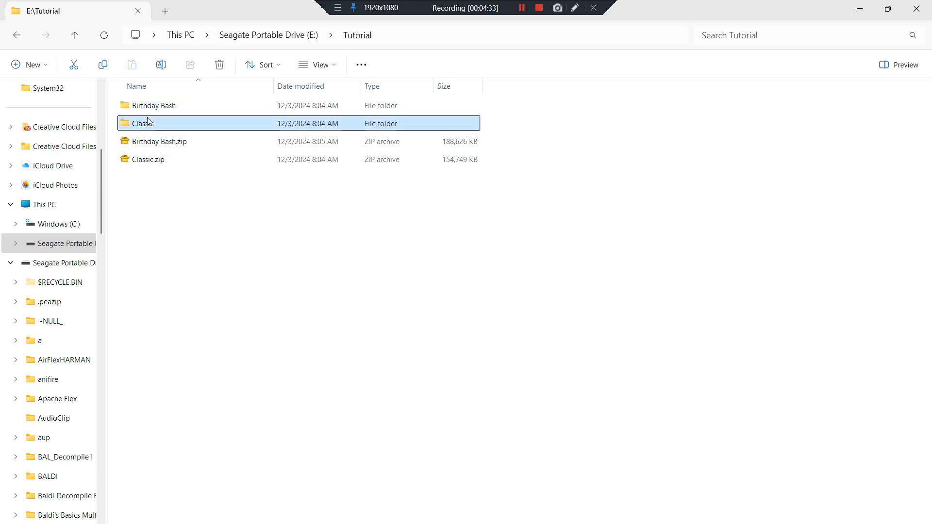
mouse_move(158, 142)
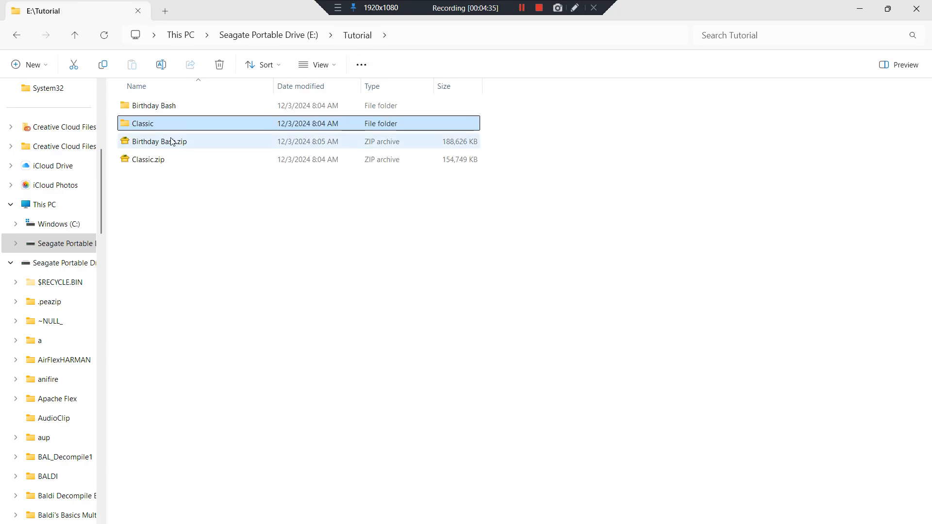
left_click(161, 141)
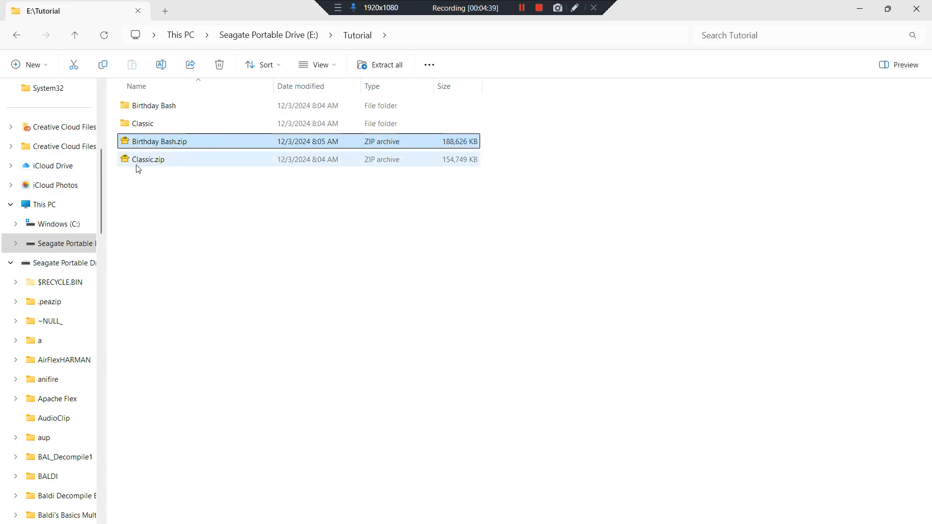
- Extract all of Birthday Bash.zip into E:\Tutorial\Birthday Bash
double_click(159, 141)
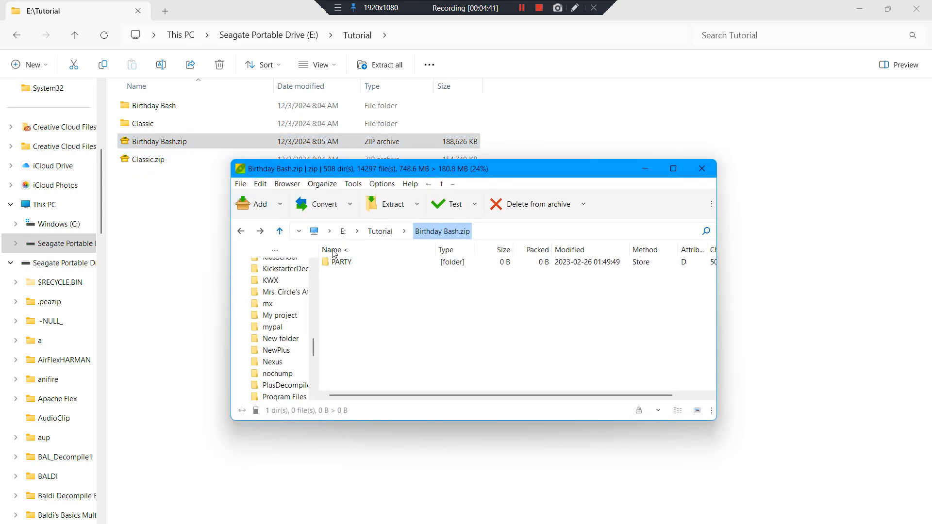
double_click(342, 261)
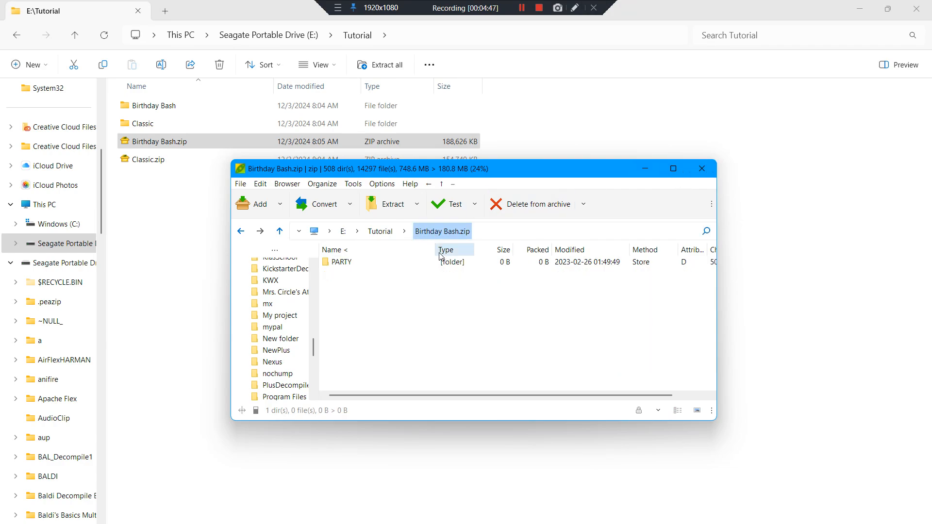
mouse_move(342, 261)
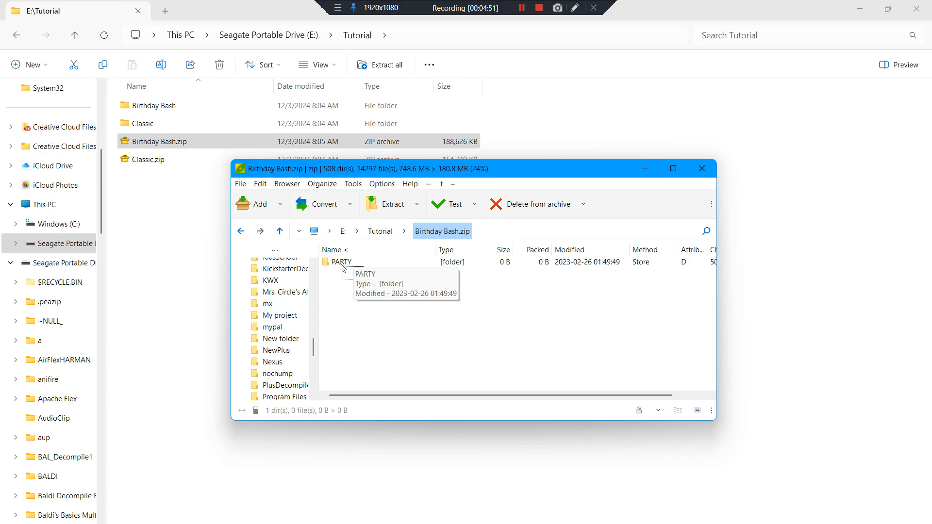
mouse_move(339, 264)
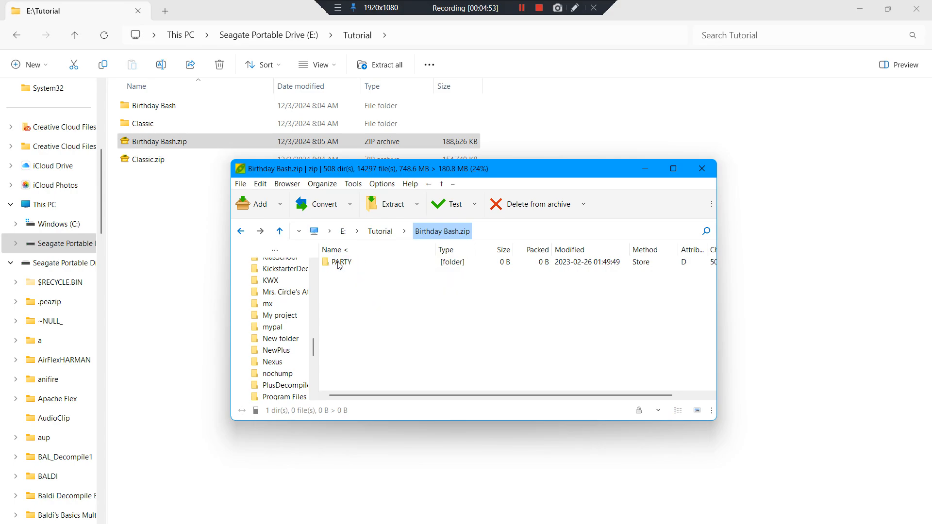
mouse_move(416, 212)
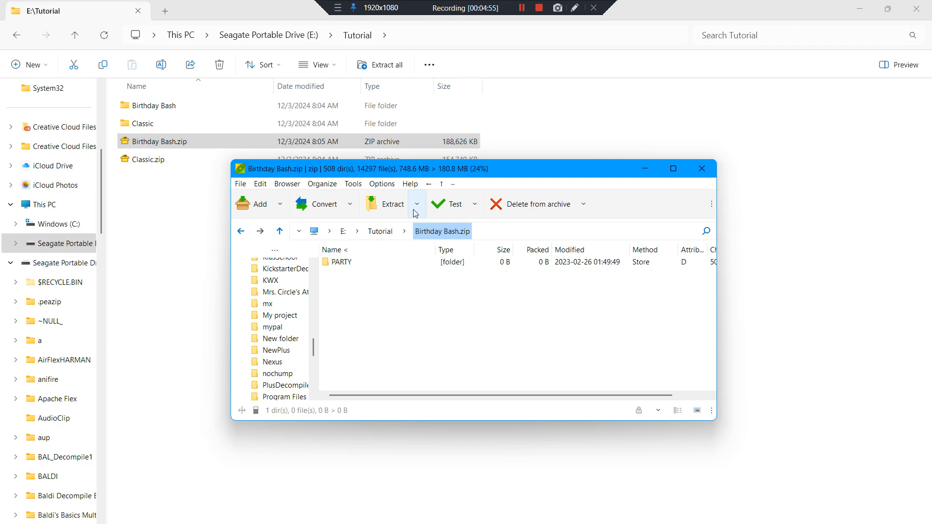
mouse_move(446, 204)
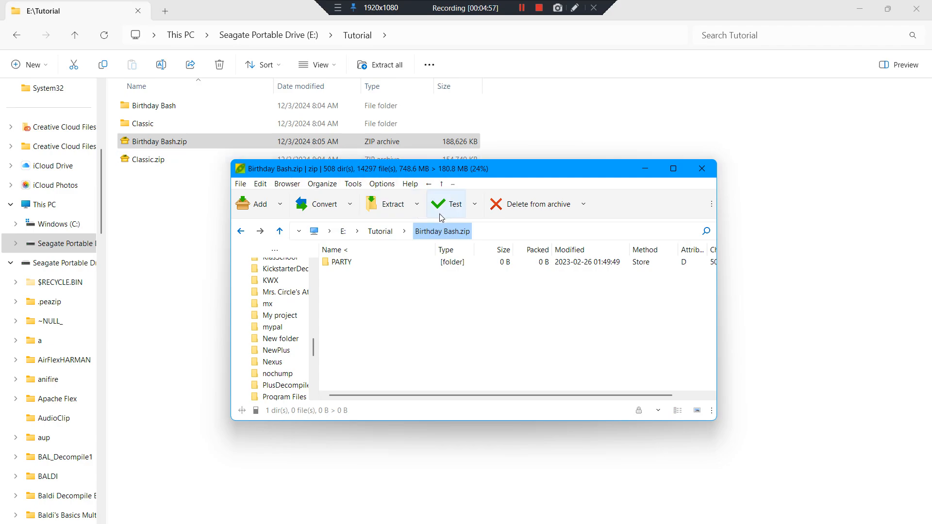
mouse_move(409, 208)
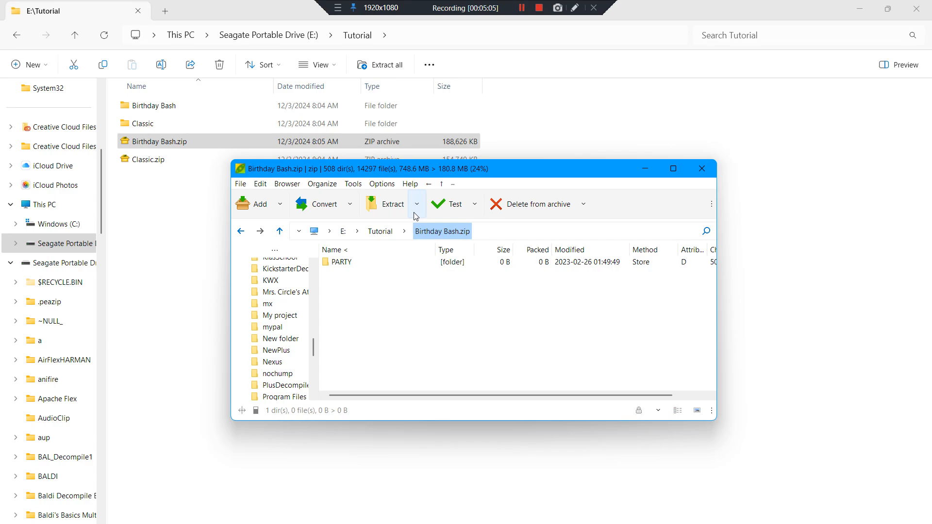
left_click(416, 204)
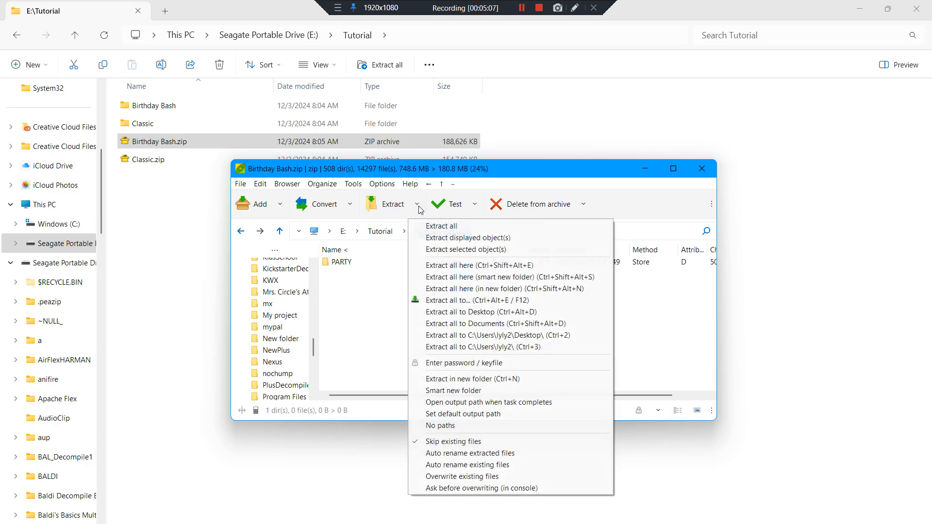
mouse_move(434, 227)
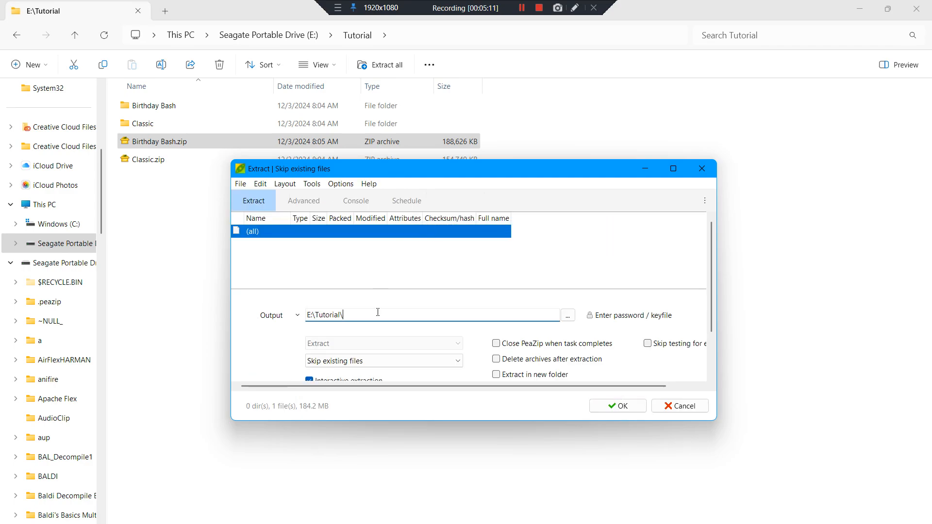
type("Birt")
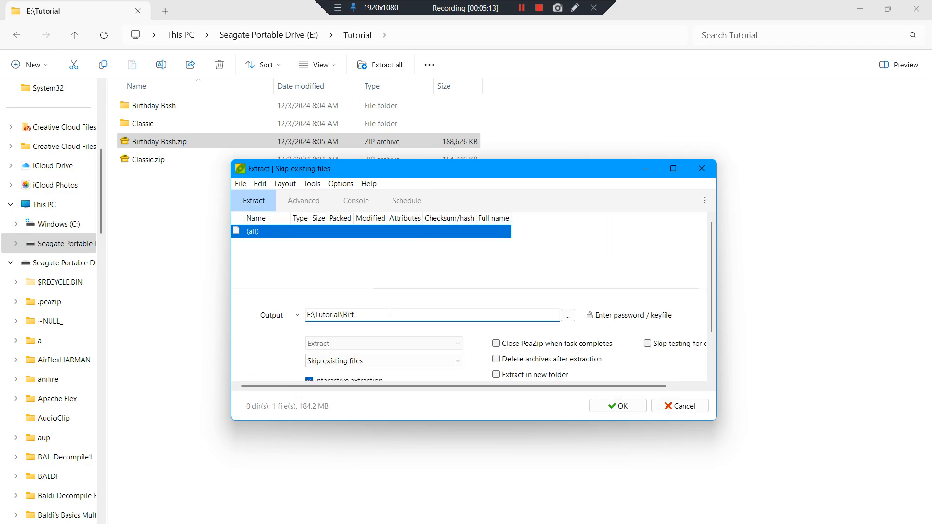
type("hday Bash")
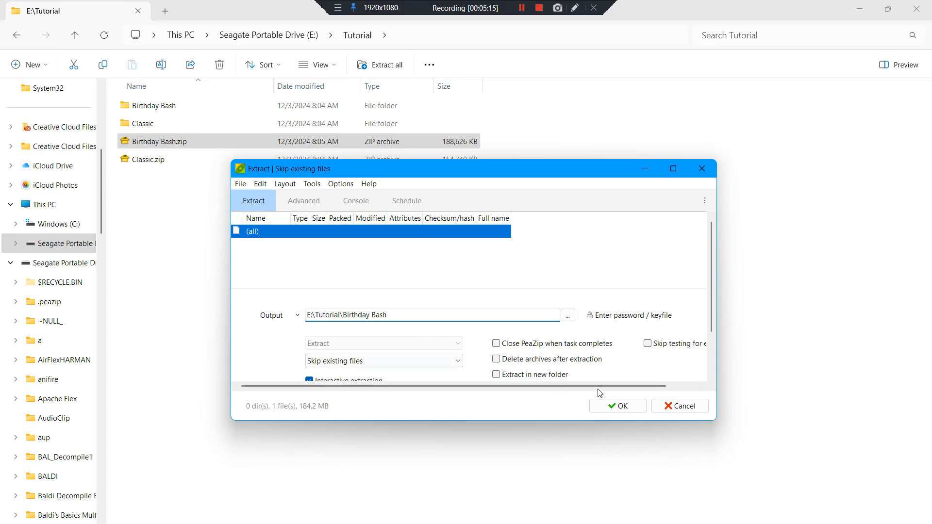
left_click(616, 406)
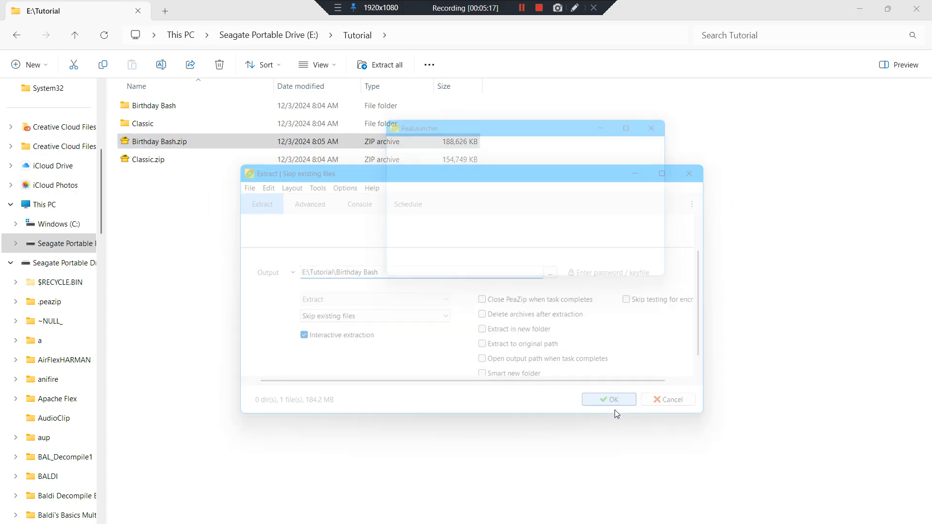
left_click(608, 400)
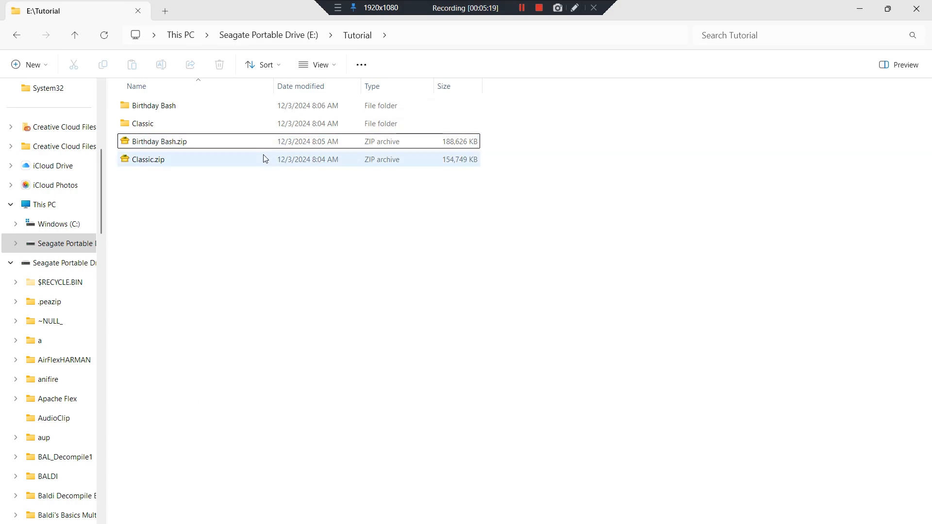
- Extract all of Classic.zip into E:\Tutorial\Classic
left_click(148, 158)
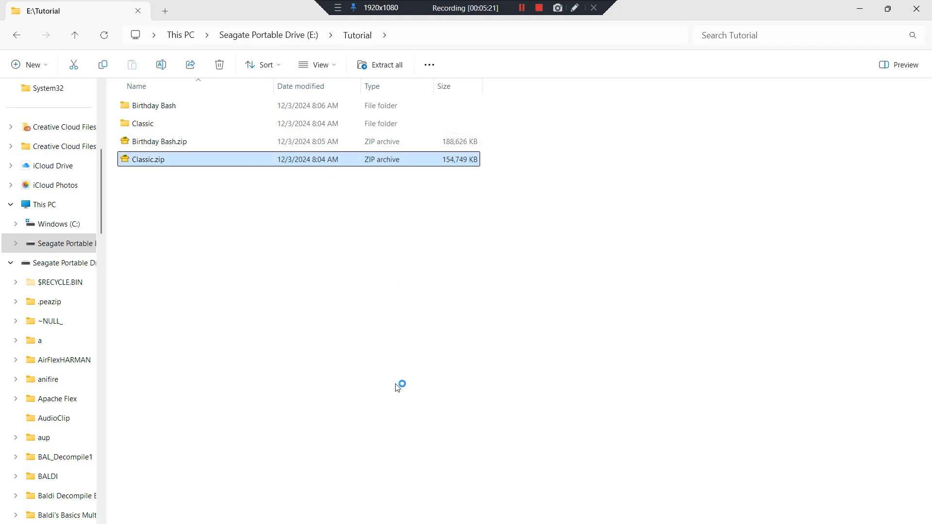
double_click(147, 158)
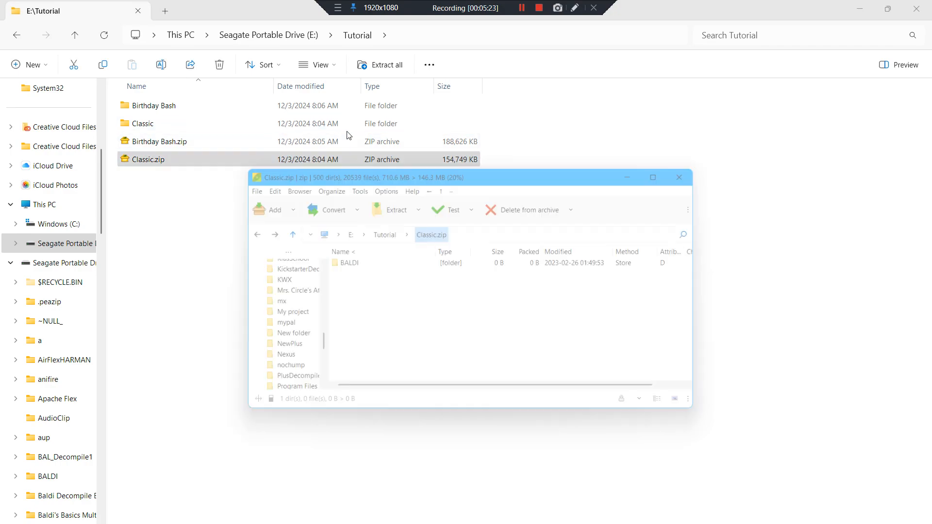
left_click(418, 205)
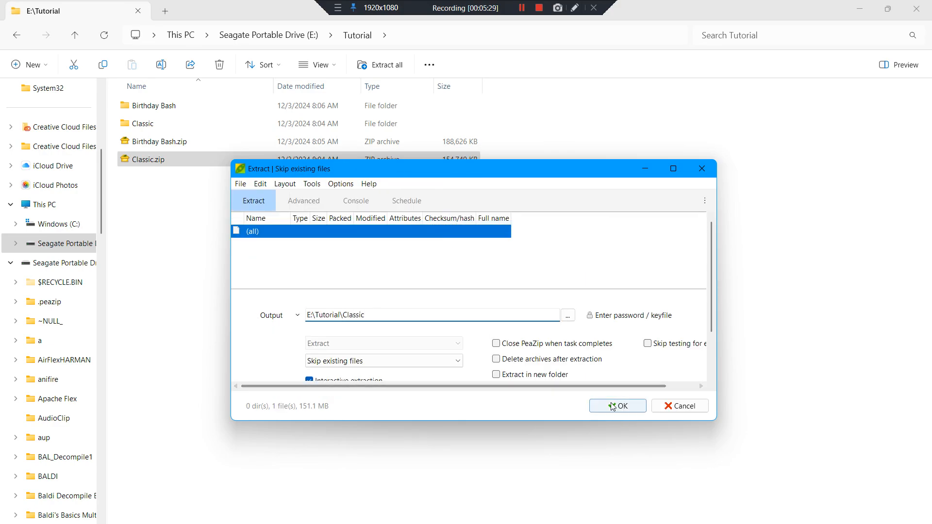
left_click(617, 406)
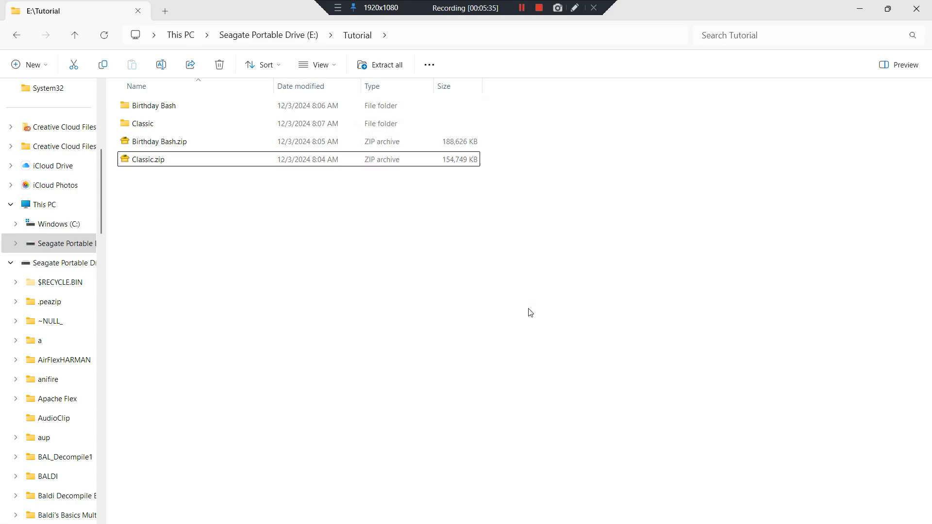
mouse_move(458, 286)
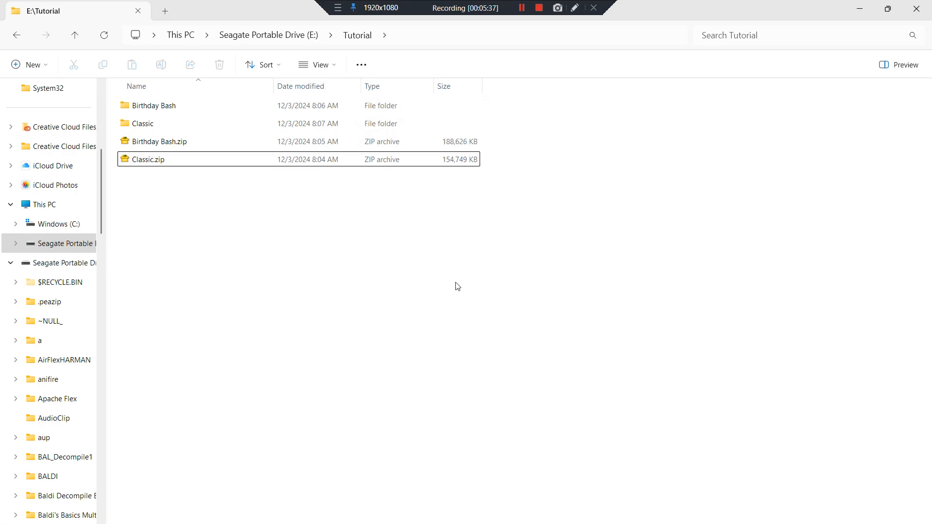
mouse_move(411, 263)
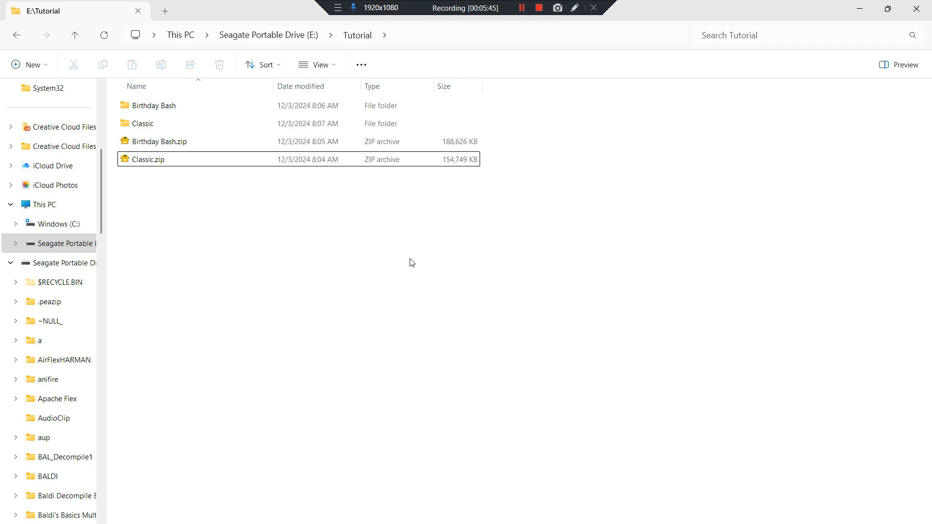
mouse_move(528, 189)
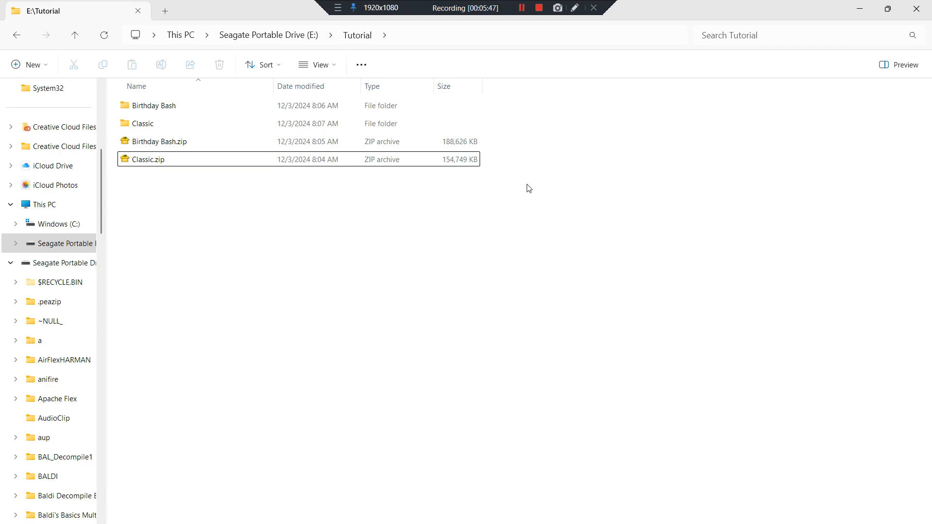
mouse_move(467, 187)
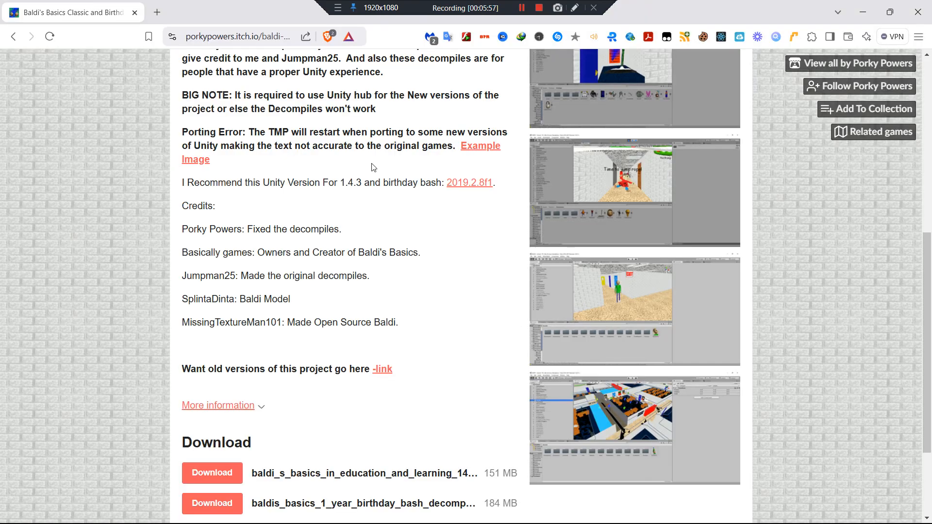
mouse_move(364, 167)
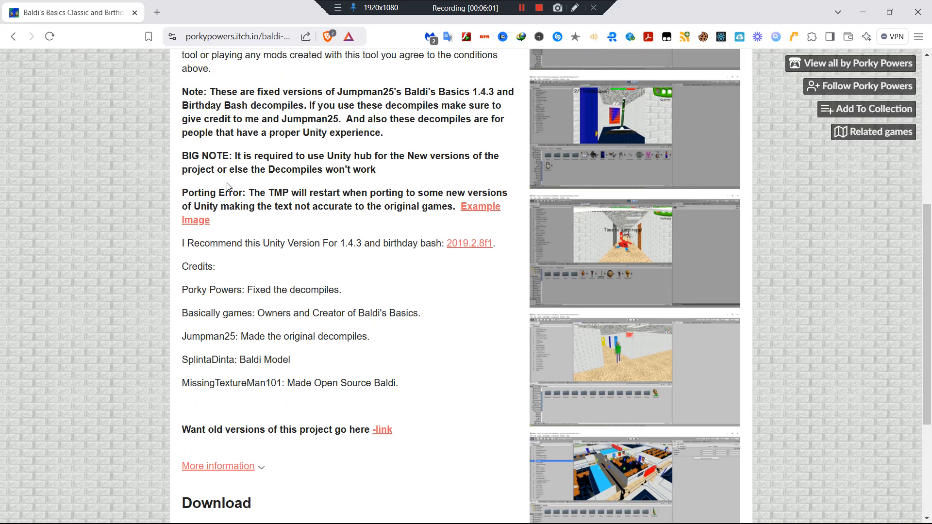
mouse_move(120, 244)
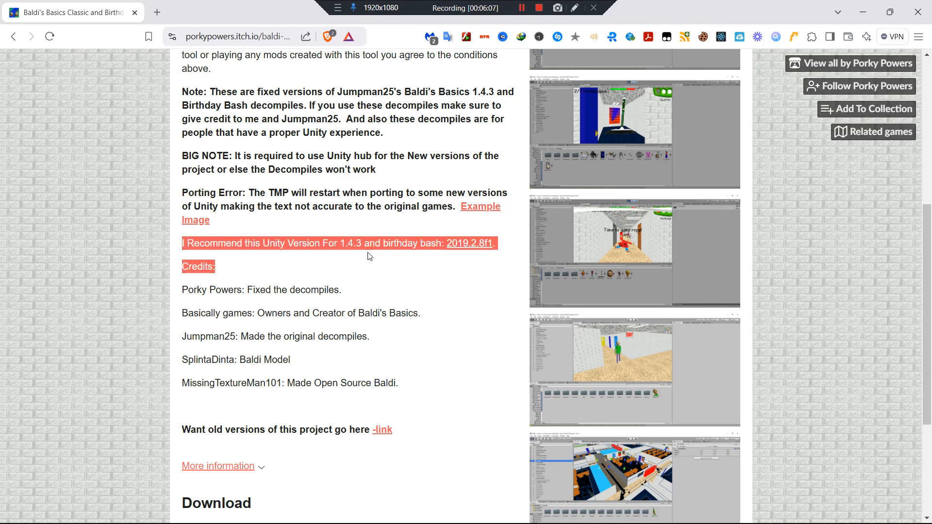
mouse_move(473, 243)
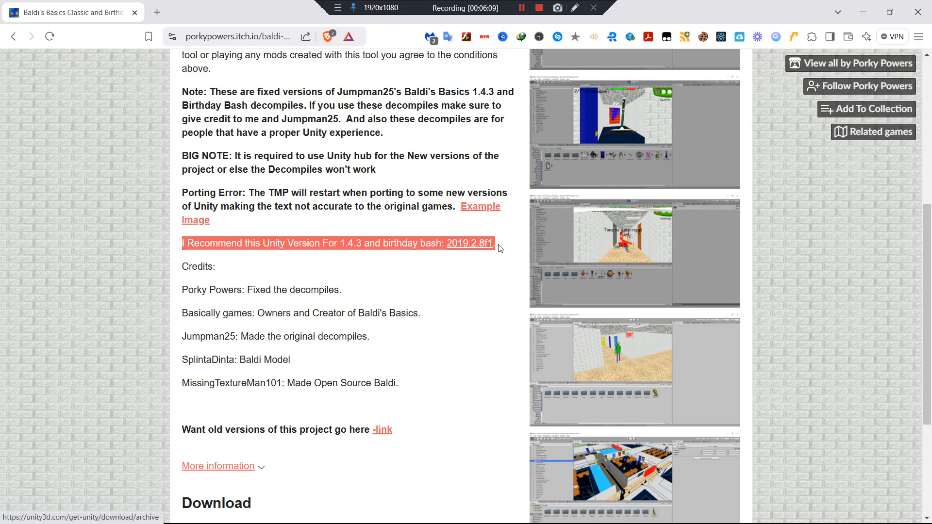
mouse_move(469, 243)
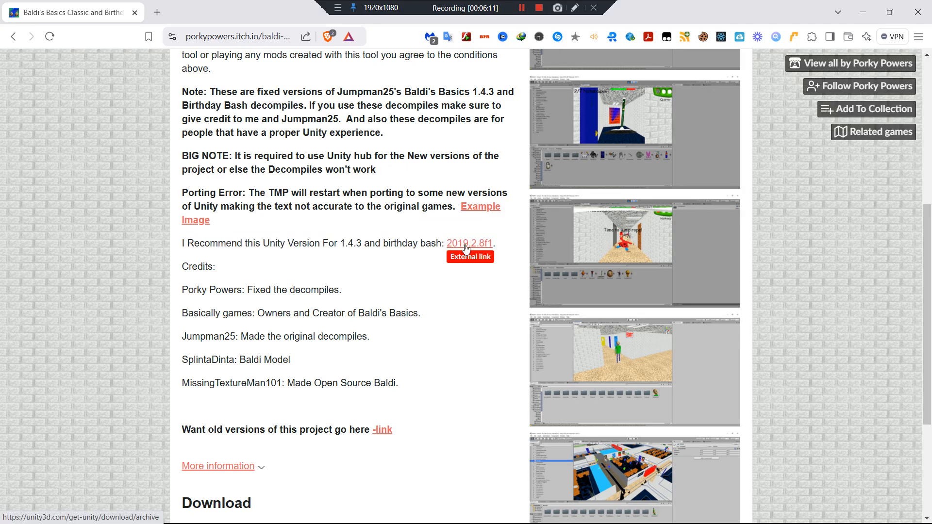
mouse_move(411, 260)
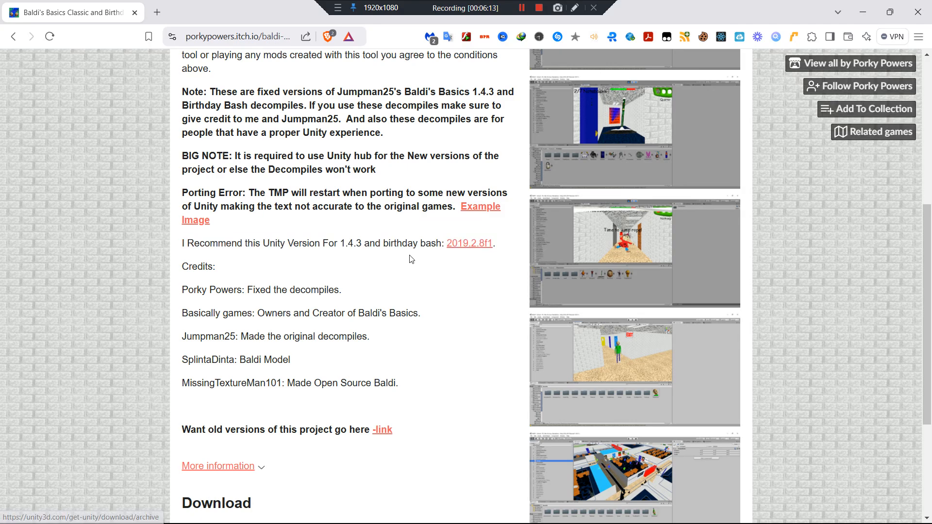
scroll("up", 3)
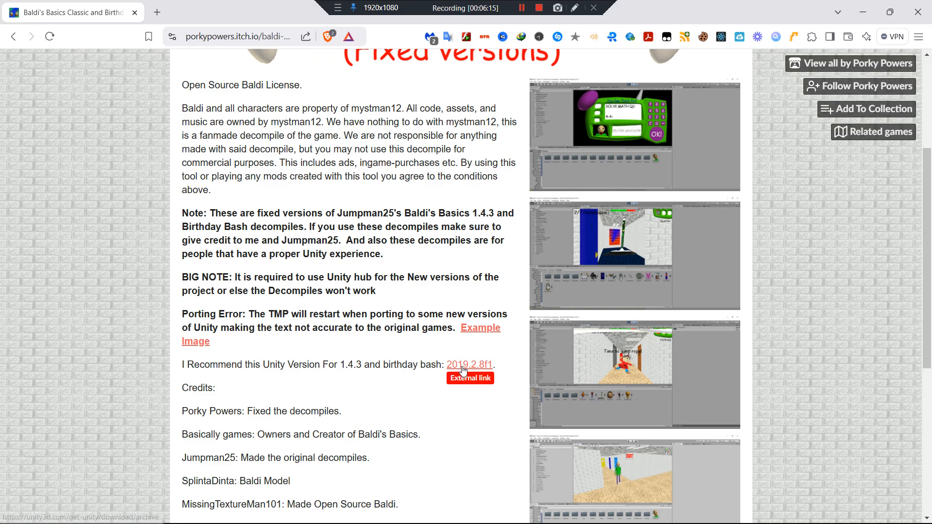
left_click(469, 364)
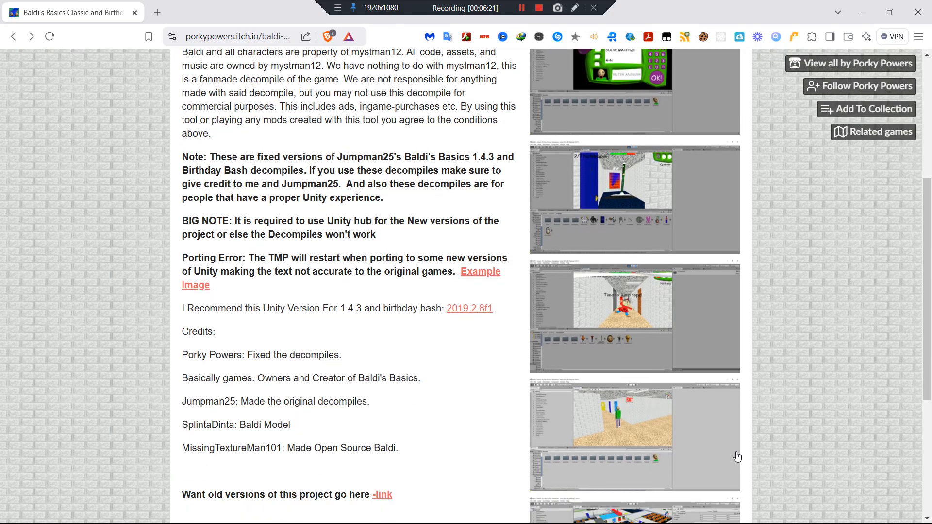
scroll("down", 3)
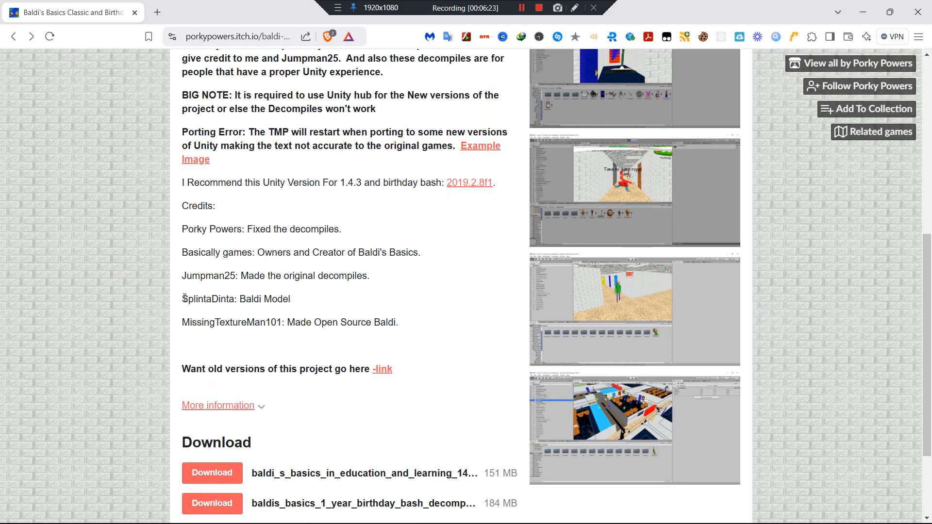
mouse_move(162, 215)
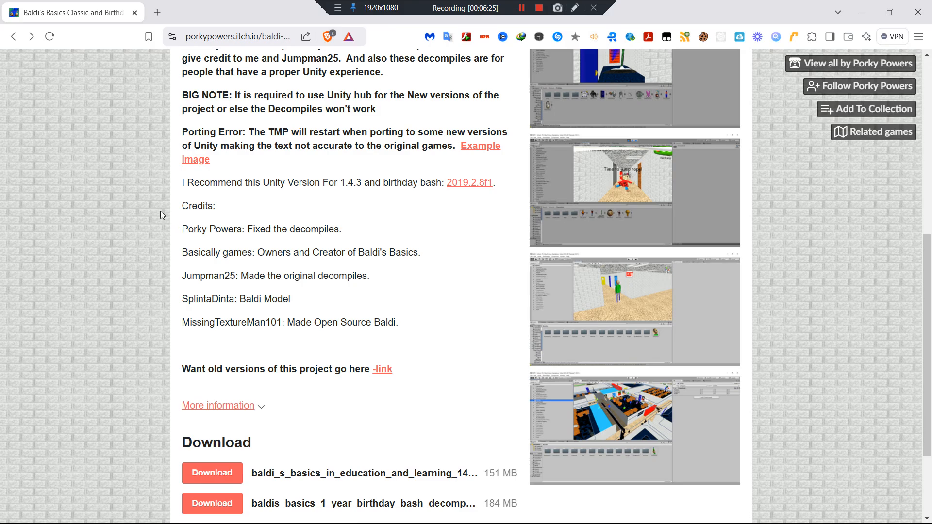
mouse_move(415, 274)
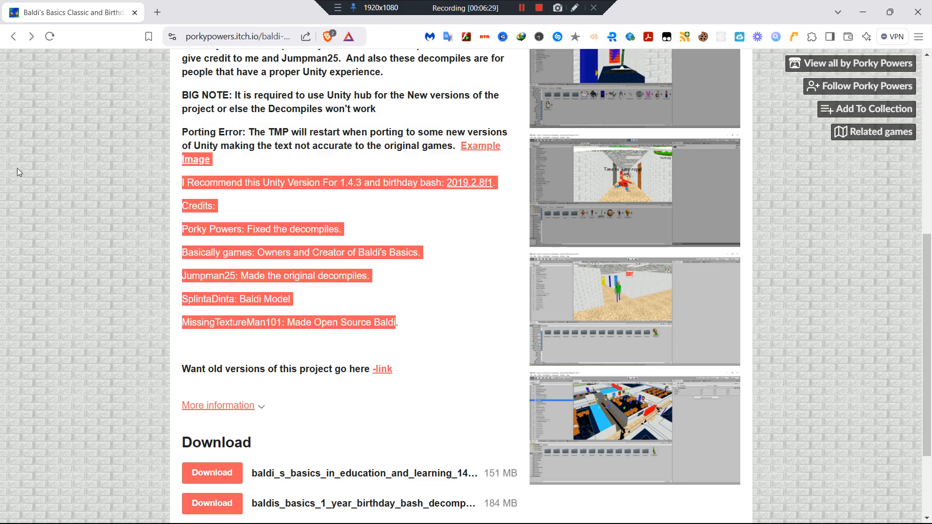
left_click(193, 227)
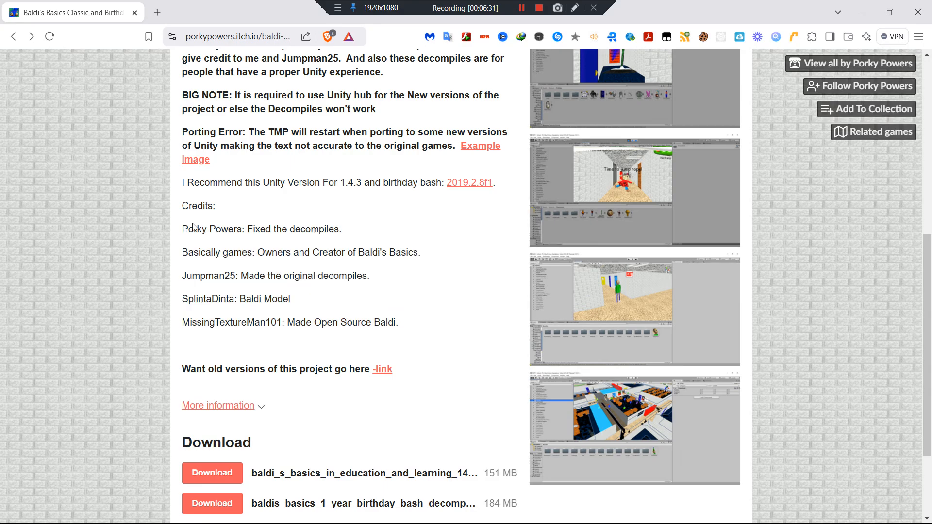
triple_click(262, 229)
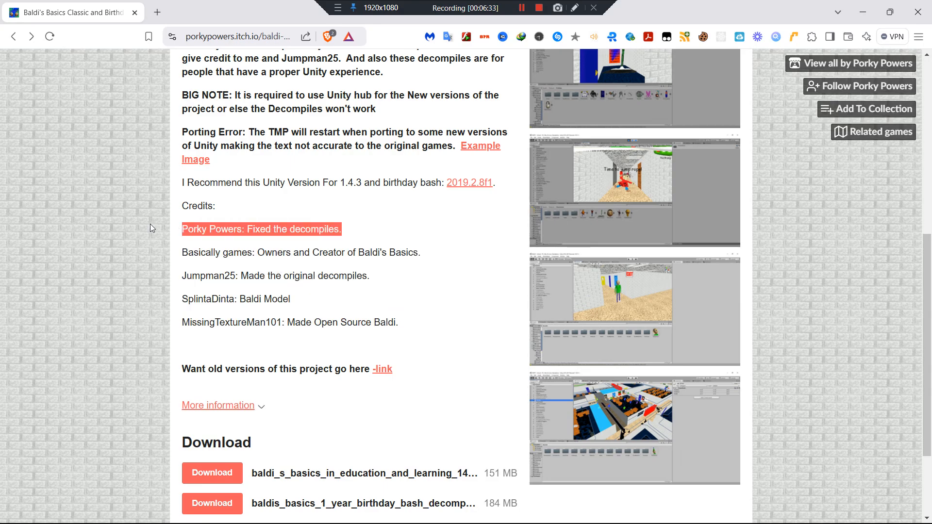
scroll("up", 3)
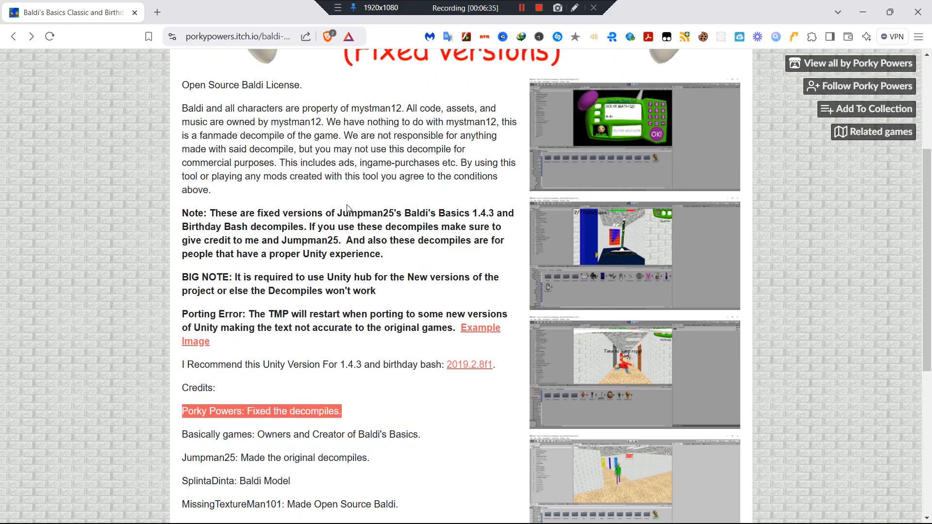
scroll("down", 3)
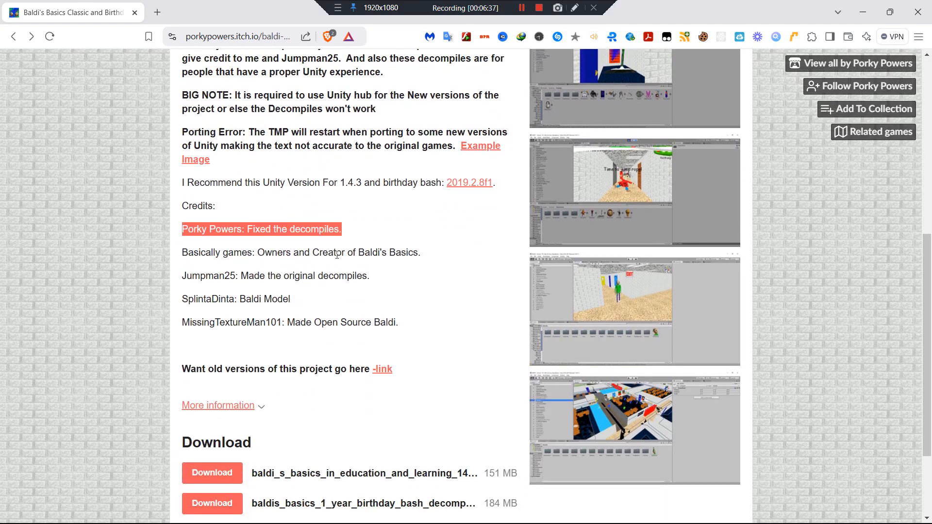
scroll("up", 3)
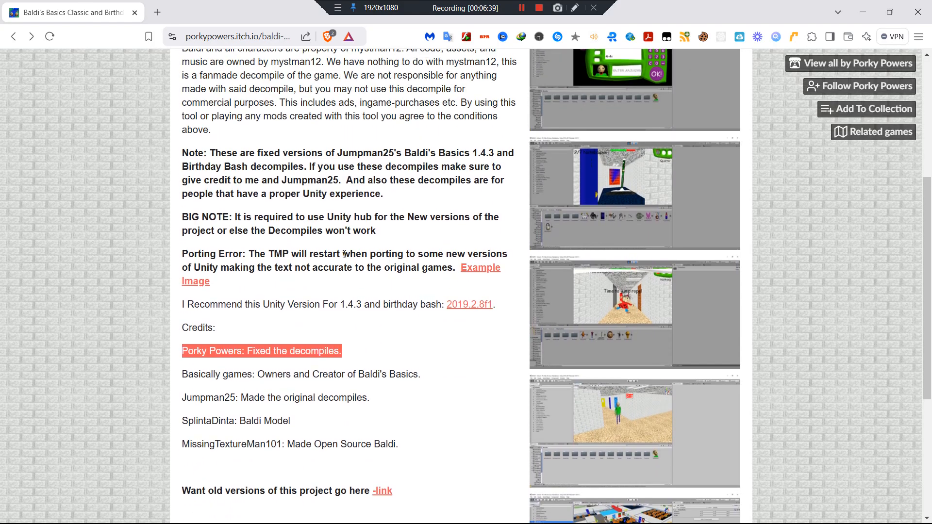
scroll("down", 3)
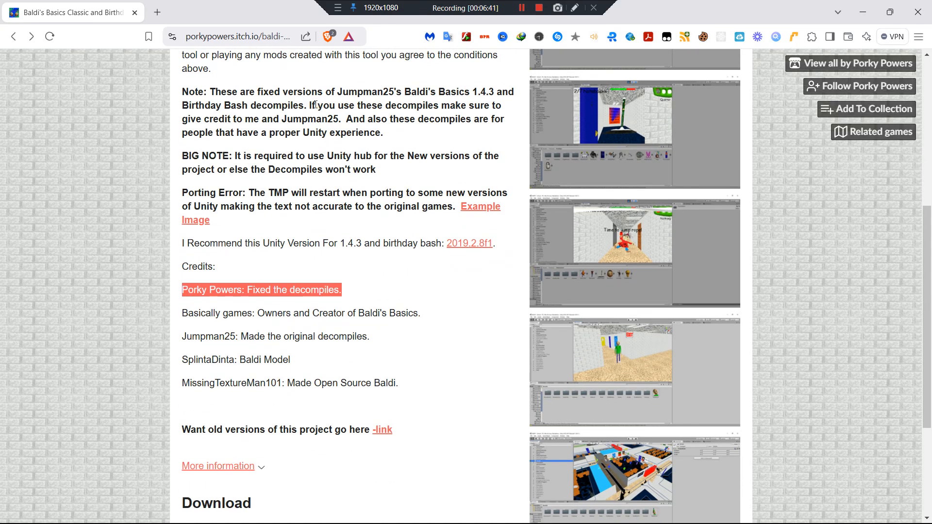
mouse_move(217, 189)
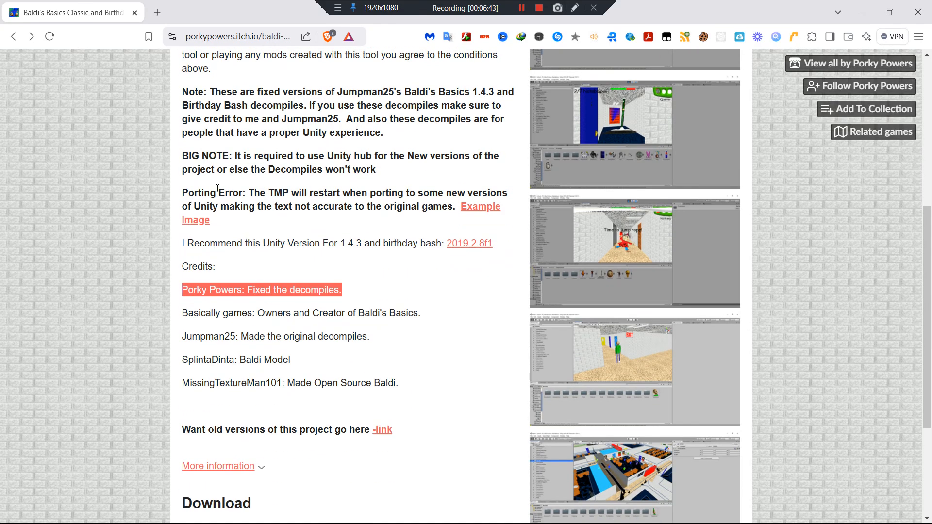
scroll("up", 3)
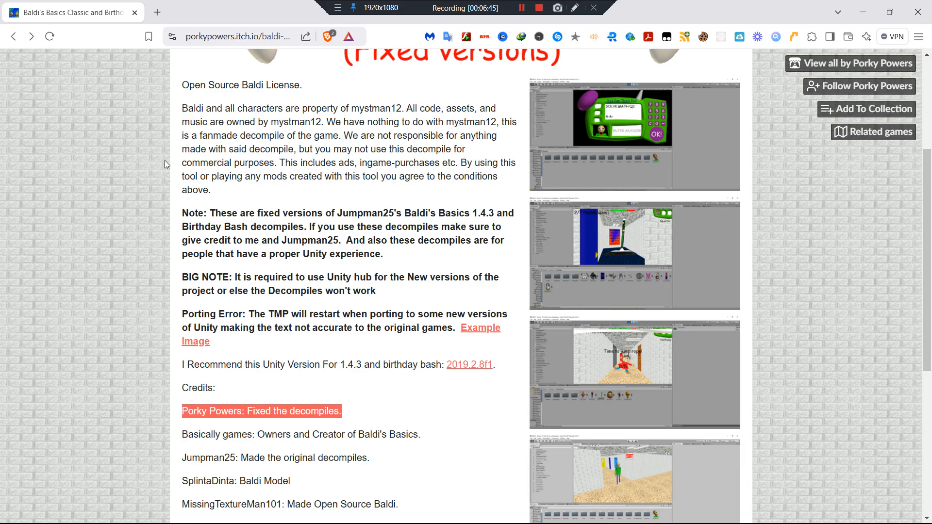
mouse_move(629, 131)
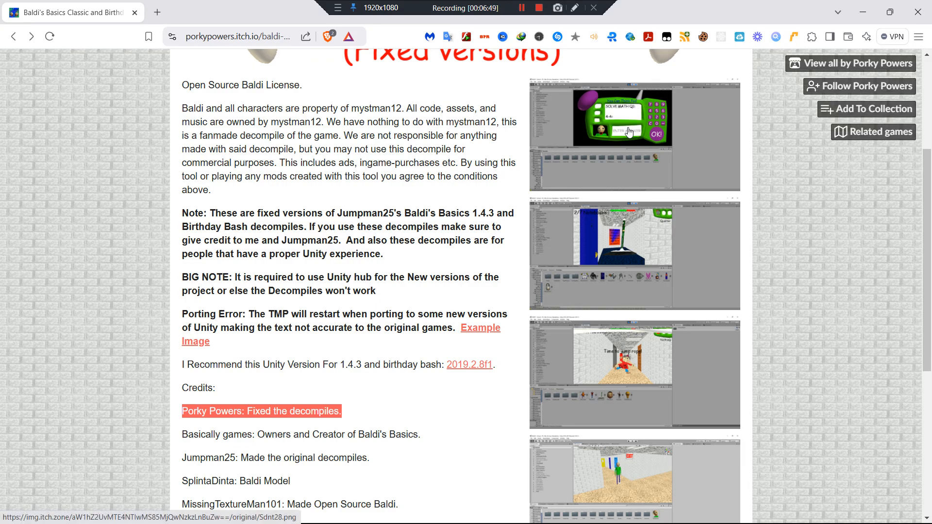
left_click(634, 136)
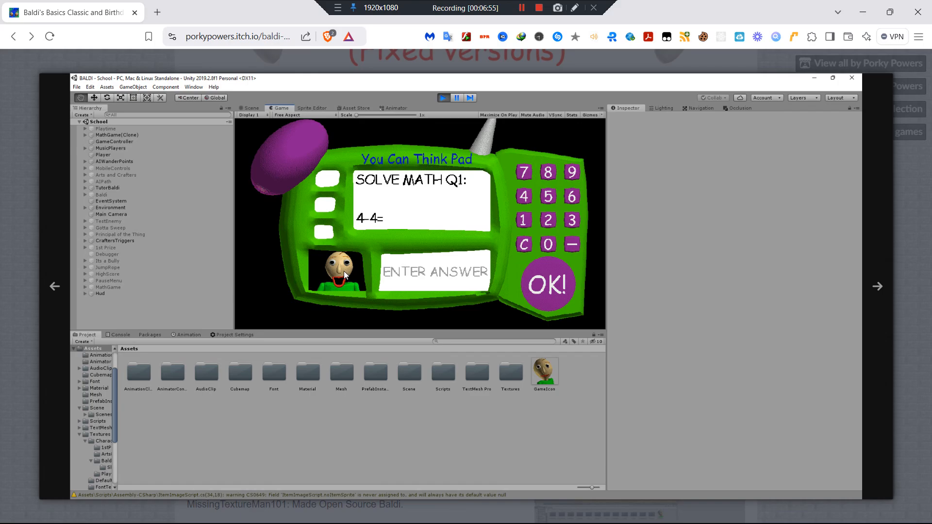
mouse_move(898, 243)
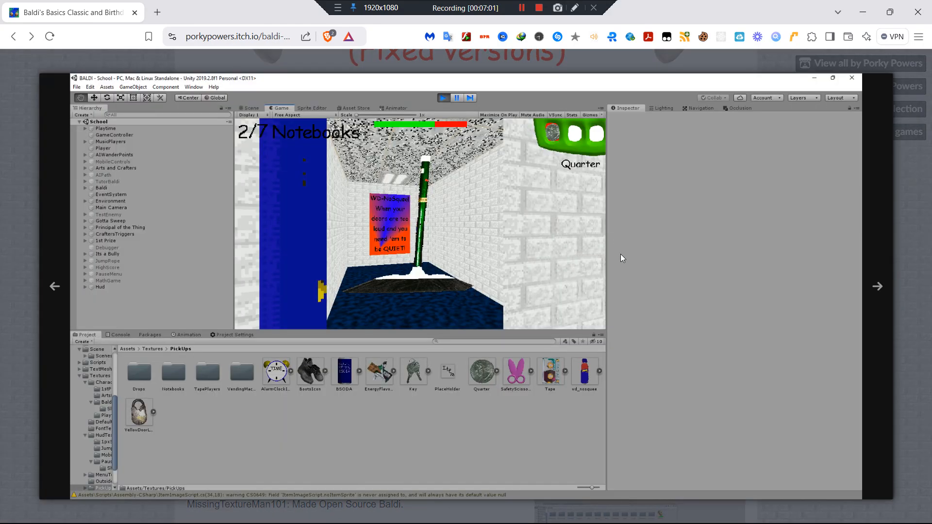
mouse_move(397, 202)
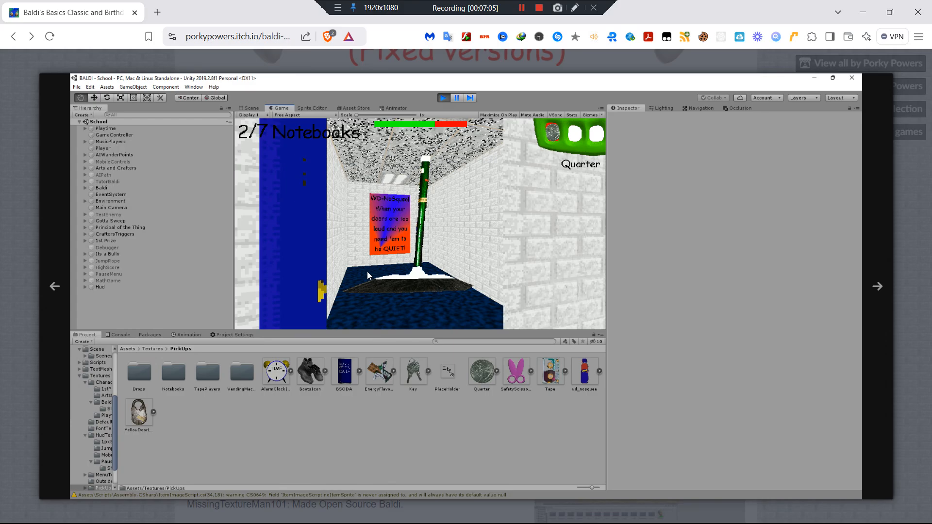
mouse_move(410, 268)
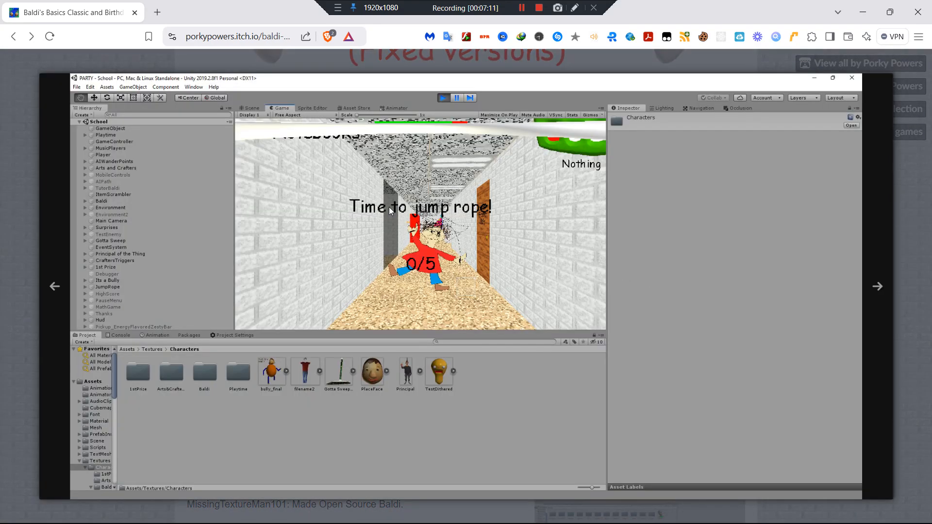
mouse_move(391, 266)
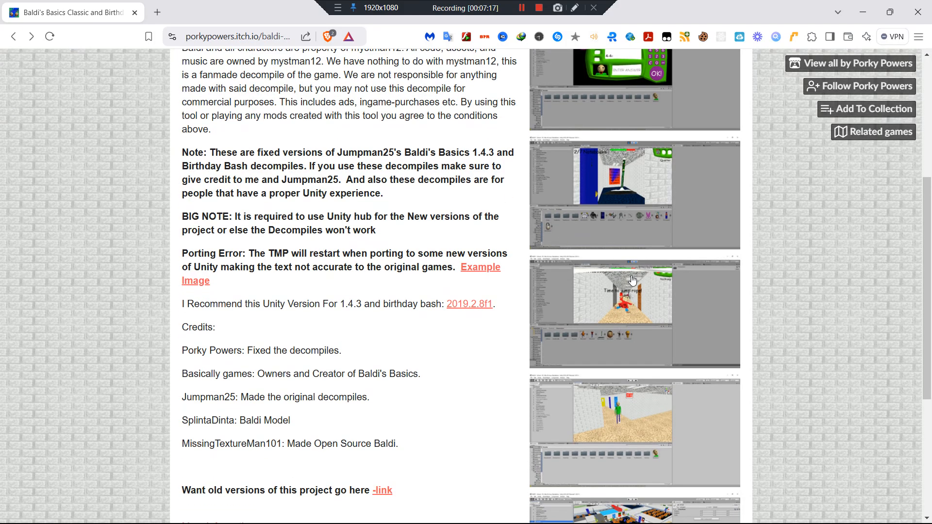
left_click(634, 312)
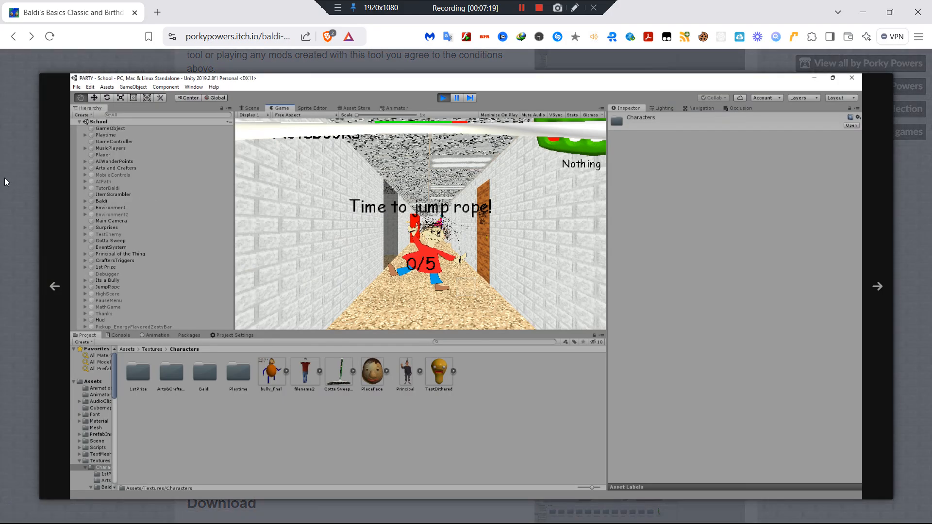
left_click(443, 97)
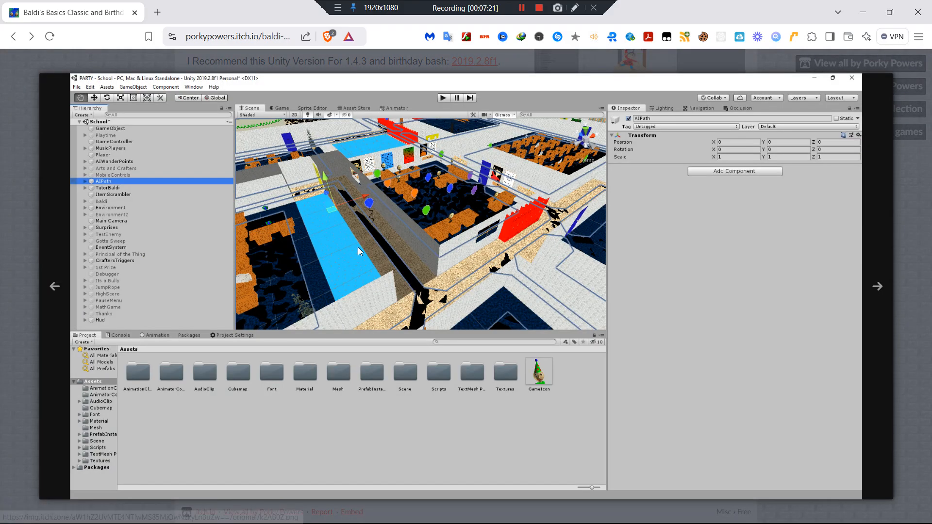
mouse_move(519, 233)
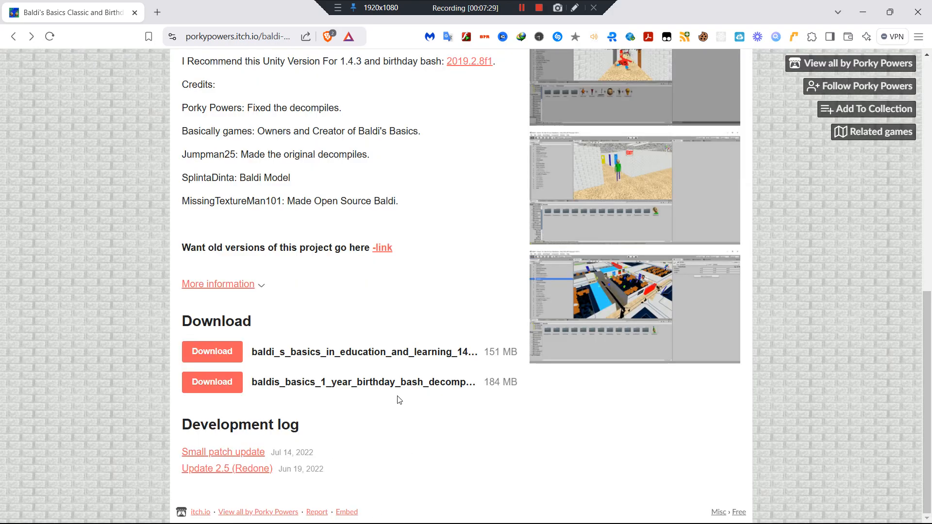
mouse_move(461, 250)
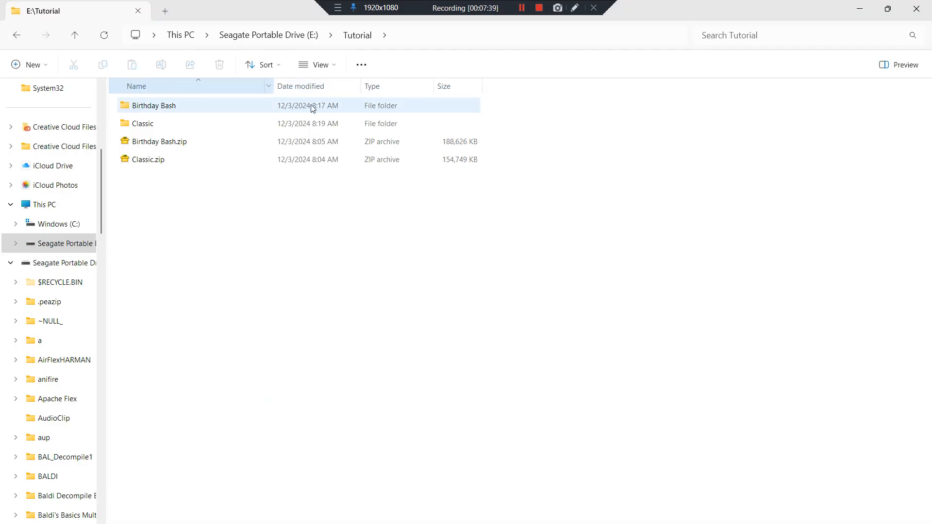
double_click(143, 124)
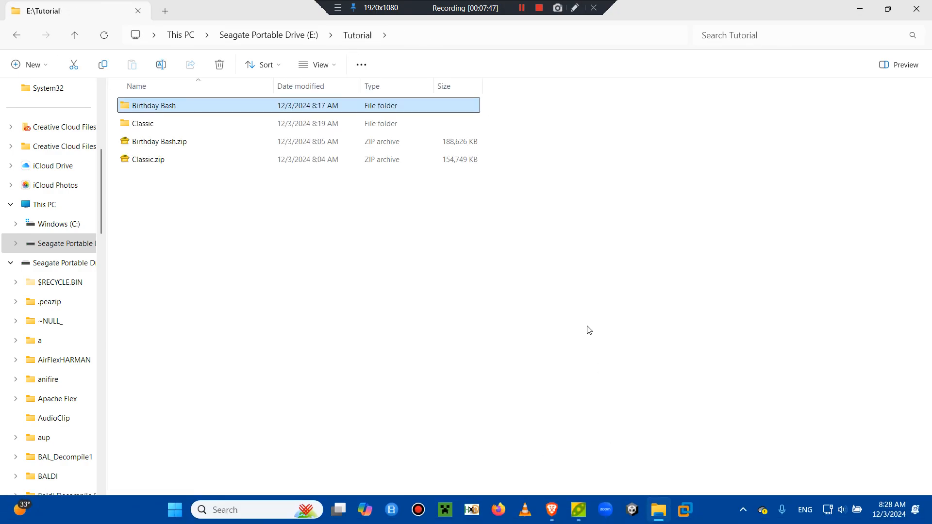
mouse_move(629, 471)
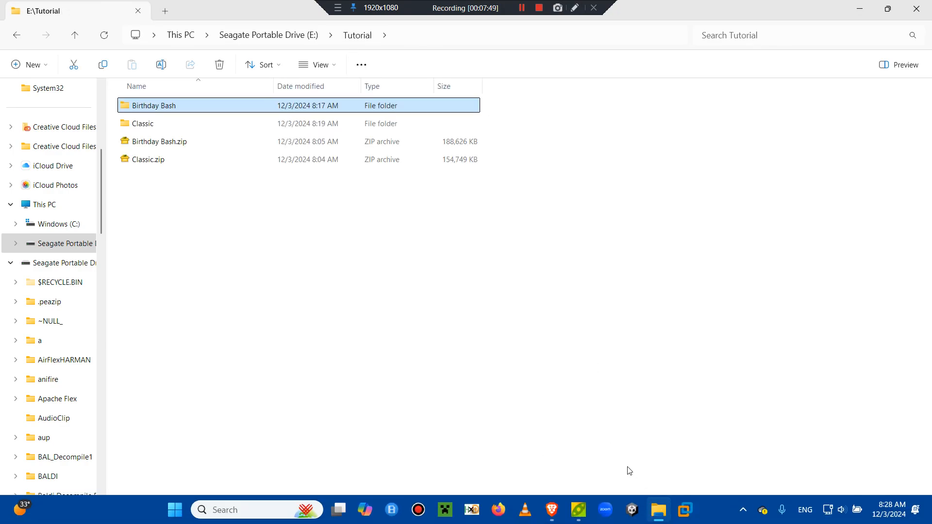
mouse_move(545, 162)
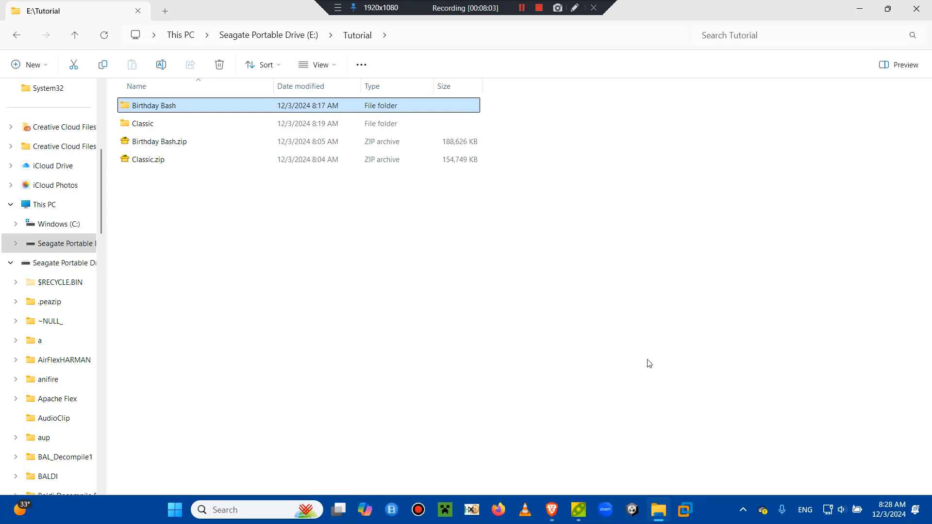
mouse_move(522, 221)
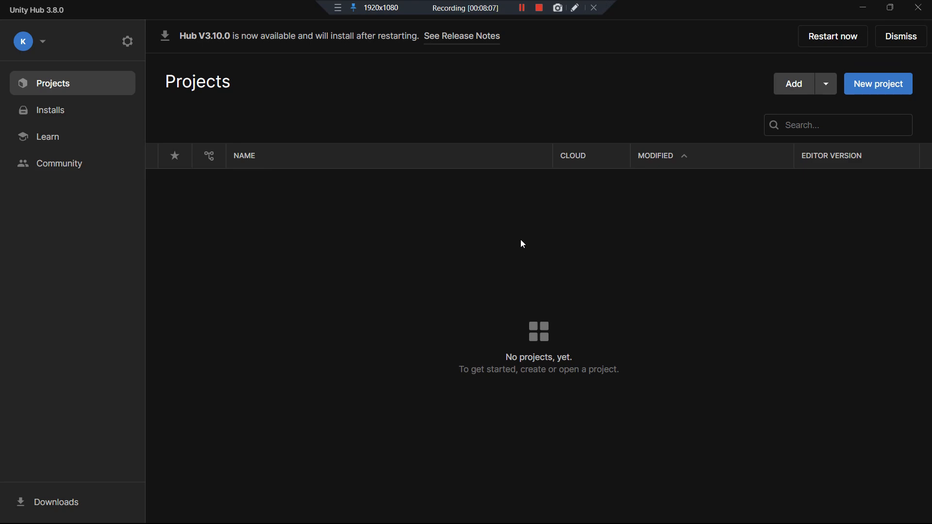
mouse_move(727, 88)
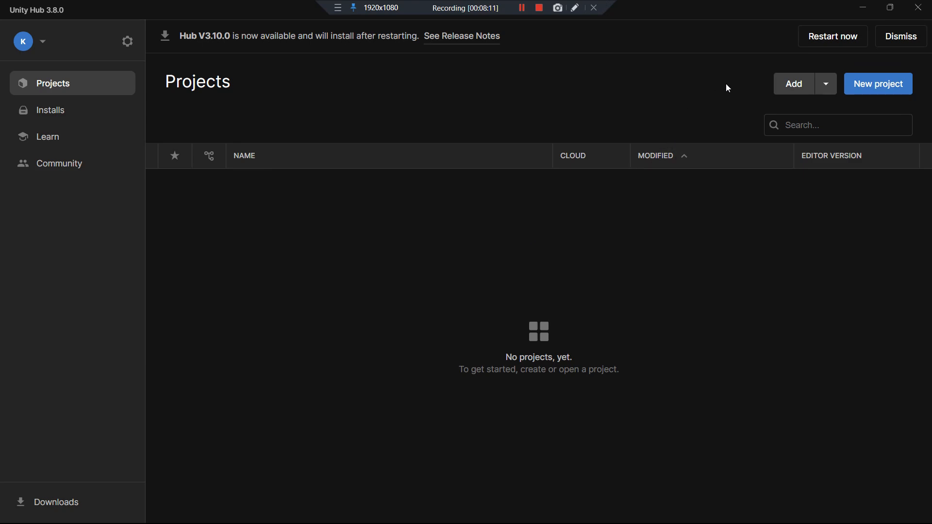
mouse_move(793, 83)
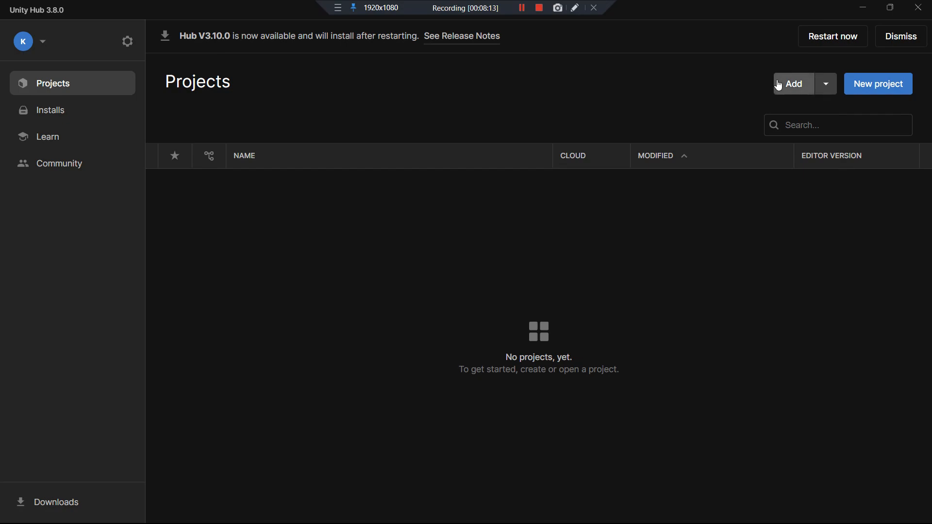
- Add the BALDI project from E:\Tutorial\Classic to the Unity Hub projects list
left_click(794, 84)
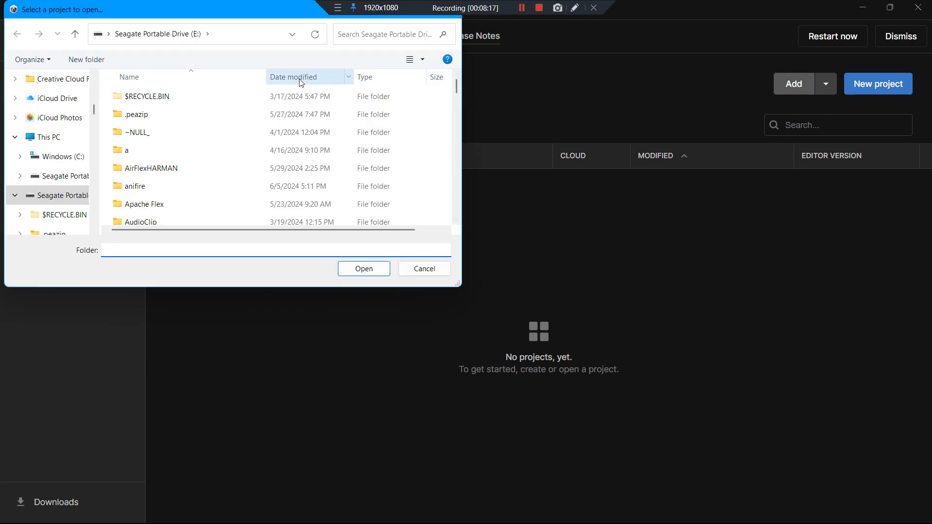
scroll("down", 3)
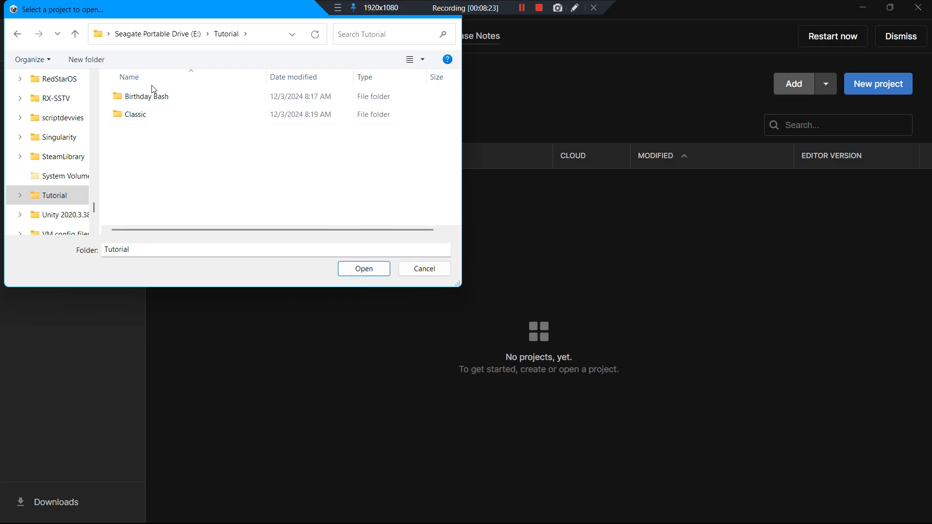
left_click(136, 115)
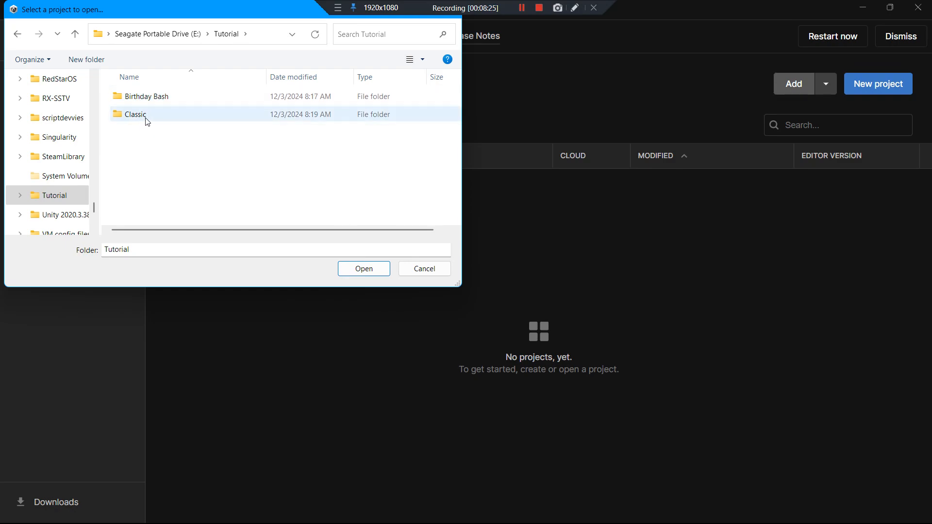
mouse_move(137, 115)
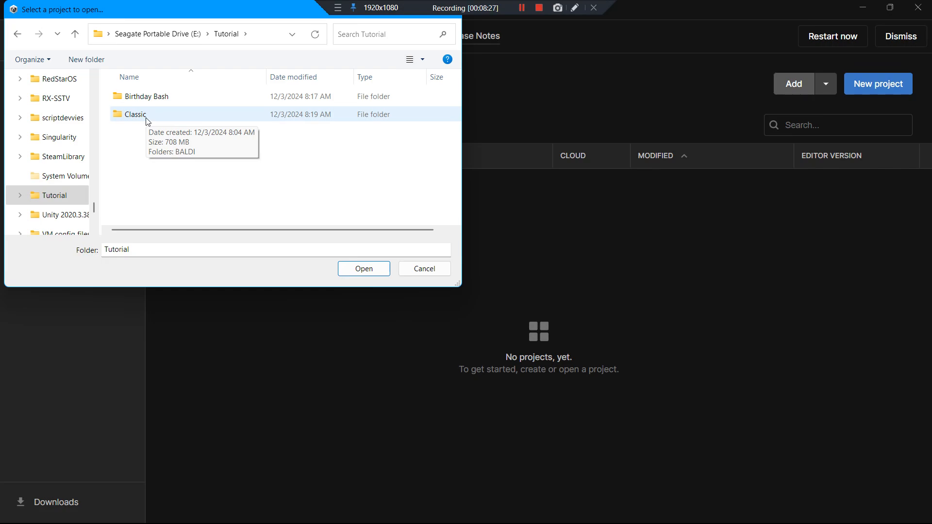
mouse_move(147, 118)
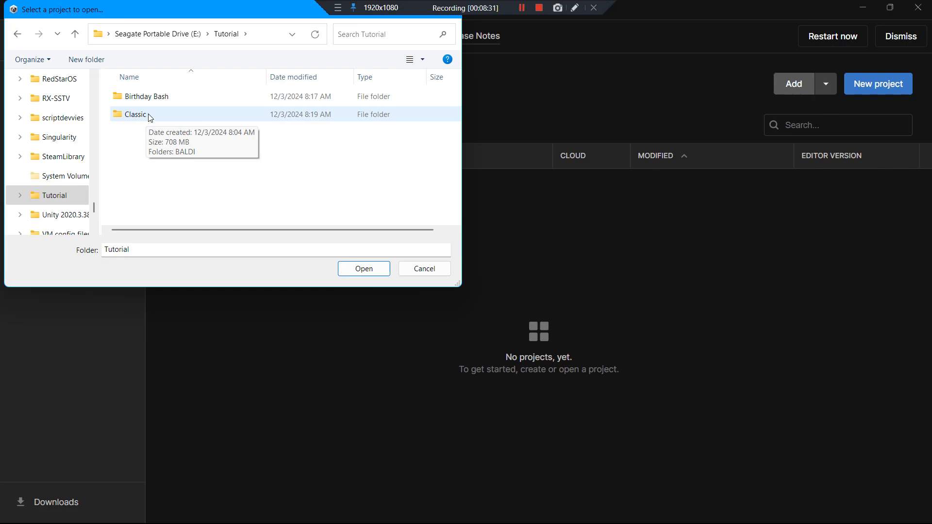
double_click(136, 114)
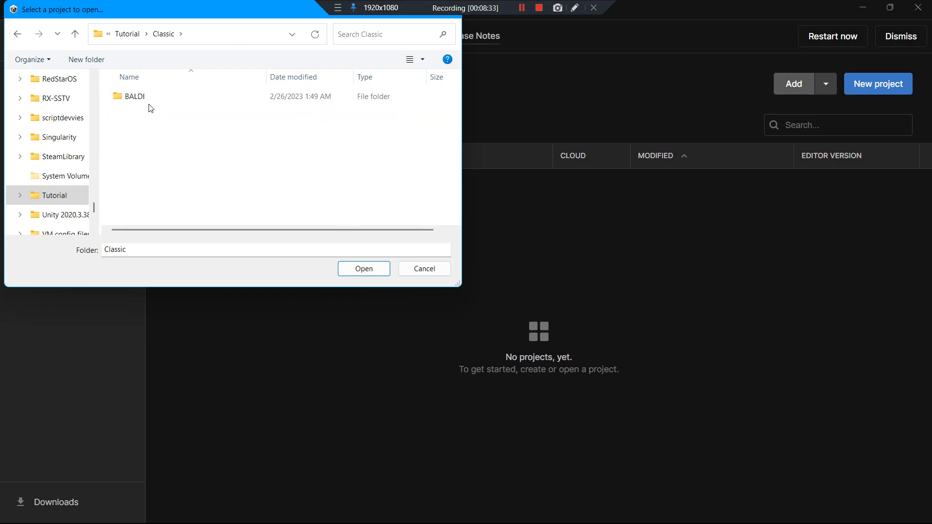
left_click(134, 96)
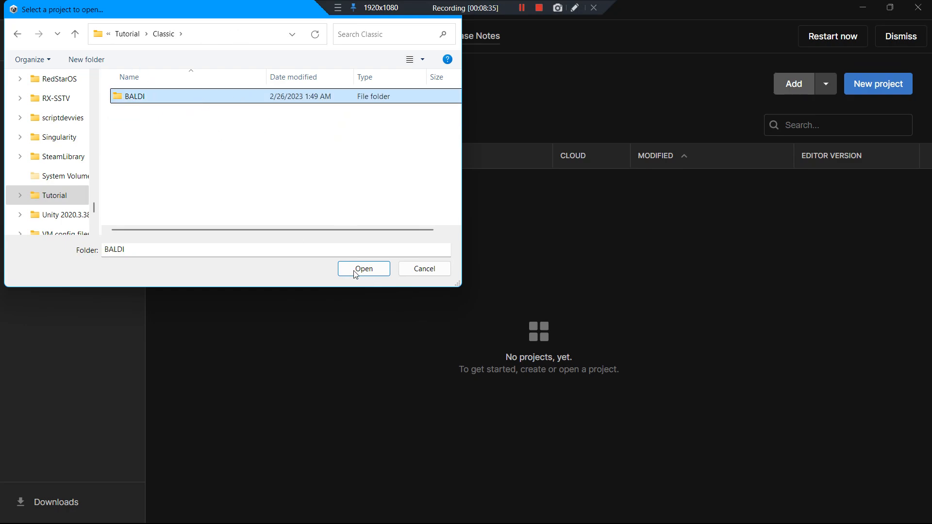
left_click(363, 269)
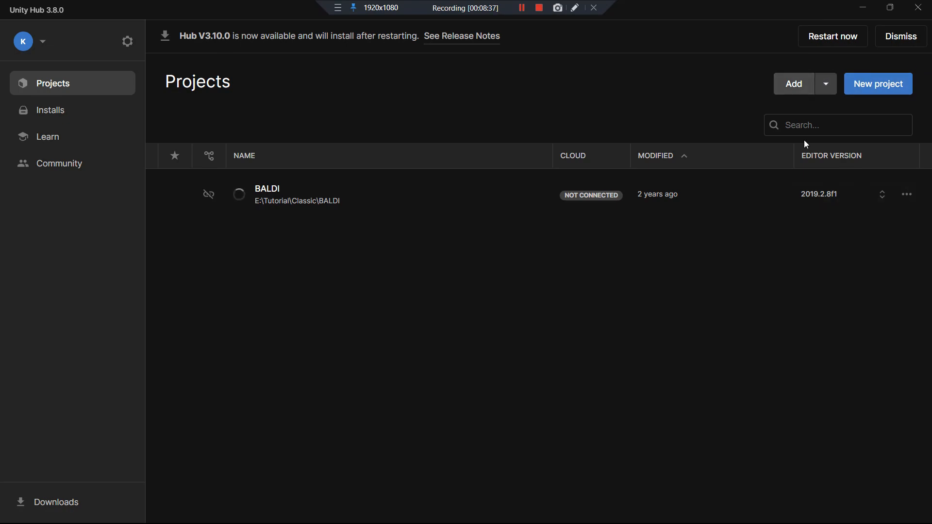
mouse_move(807, 202)
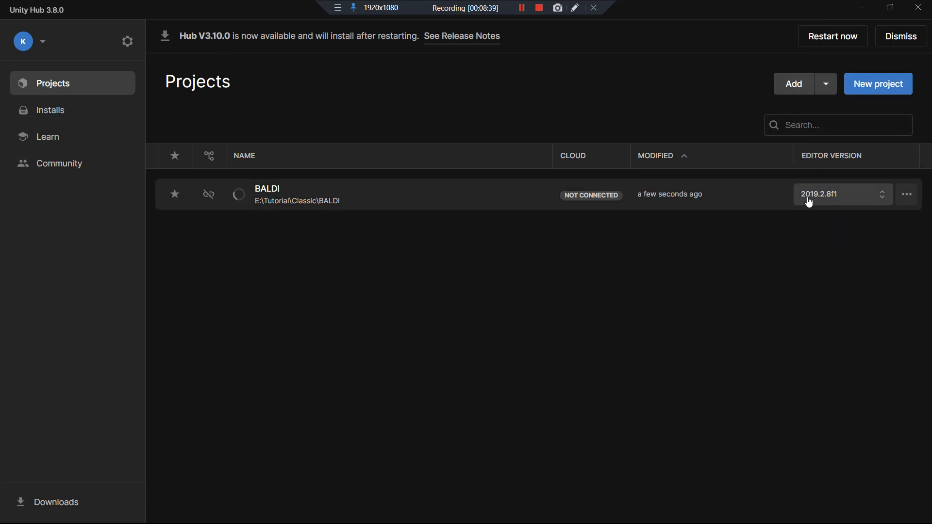
- Launch the BALDI project, then add the PARTY project from Tutorial\Birthday Bash
left_click(267, 188)
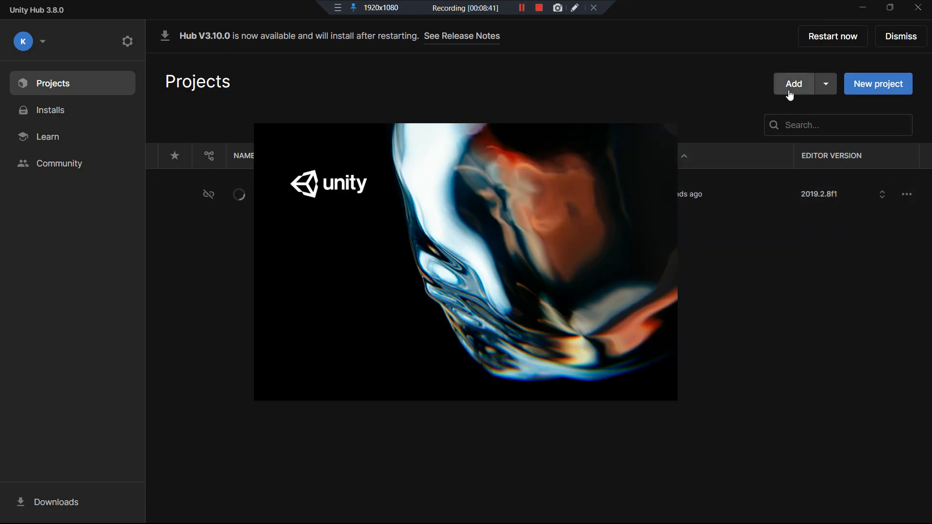
left_click(794, 84)
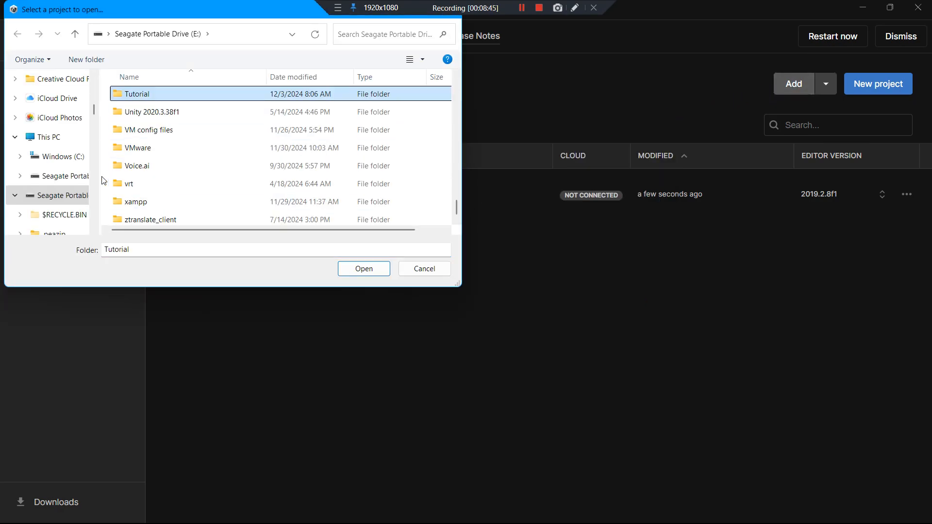
double_click(136, 94)
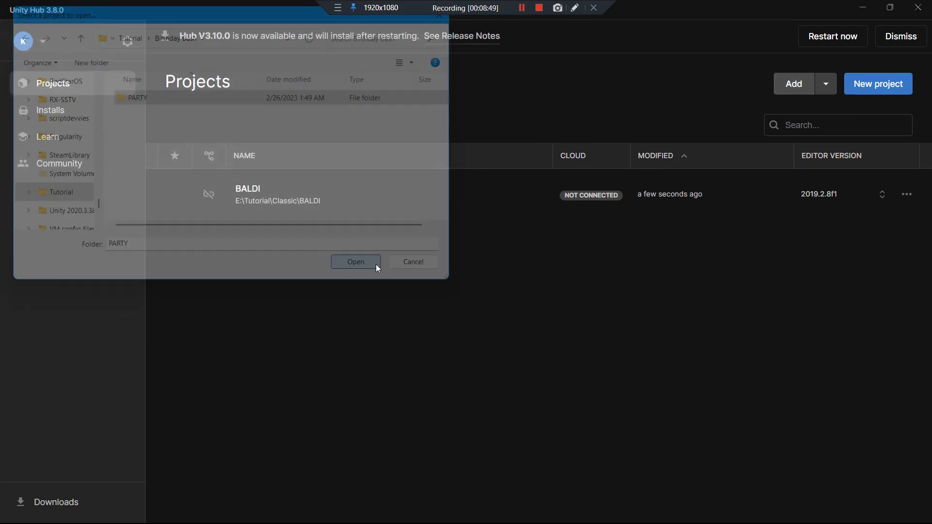
left_click(356, 261)
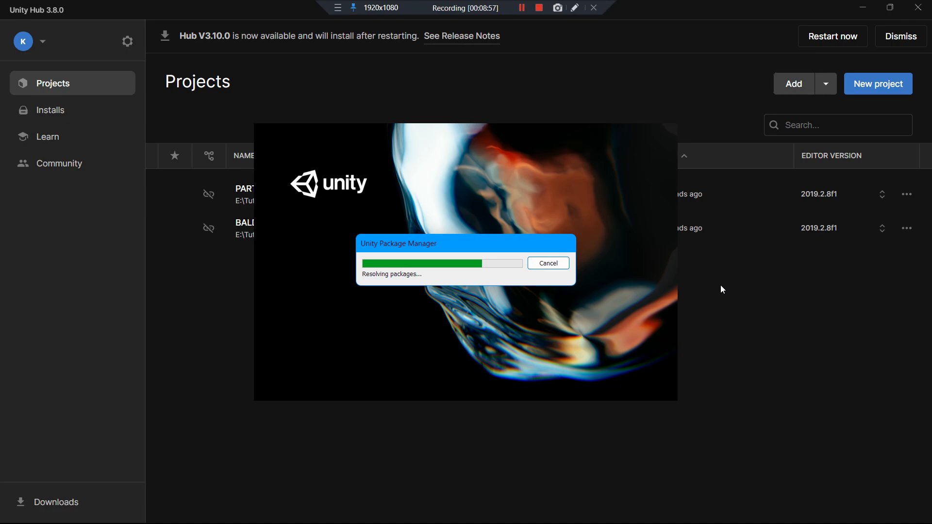
mouse_move(435, 252)
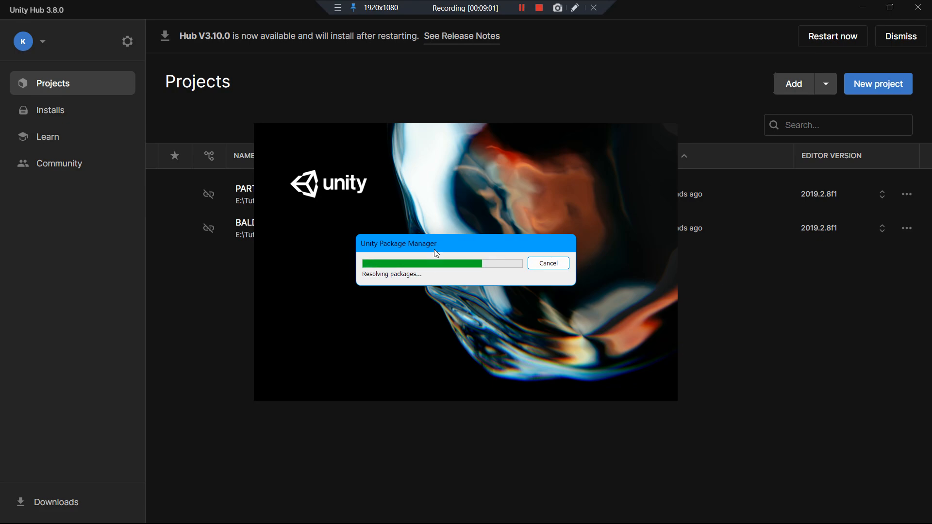
mouse_move(705, 493)
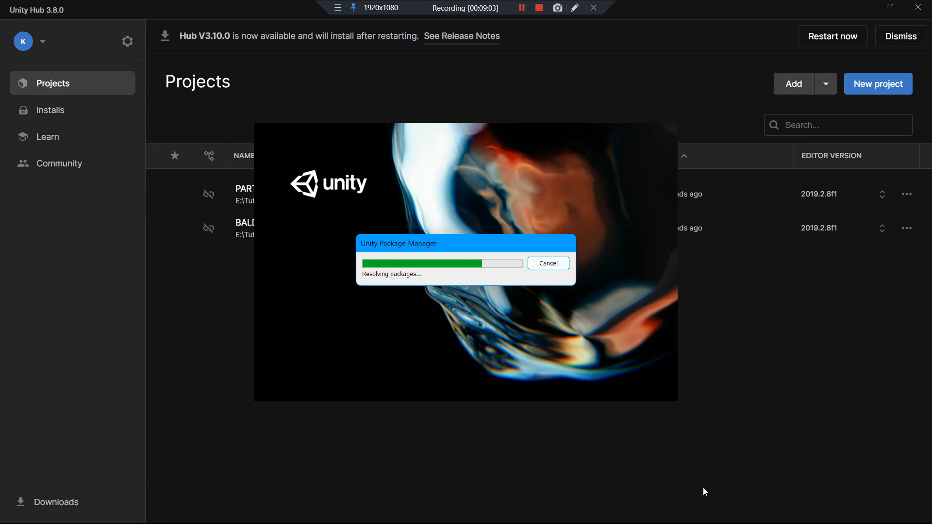
mouse_move(760, 386)
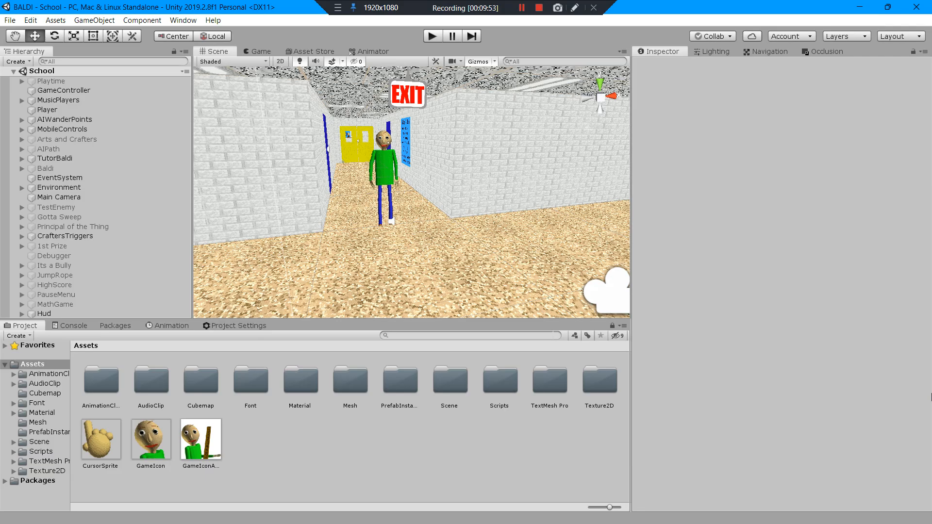
mouse_move(267, 149)
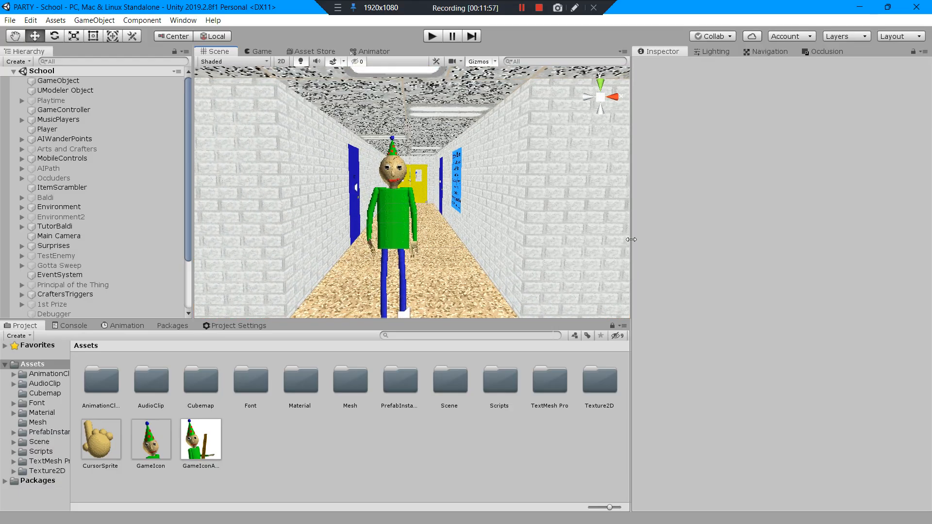
mouse_move(504, 221)
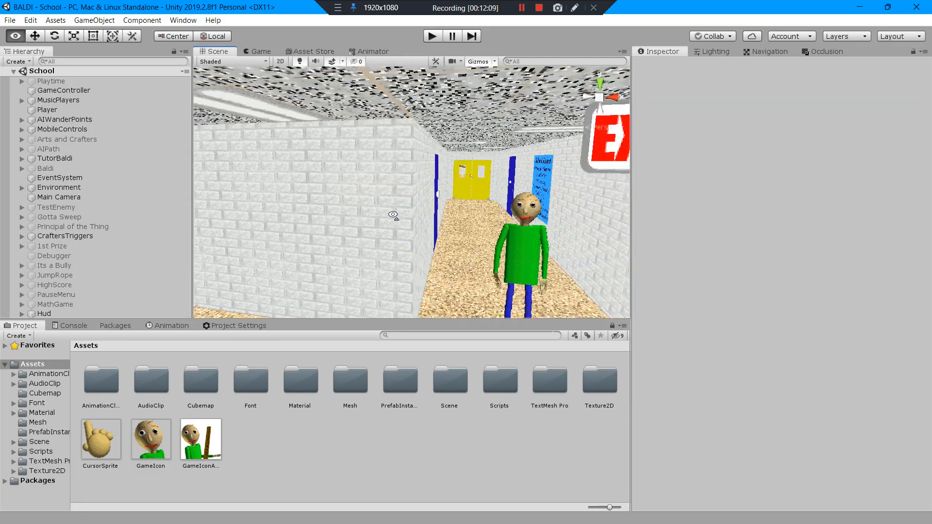
left_click(70, 265)
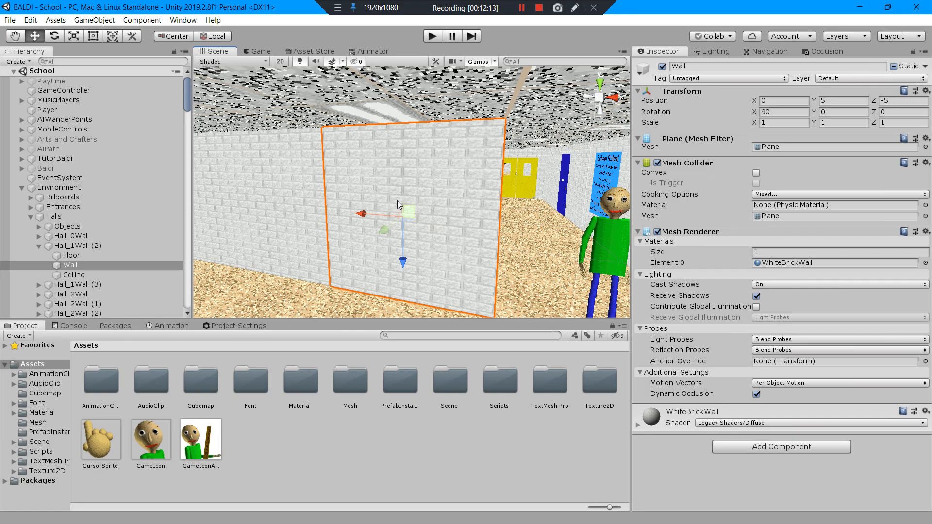
left_click(373, 448)
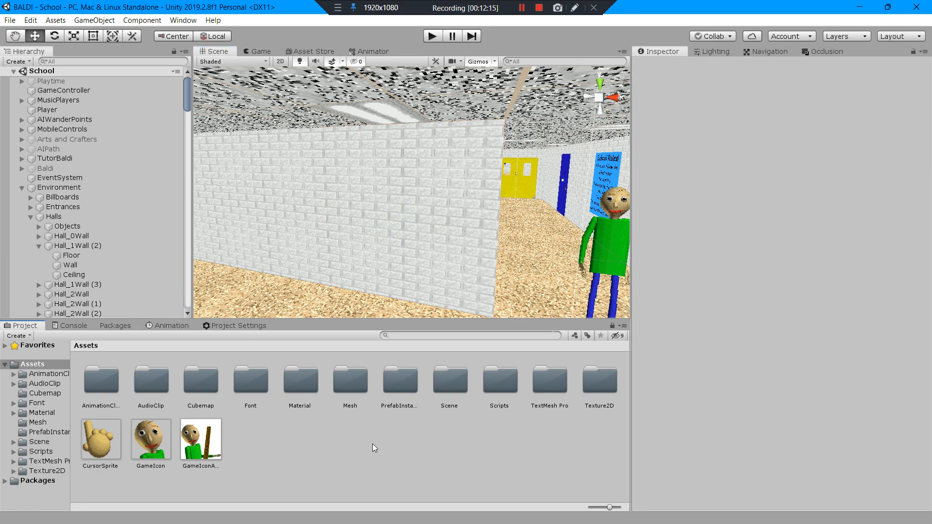
mouse_move(348, 394)
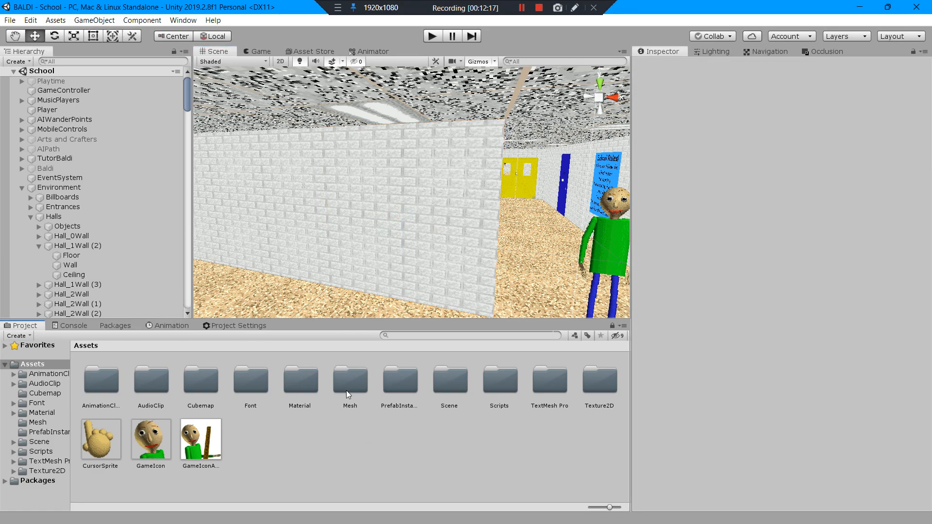
left_click(300, 381)
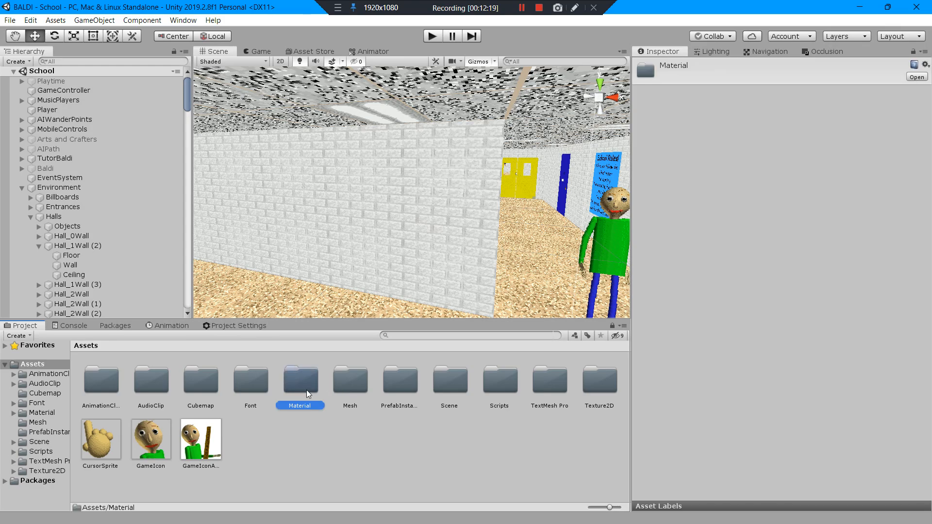
double_click(300, 382)
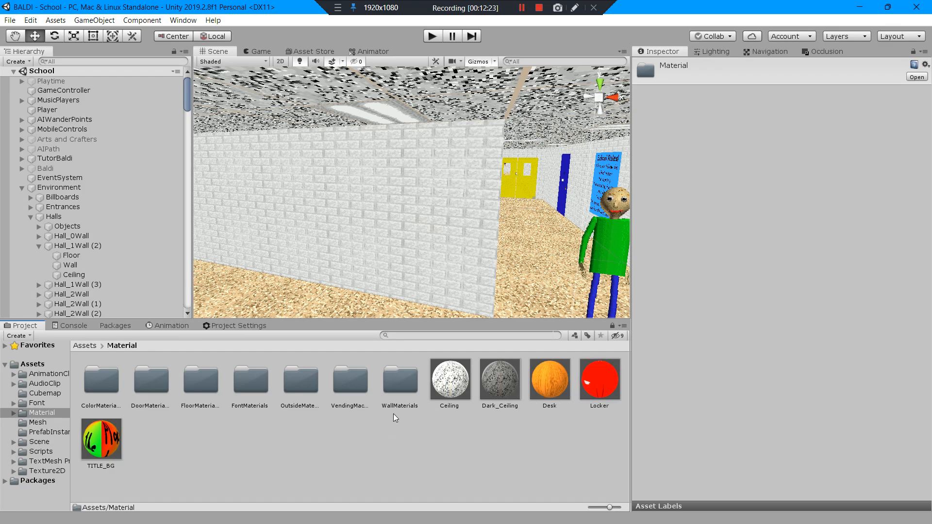
mouse_move(383, 395)
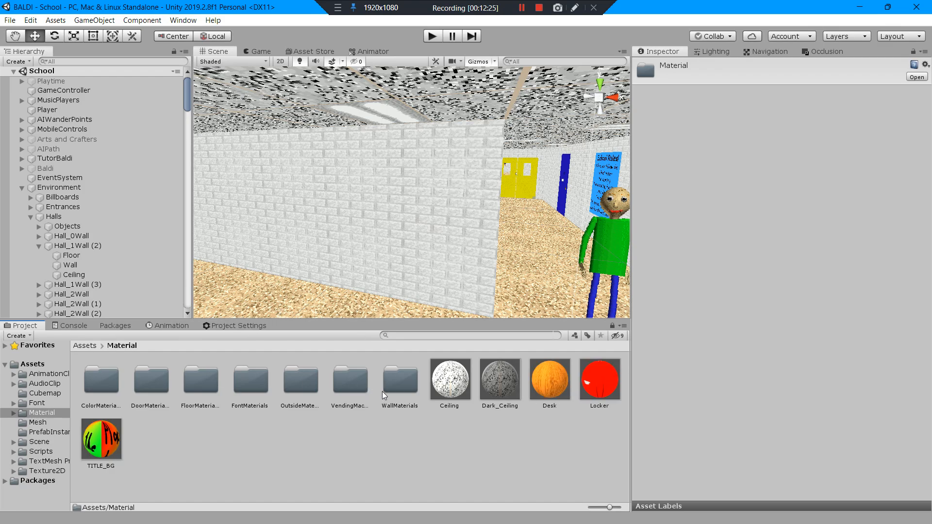
mouse_move(282, 382)
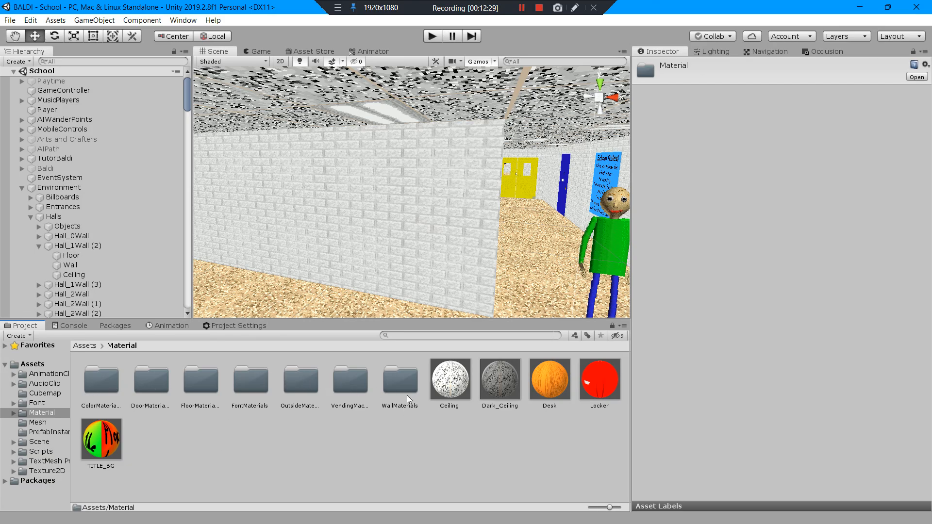
mouse_move(244, 427)
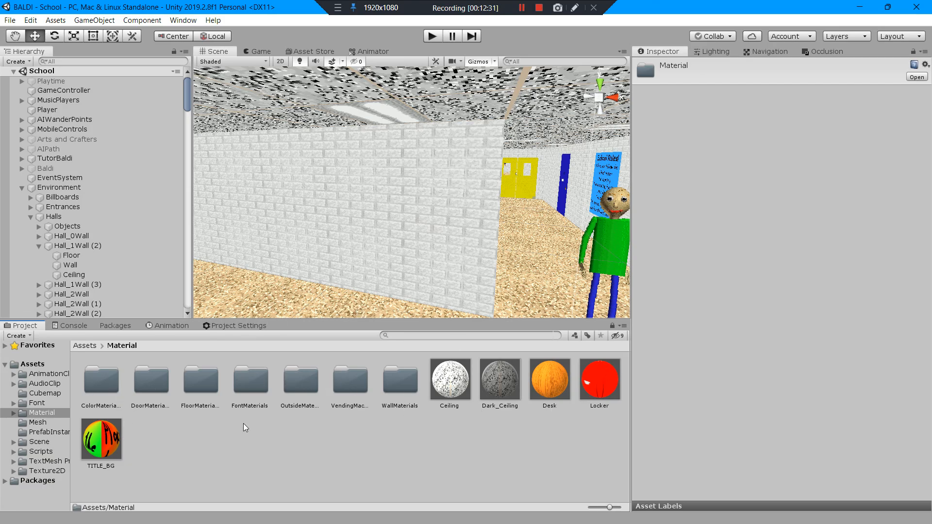
mouse_move(515, 408)
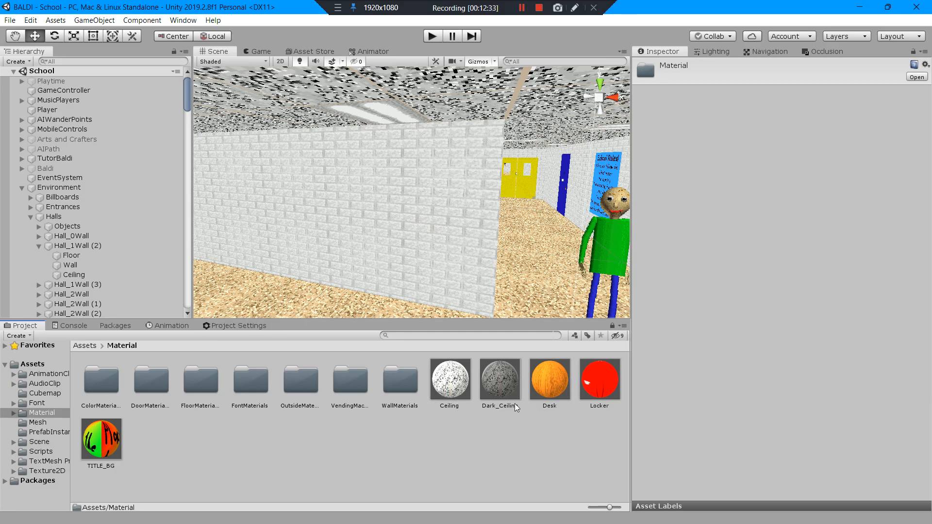
left_click(499, 379)
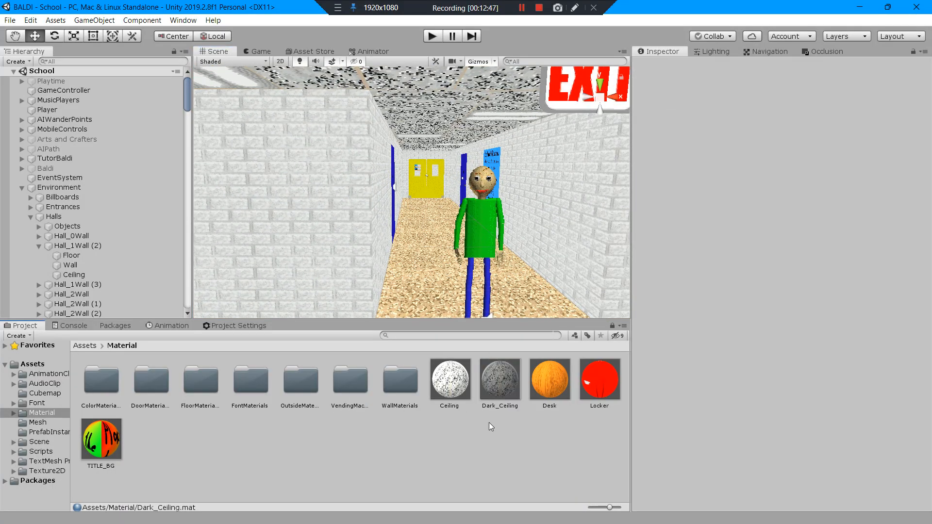
- Open the WallMaterials folder and inspect the Window and WhiteBrickWallThin materials
left_click(399, 379)
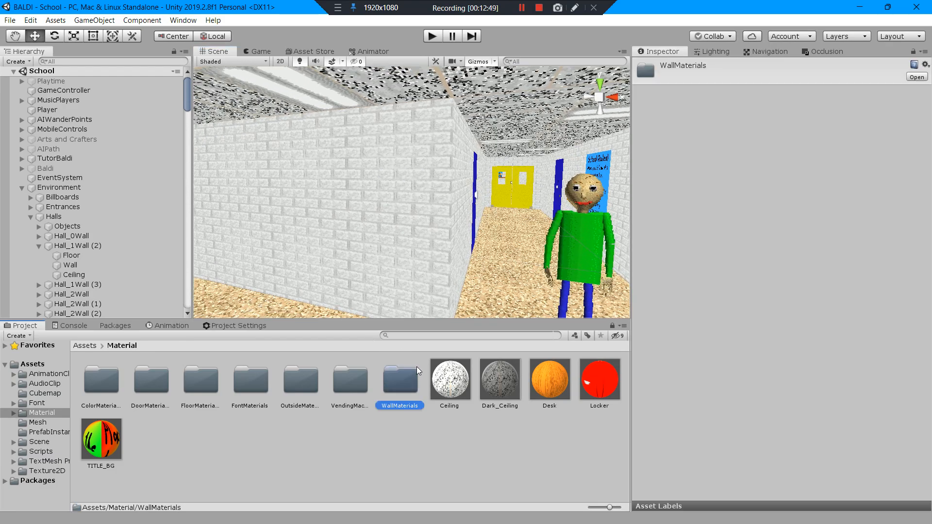
double_click(399, 378)
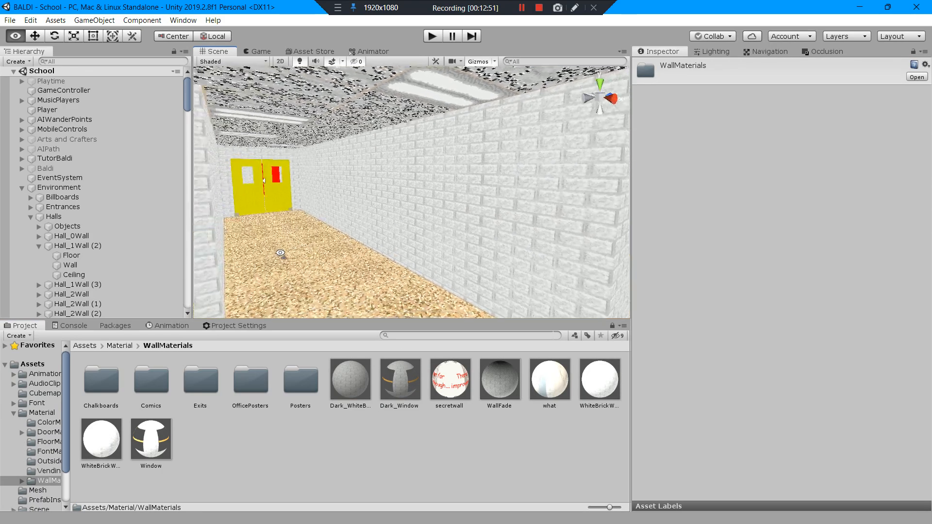
left_click(151, 437)
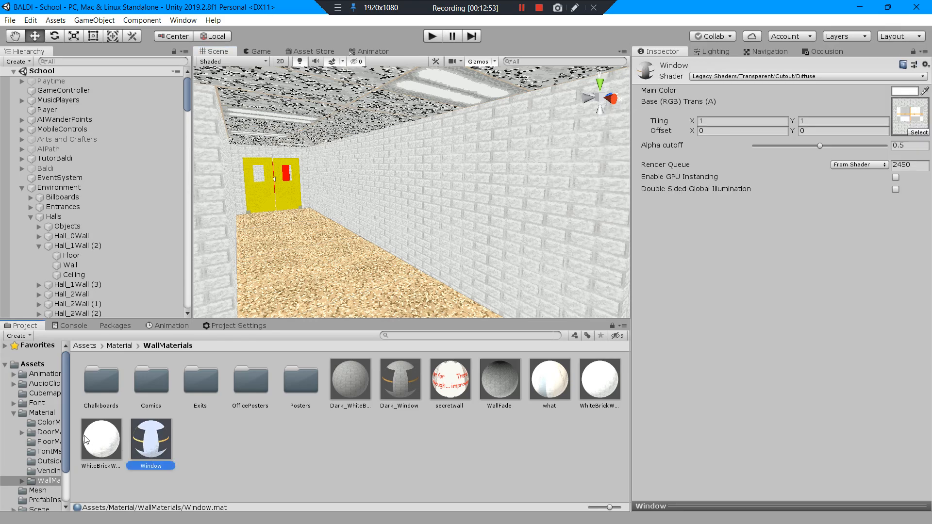
left_click(101, 437)
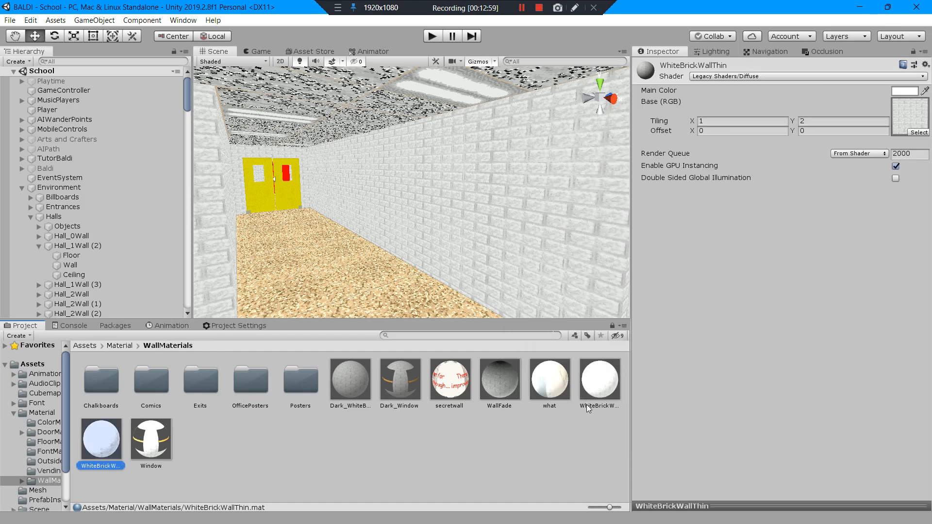
- Review the WhiteBrickWall, WhiteBrickWallThin and secretwall materials, ending on secretwall's Unlit/Texture settings
left_click(599, 378)
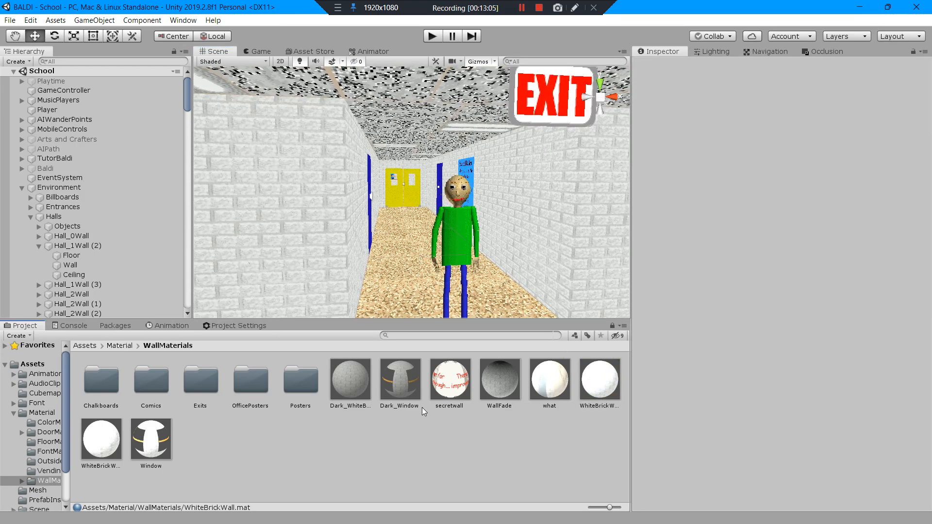
left_click(599, 379)
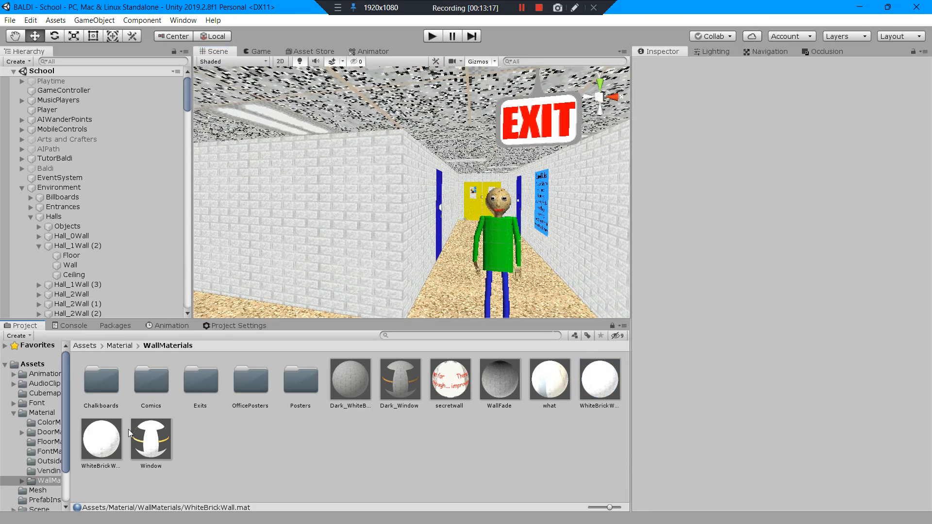
left_click(100, 437)
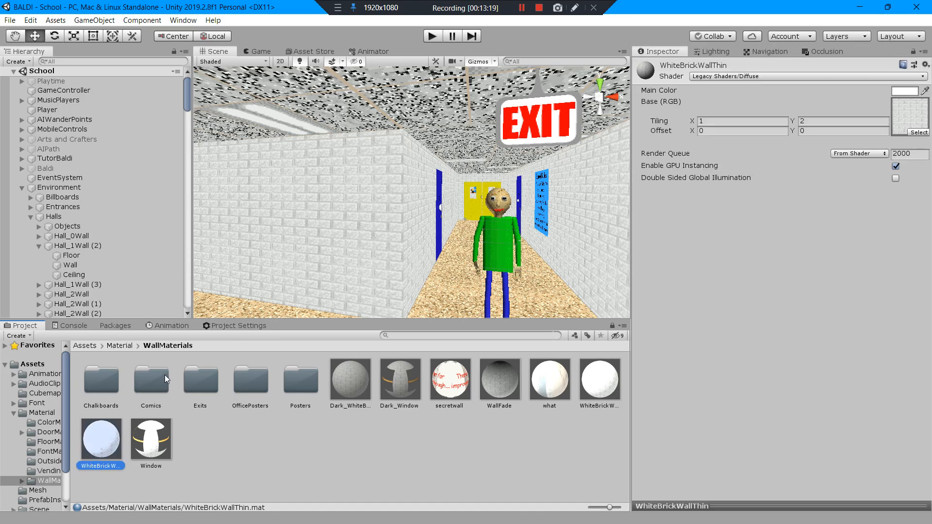
left_click(151, 377)
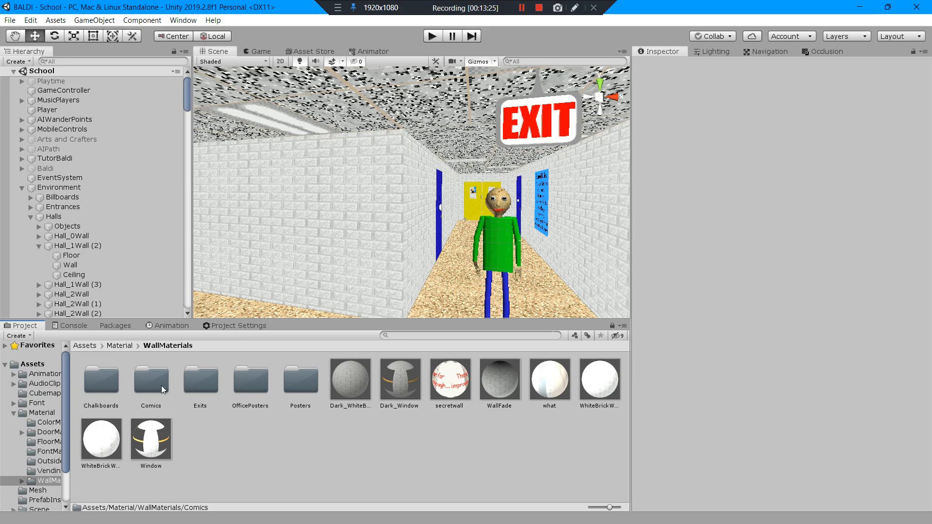
left_click(450, 380)
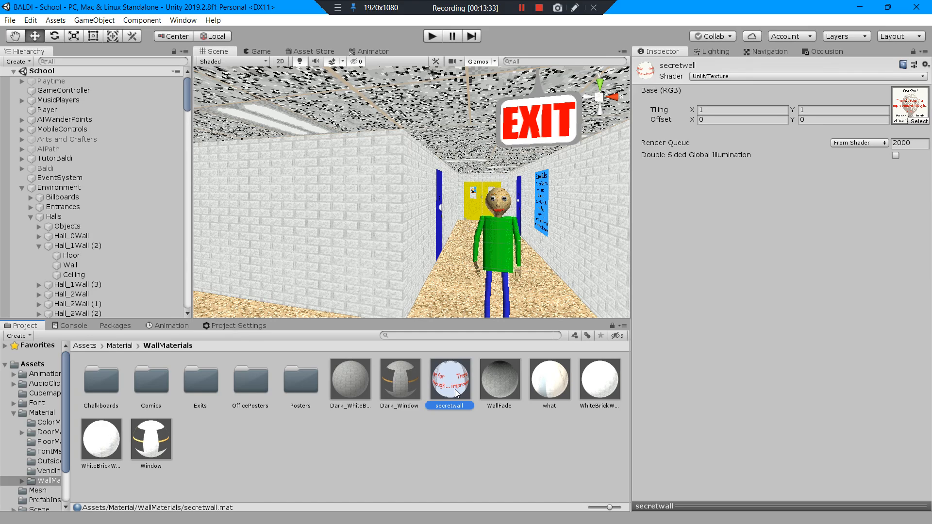
mouse_move(386, 376)
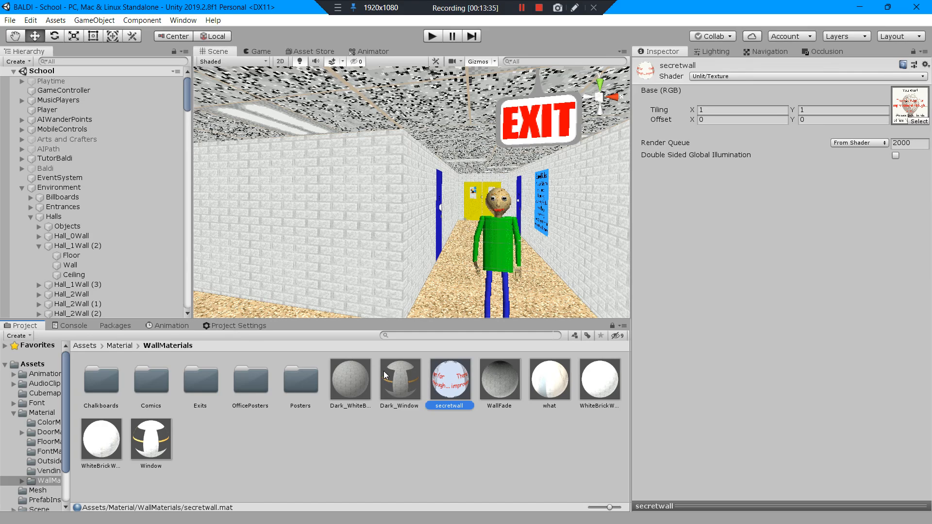
mouse_move(386, 376)
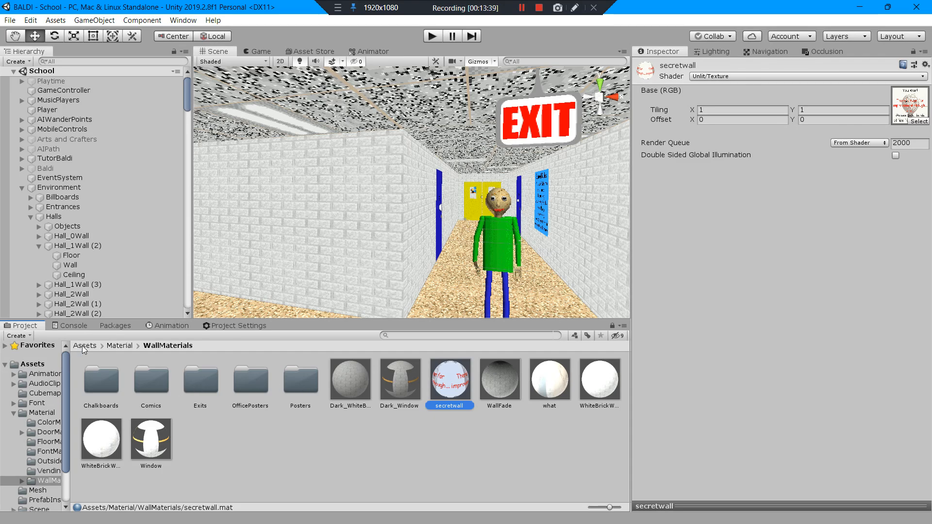
- Navigate from Assets into the Scene/Scenes folder to list the project's scenes
left_click(85, 345)
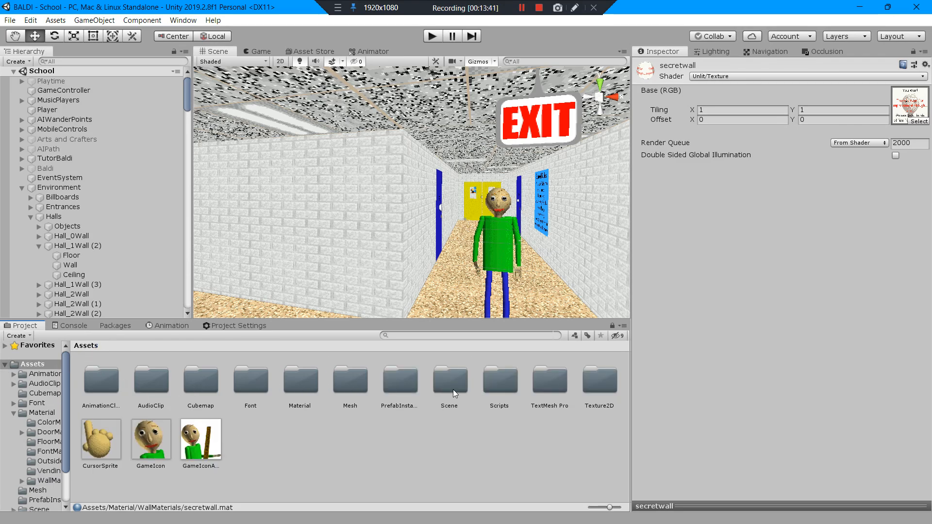
double_click(448, 380)
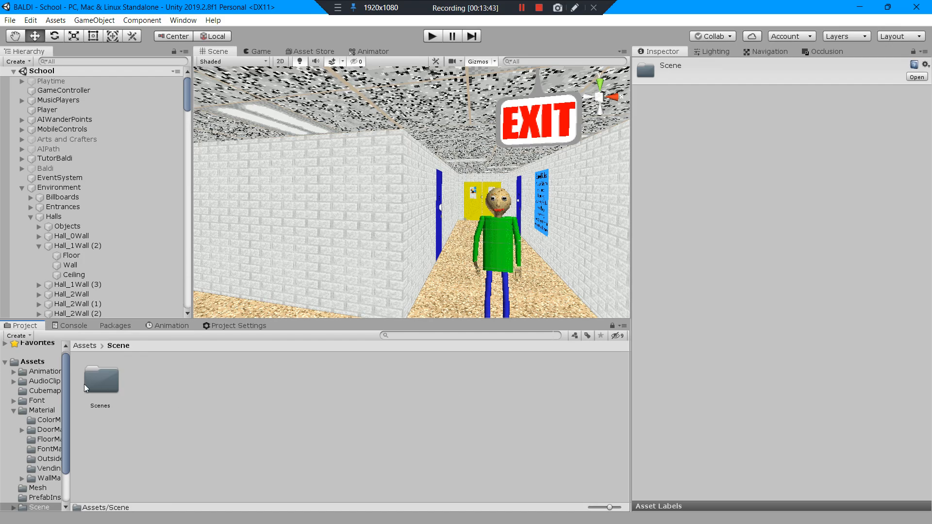
double_click(100, 380)
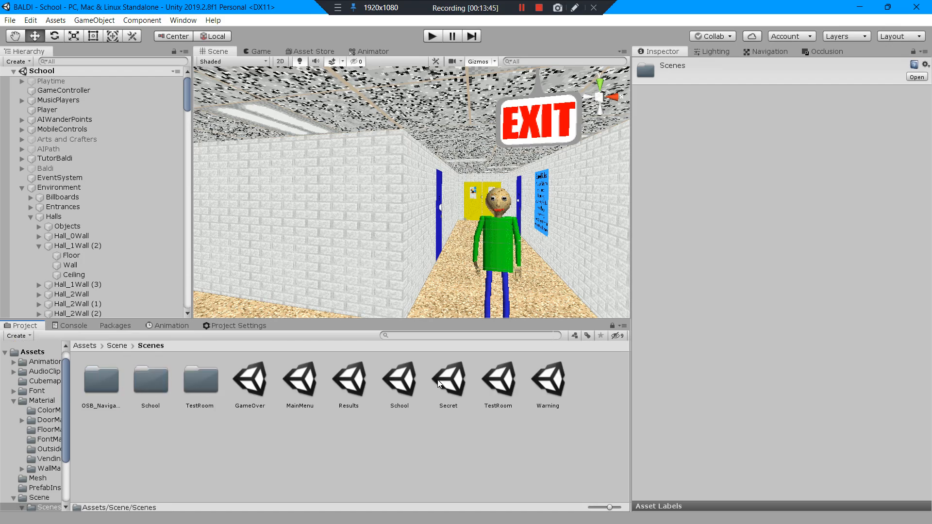
mouse_move(473, 380)
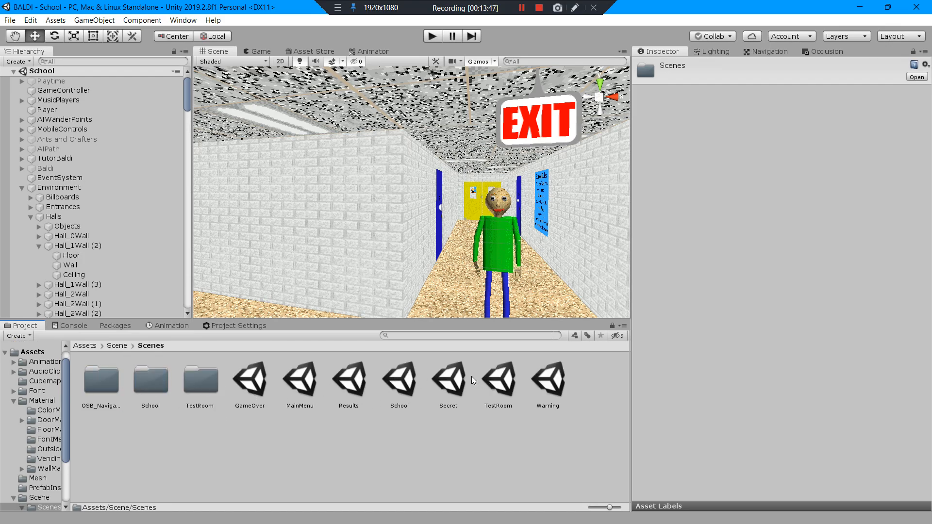
- Open the Secret scene briefly, then return to the School scene
left_click(448, 378)
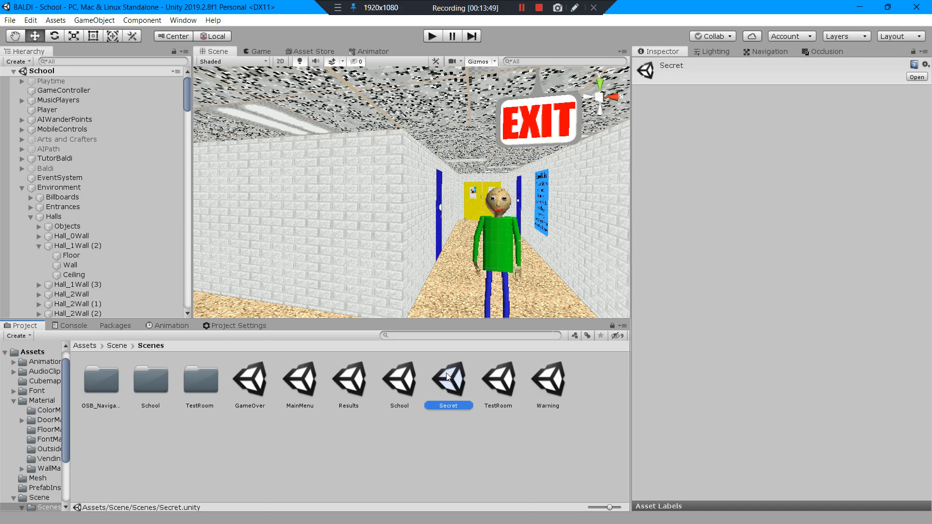
double_click(449, 376)
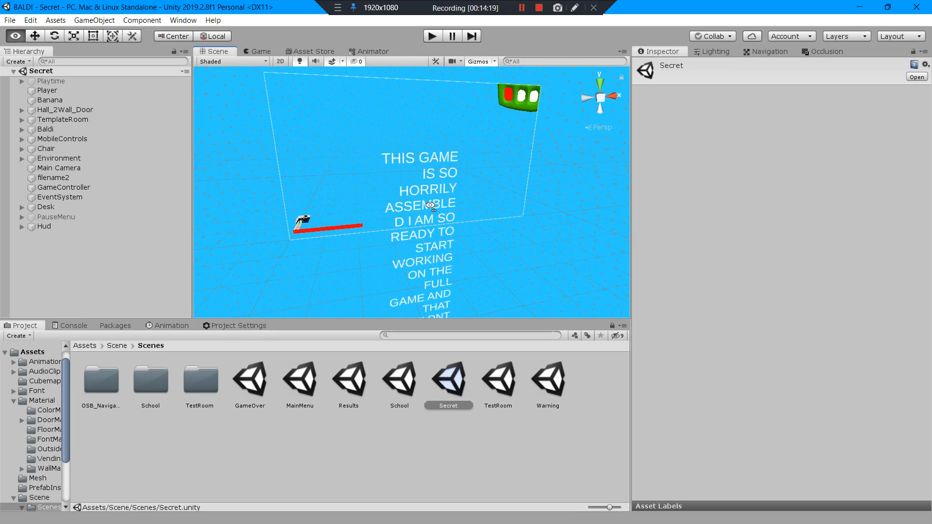
left_click(399, 378)
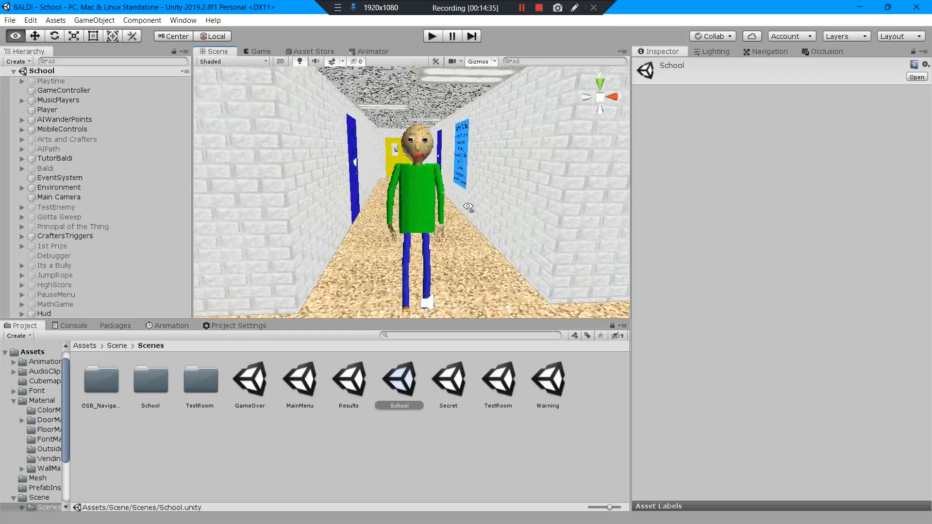
- Return to Material/WallMaterials and bring up WhiteBrickWall's Legacy Diffuse settings and brick texture
left_click(100, 377)
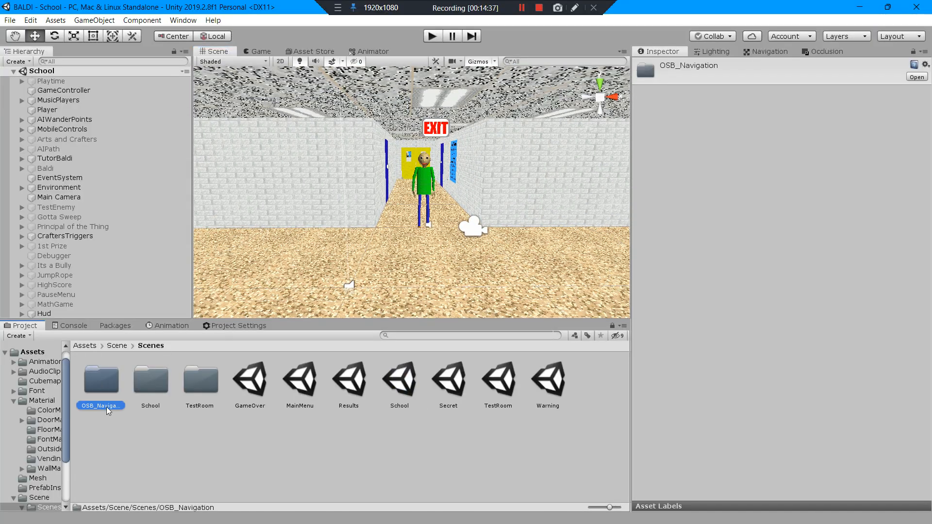
left_click(42, 400)
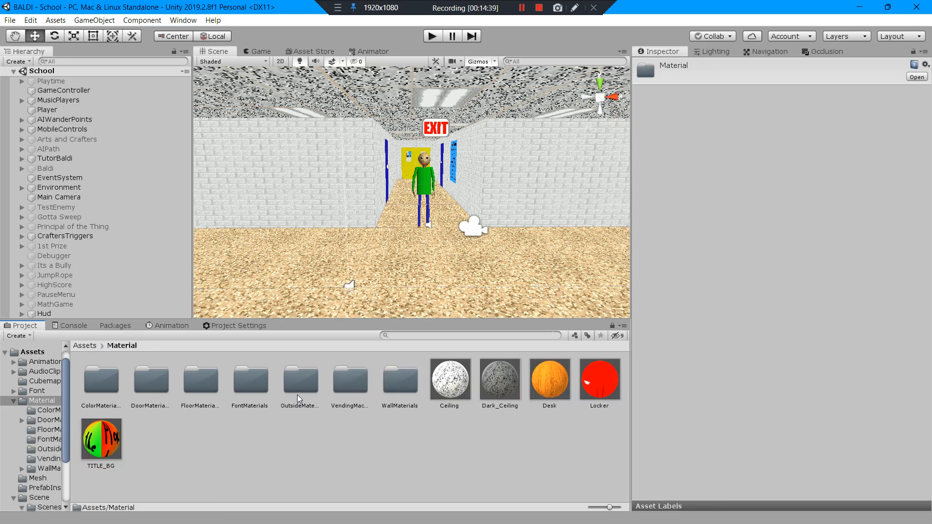
mouse_move(451, 372)
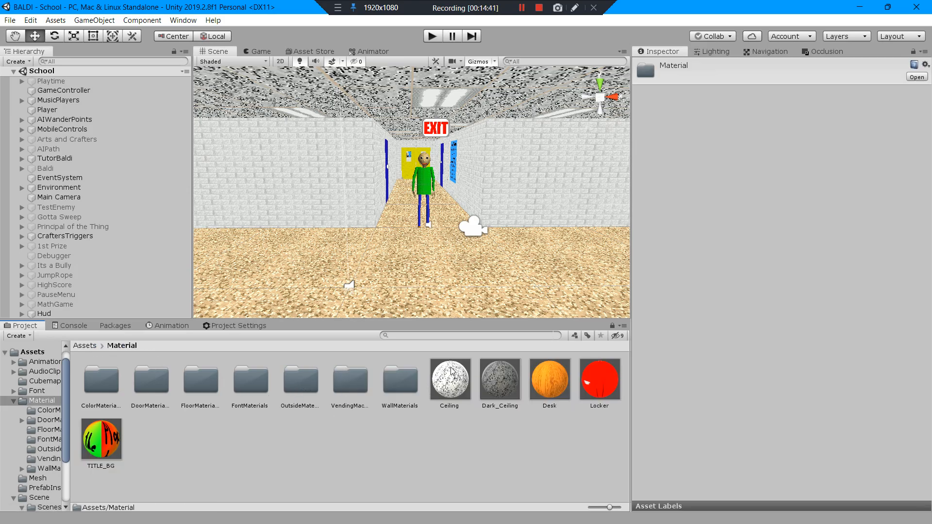
mouse_move(291, 391)
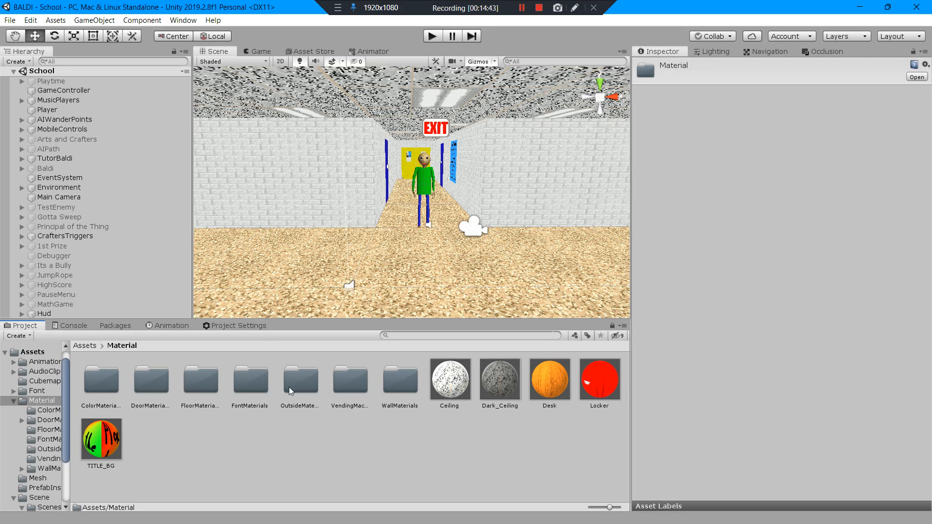
mouse_move(385, 388)
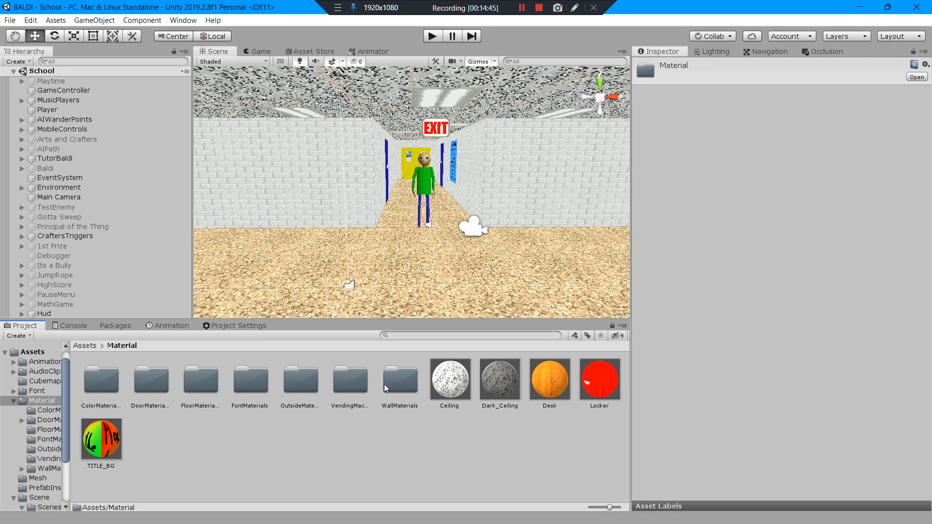
double_click(399, 379)
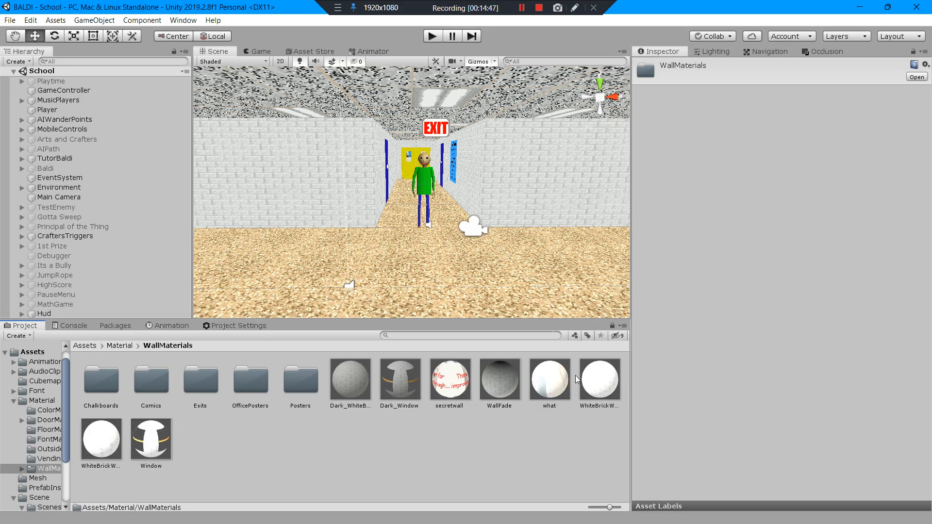
left_click(600, 380)
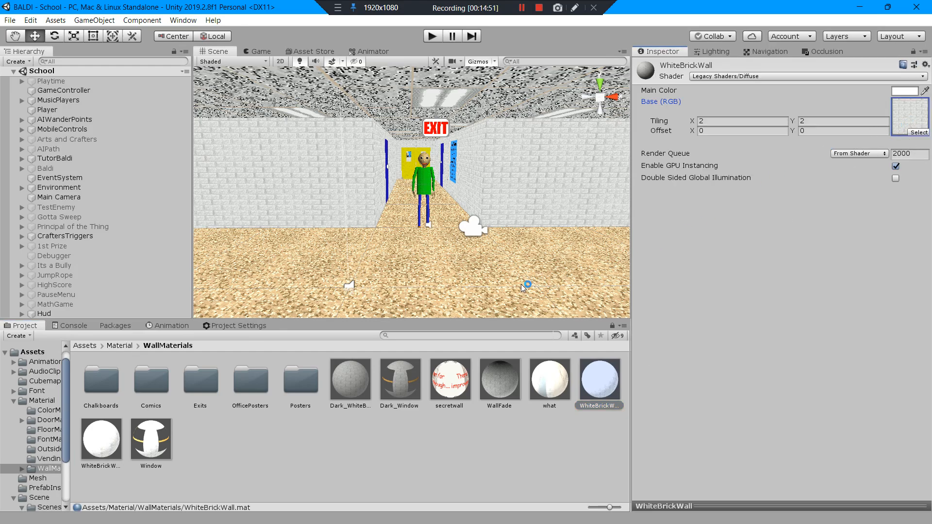
mouse_move(737, 213)
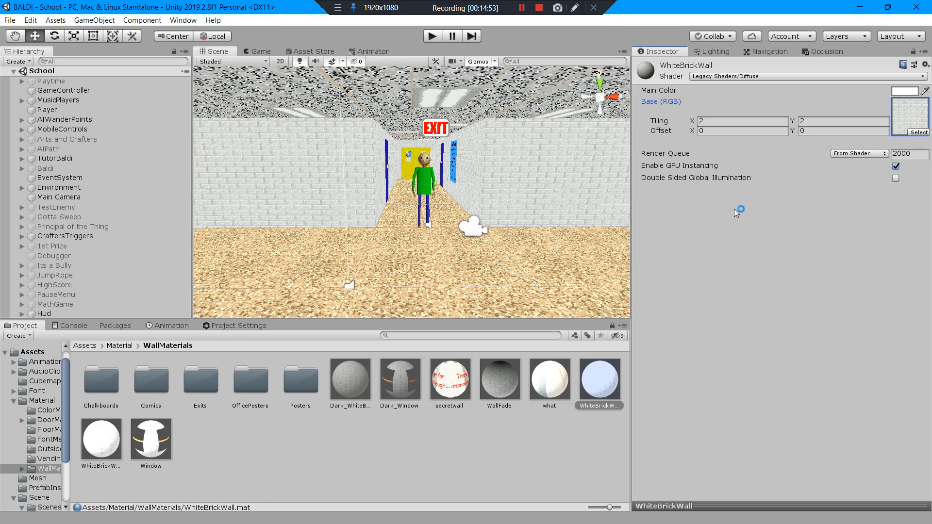
mouse_move(488, 410)
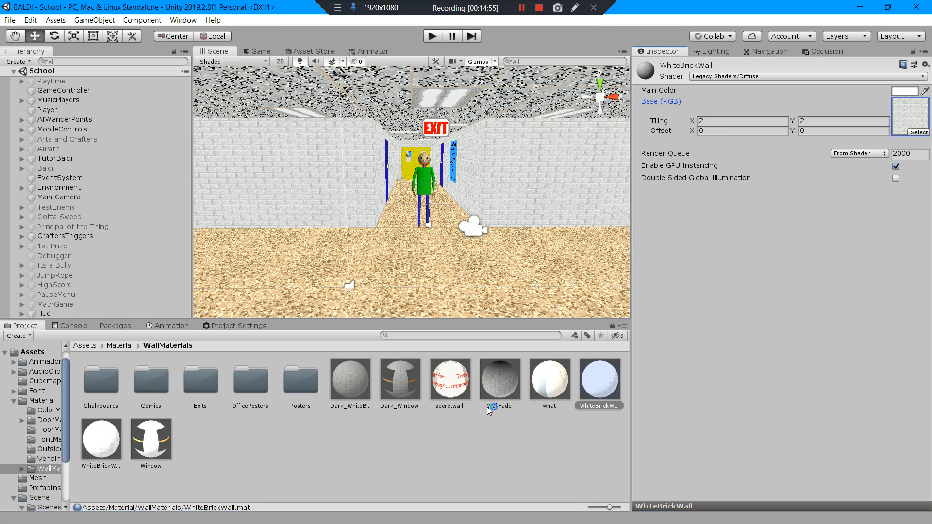
mouse_move(476, 399)
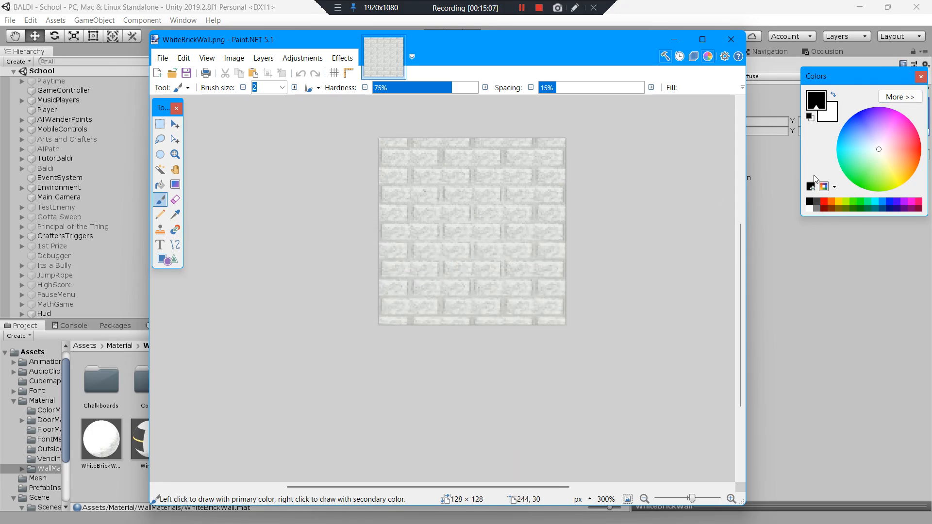
mouse_move(474, 189)
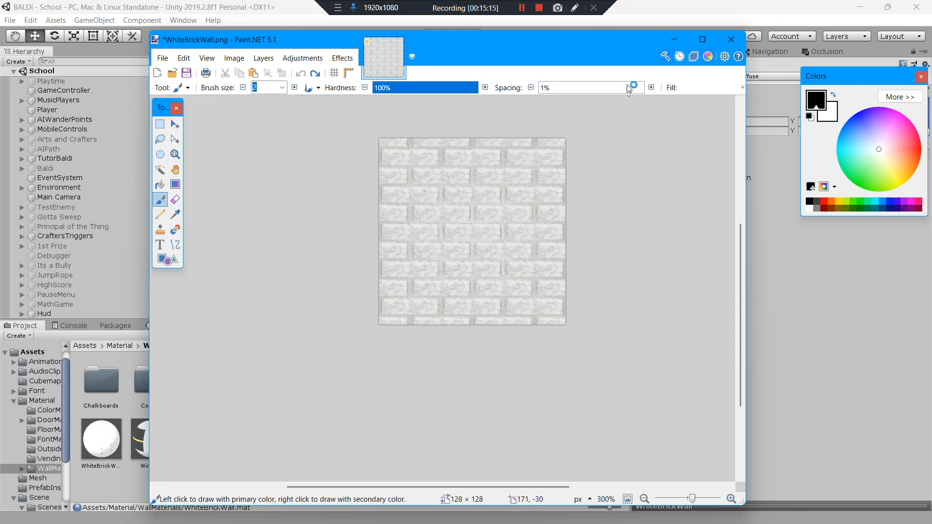
mouse_move(327, 92)
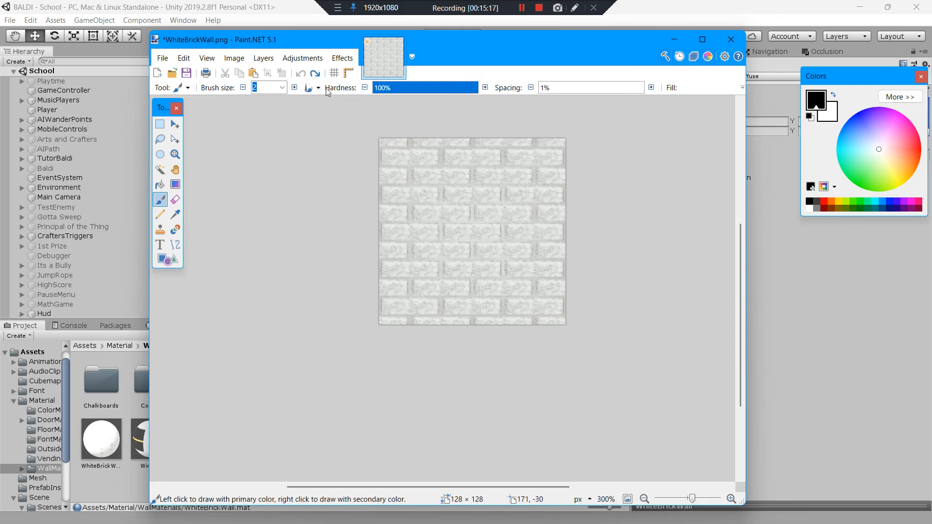
- Adjust the Paintbrush settings for WhiteBrickWall.png in Paint.NET
left_click(700, 39)
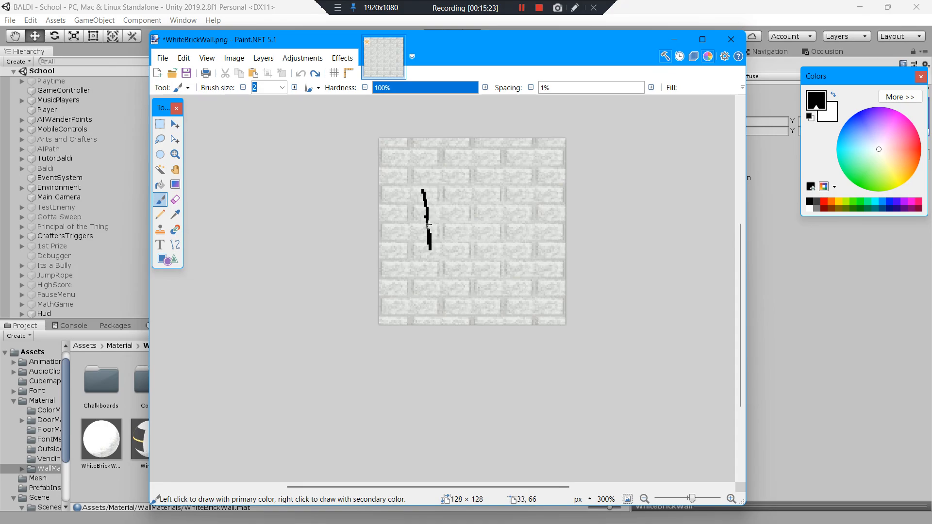
- Draw a jagged black border around 'hi' and fill the area outside it green
key("ctrl+z")
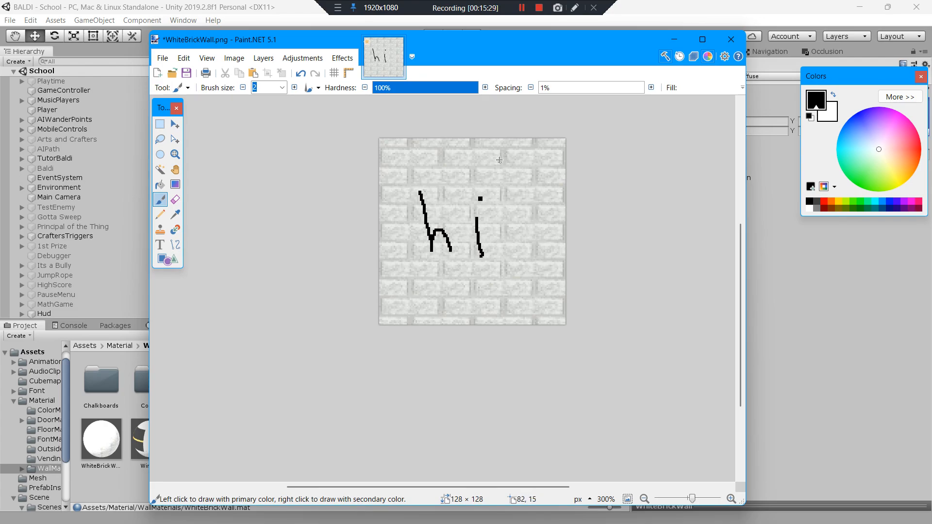
left_click_drag(395, 154, 380, 196)
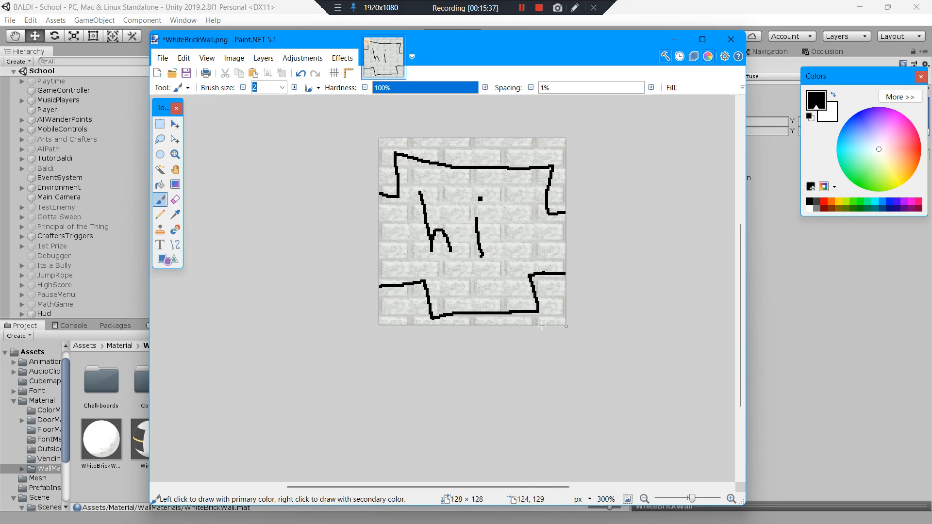
mouse_move(224, 144)
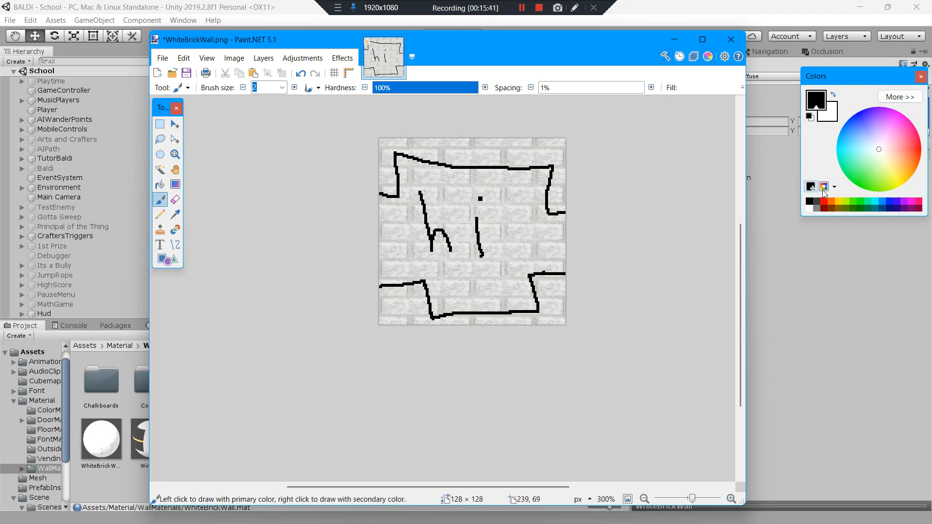
mouse_move(879, 187)
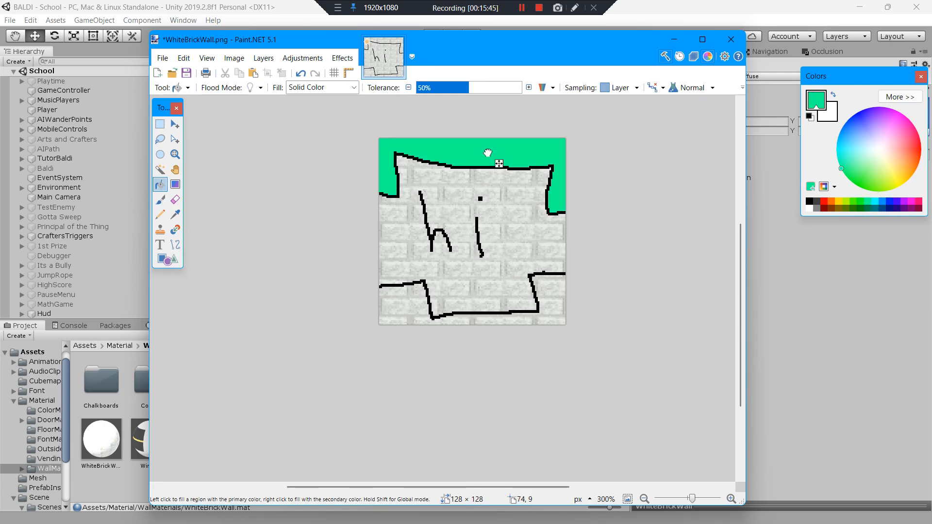
left_click(404, 320)
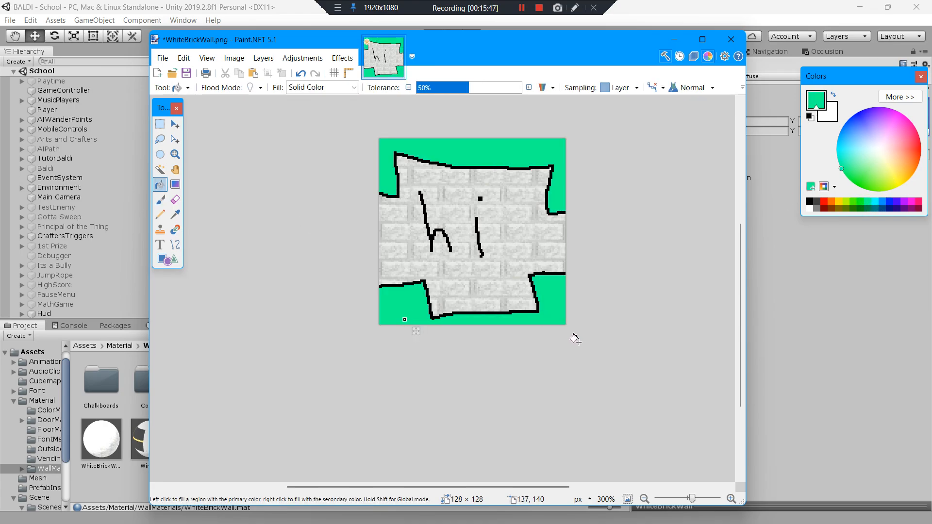
- Save the edited WhiteBrickWall.png, confirming the save settings
left_click(162, 57)
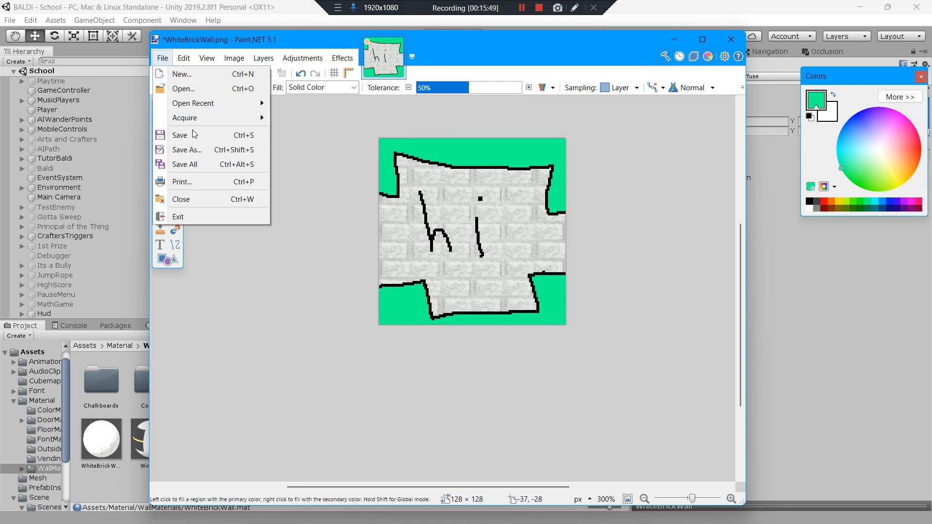
left_click(179, 134)
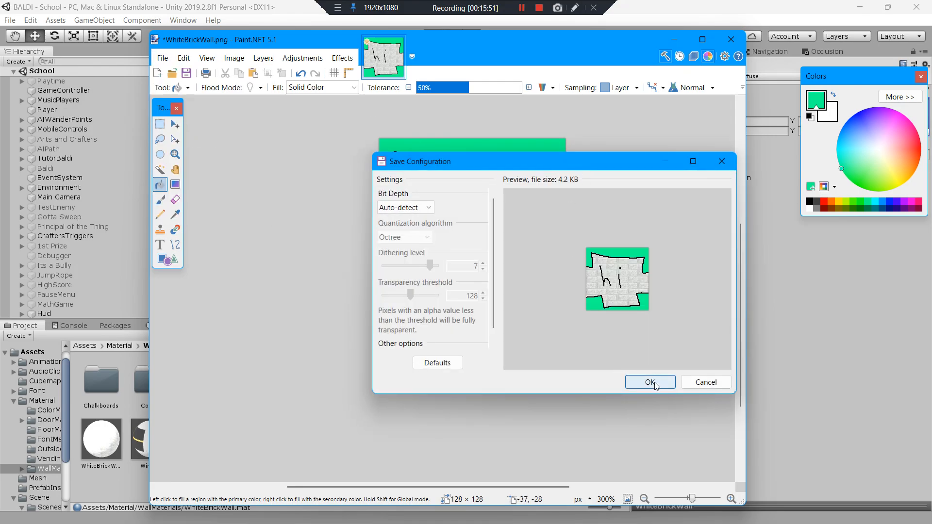
left_click(650, 382)
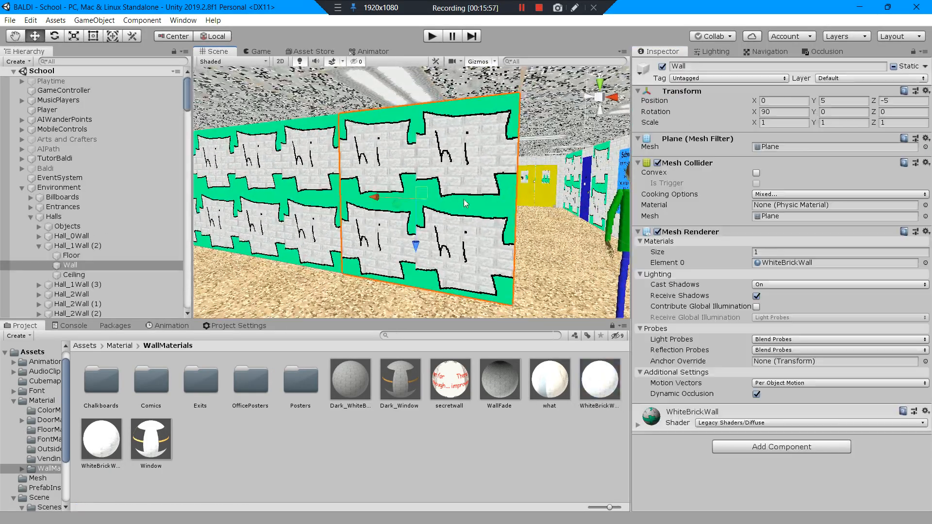
- Set the WhiteBrickWall material's Tiling X to 1 so hall walls show larger 'hi' bricks
scroll("up", 3)
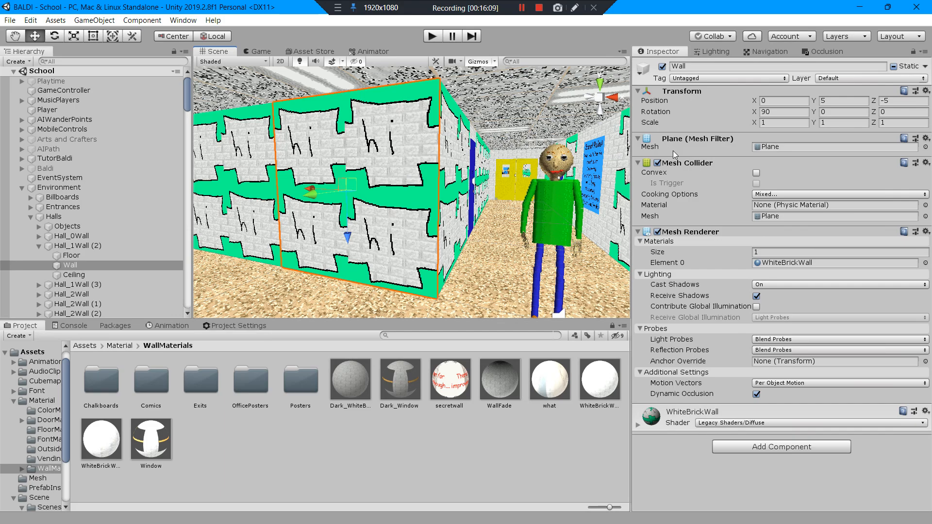
left_click(638, 422)
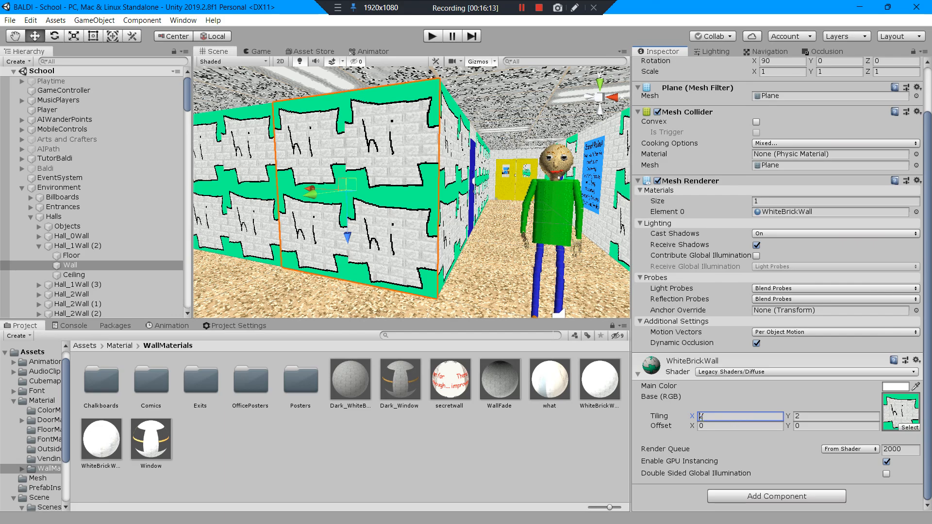
type("1")
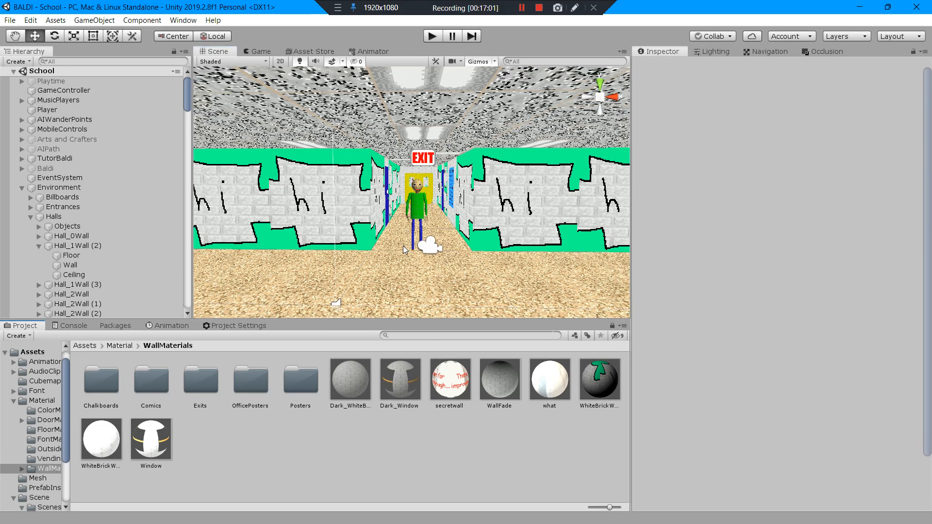
mouse_move(443, 205)
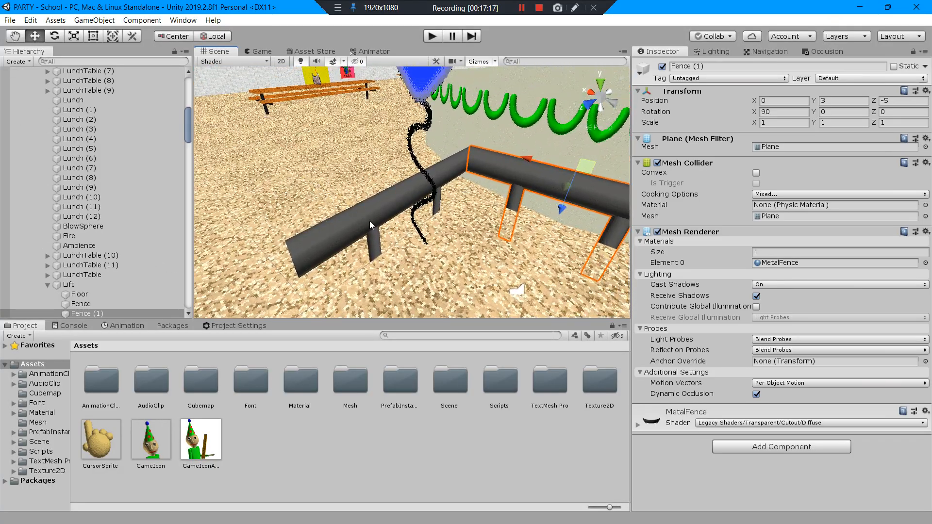
- Select the Lift's Fence (1) and Fence sections to see their MetalFence material
left_click(78, 304)
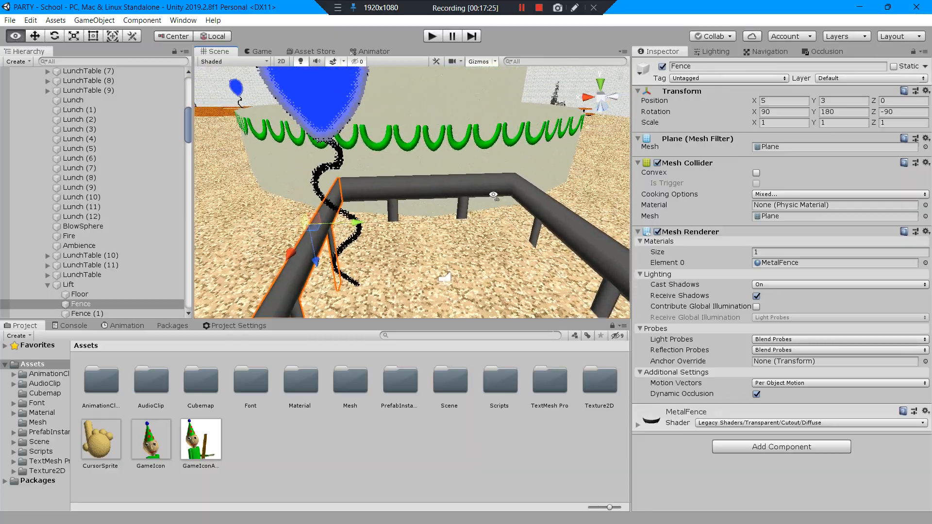
left_click(86, 314)
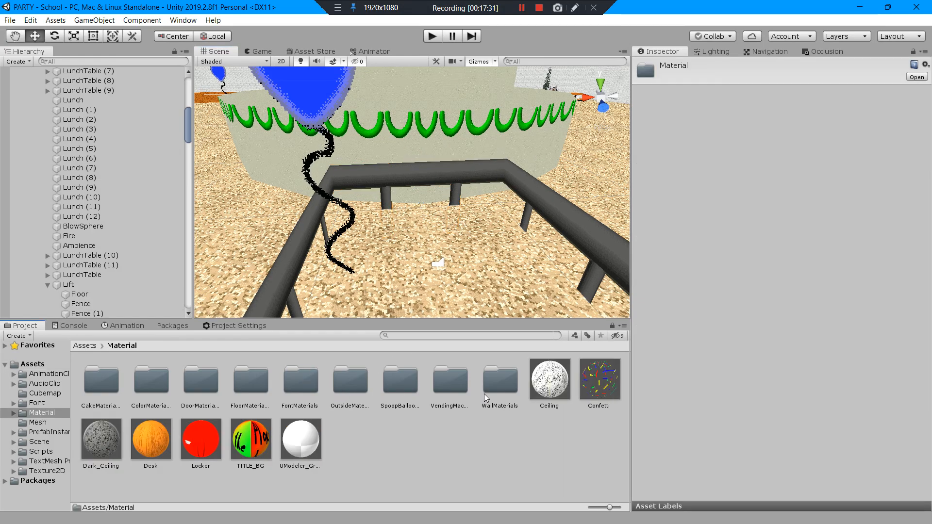
mouse_move(319, 382)
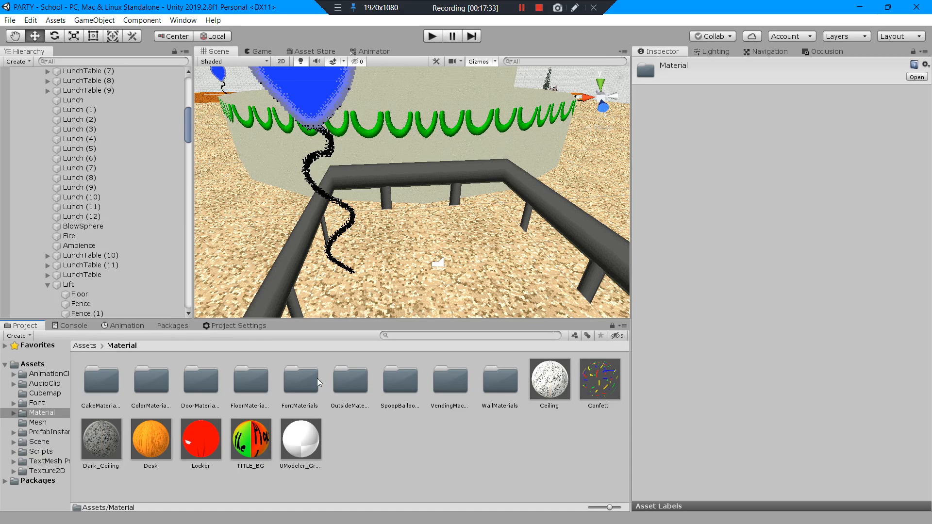
mouse_move(247, 388)
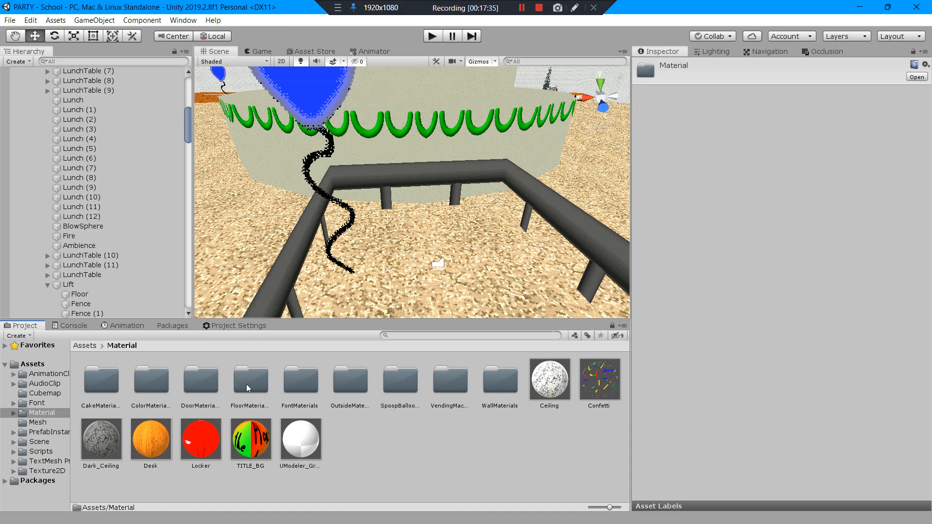
mouse_move(406, 389)
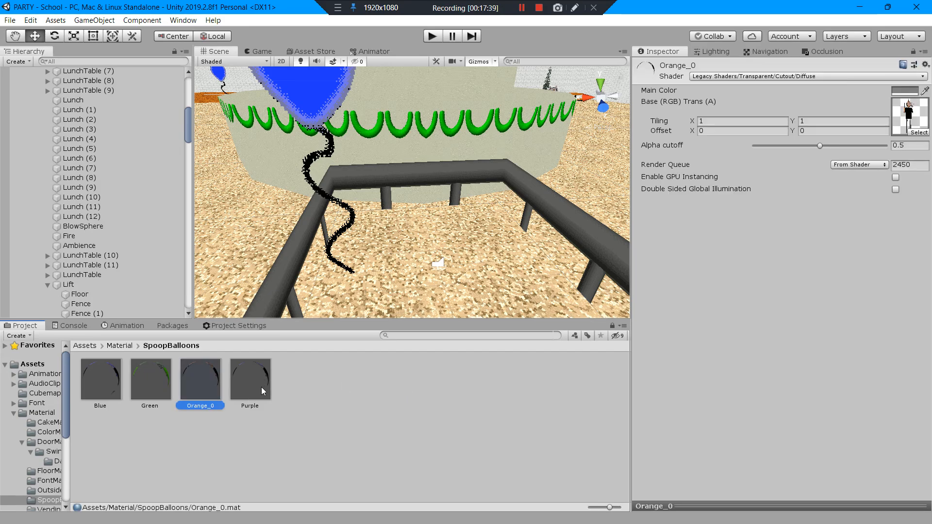
- Browse the Material and WallMaterials folders looking for the fence material
left_click(150, 378)
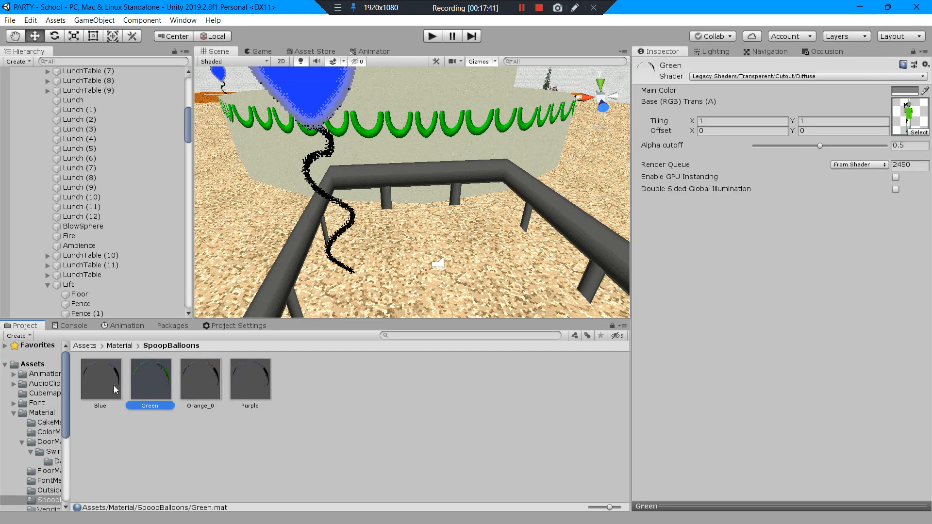
left_click(121, 345)
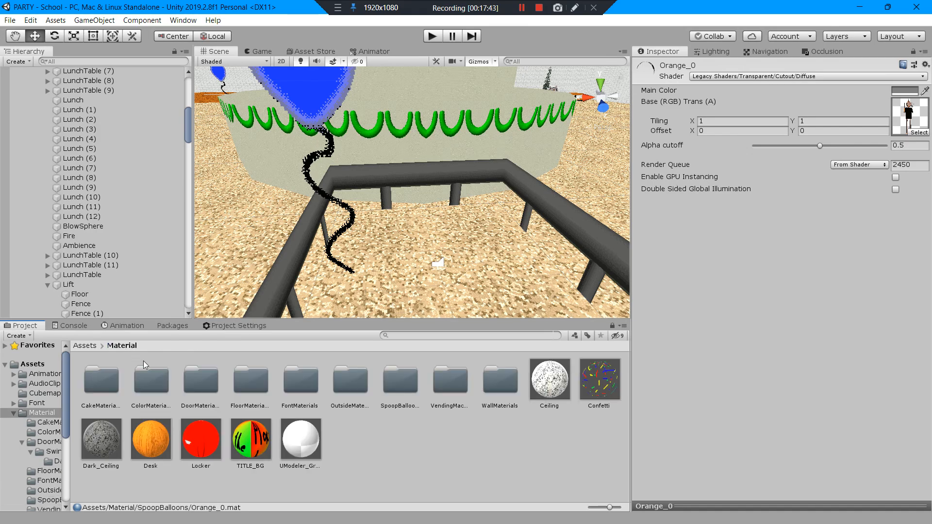
mouse_move(470, 376)
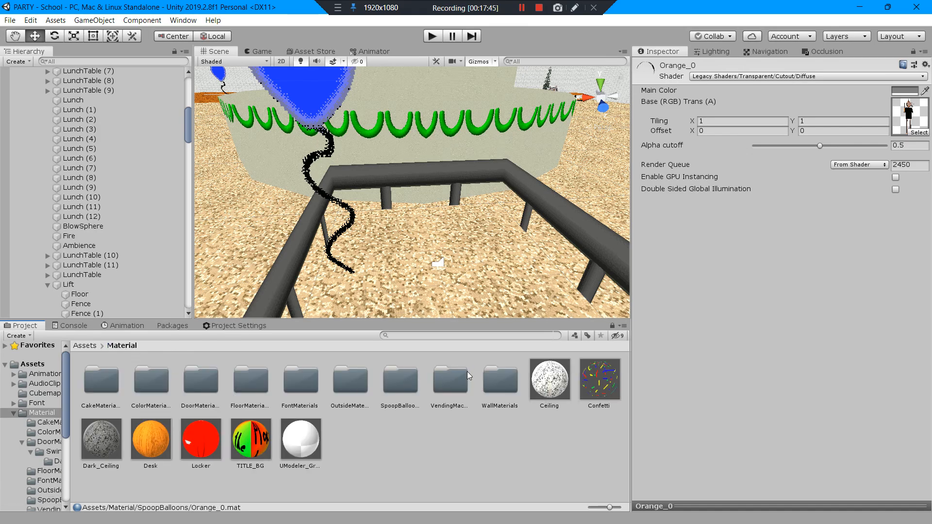
mouse_move(102, 385)
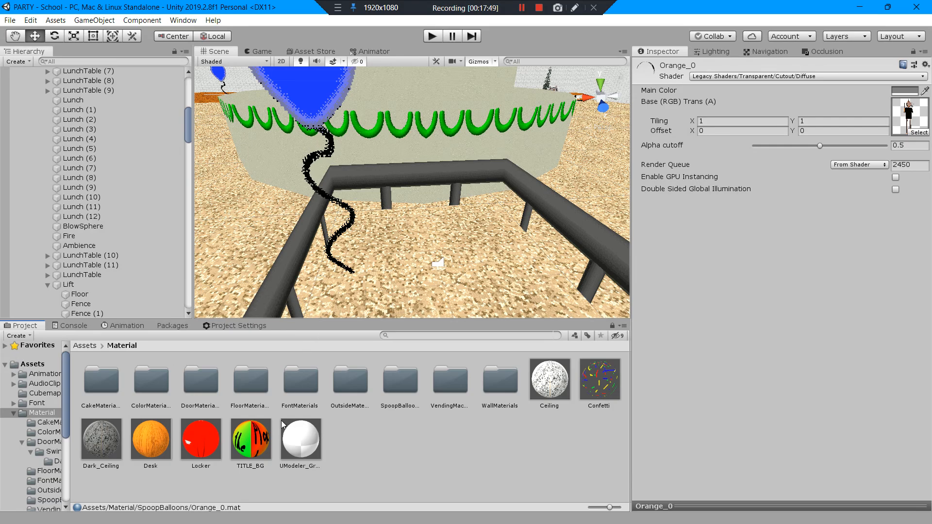
mouse_move(274, 384)
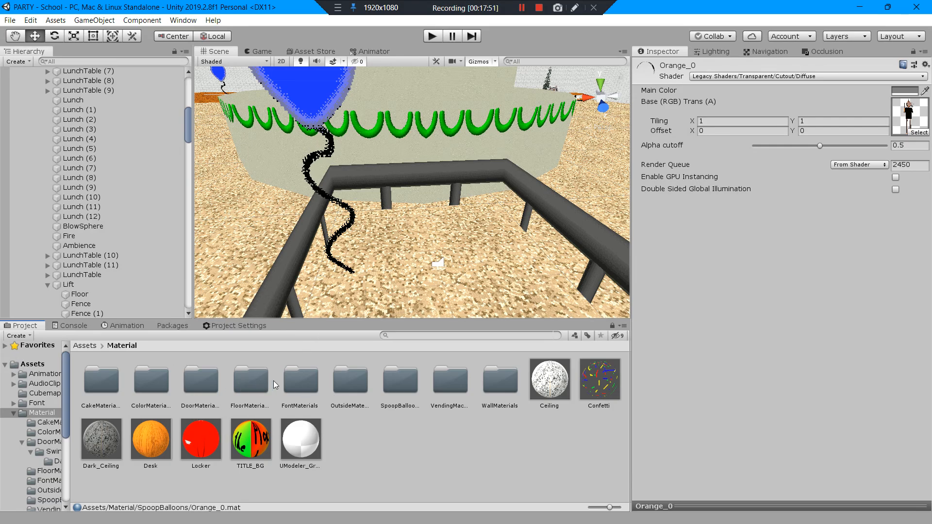
mouse_move(492, 385)
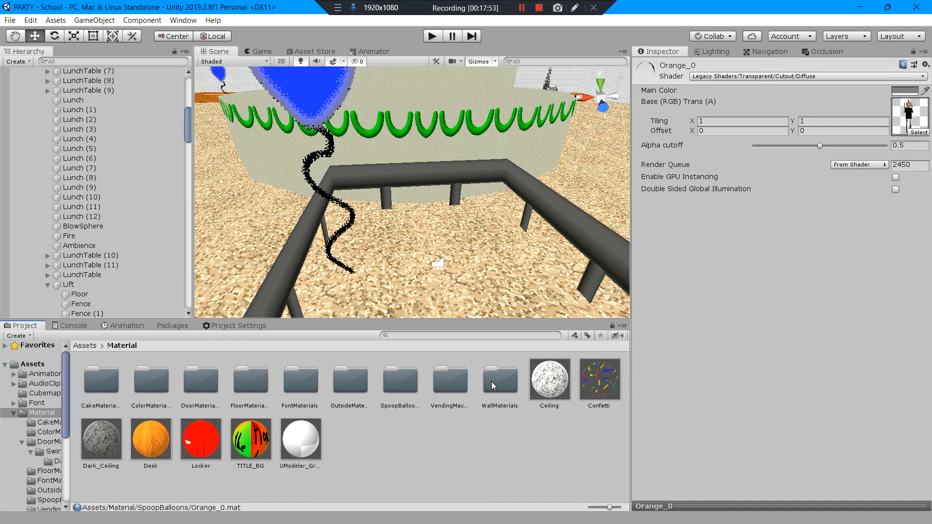
double_click(499, 380)
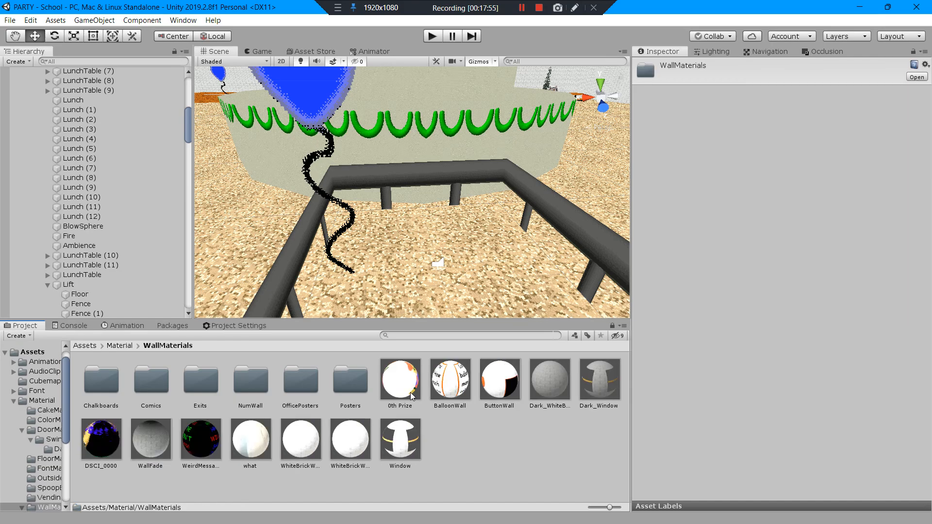
mouse_move(78, 442)
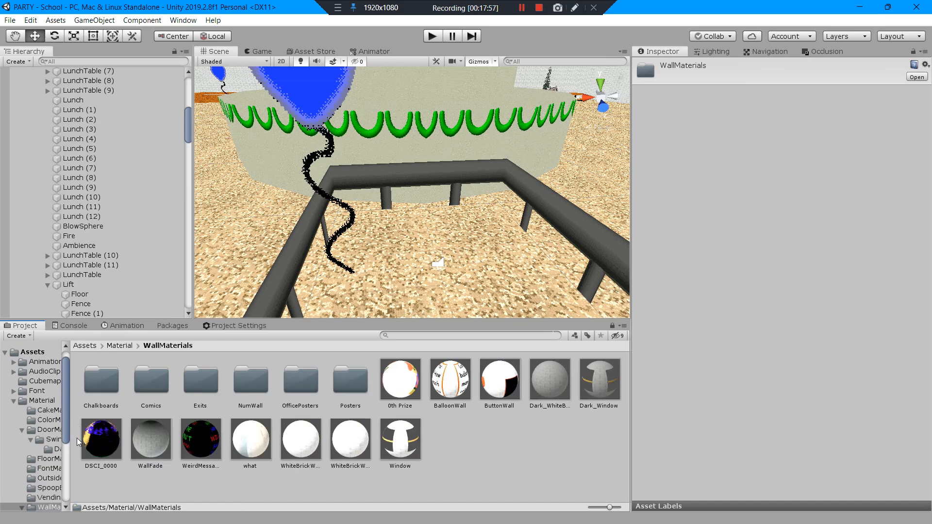
left_click(118, 345)
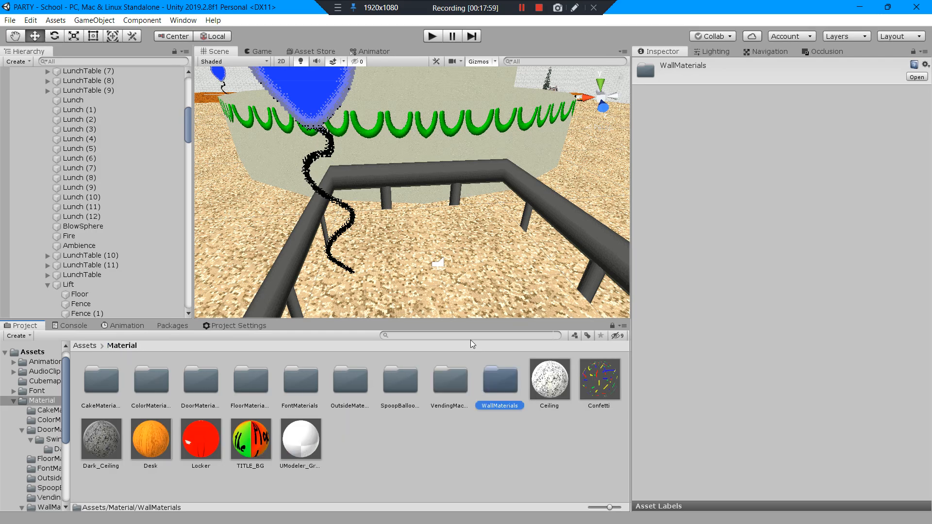
- Search the assets for 'metal' and bring up the MetalFence texture and material settings
type("metal")
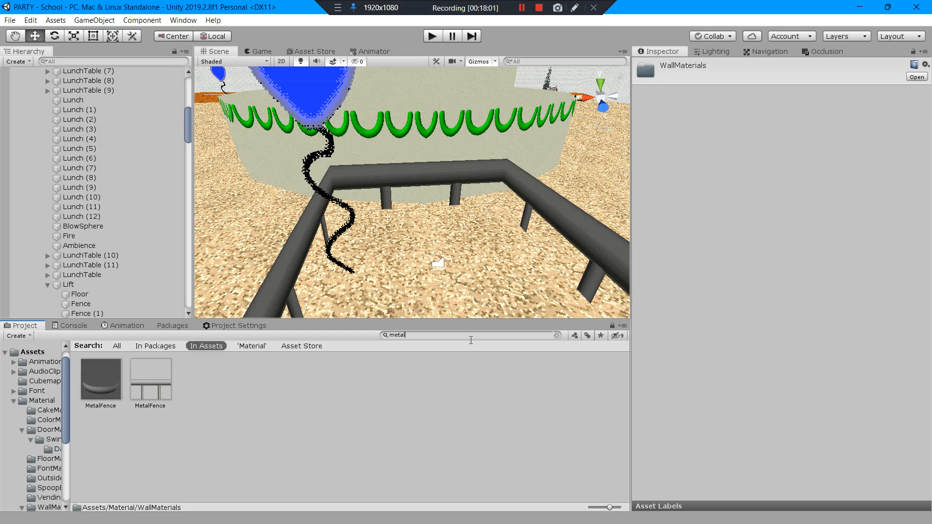
left_click(149, 380)
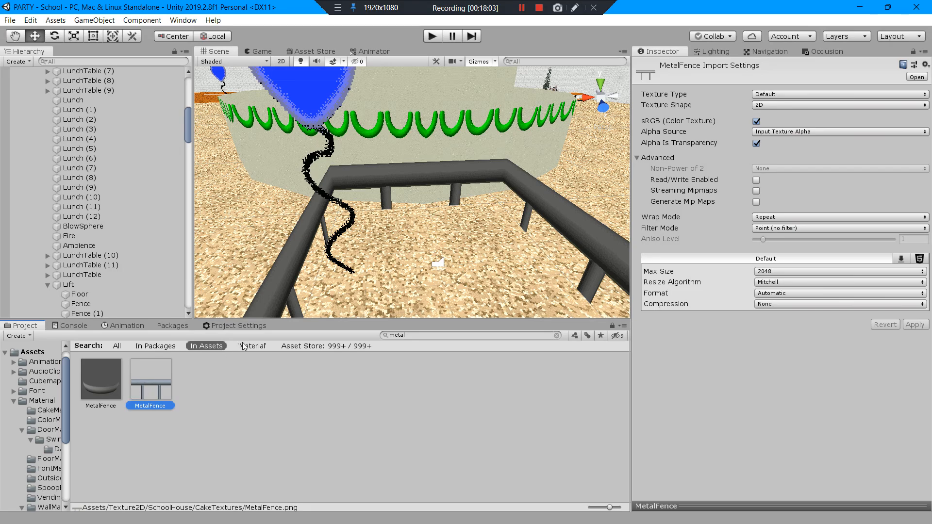
mouse_move(86, 380)
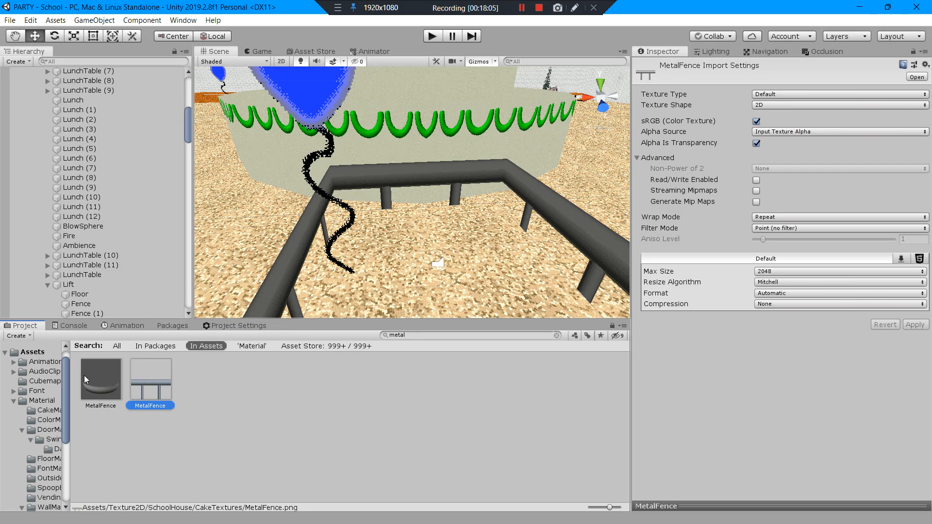
left_click(100, 380)
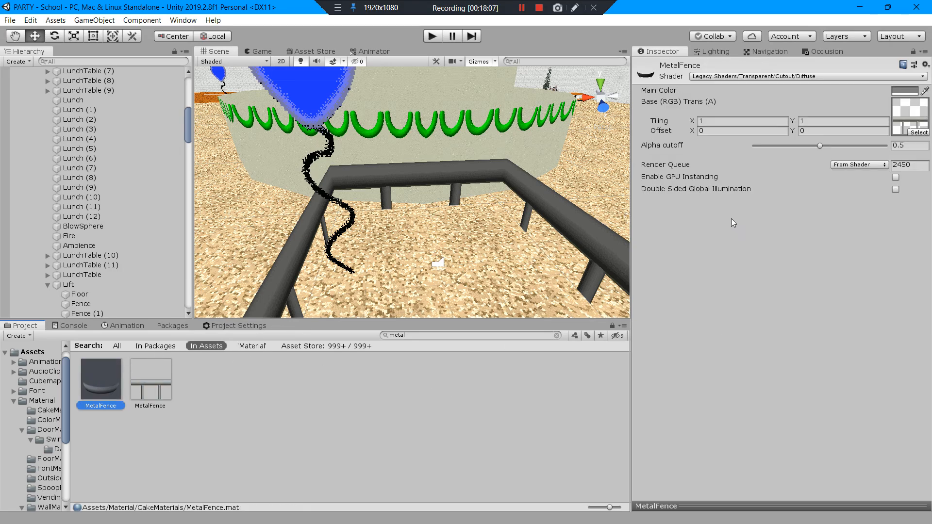
left_click(150, 373)
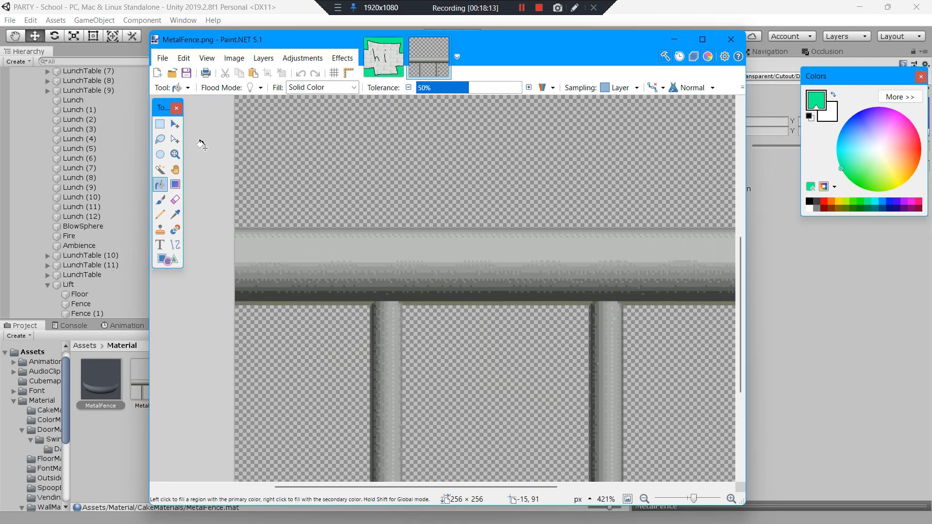
- Switch the Paint.NET paint colour from green to black for the fence pattern
left_click(810, 207)
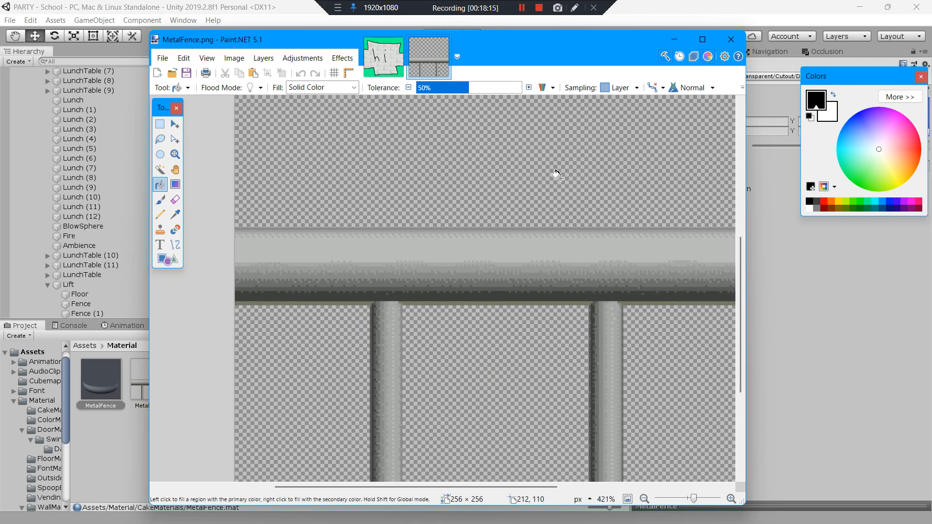
mouse_move(240, 228)
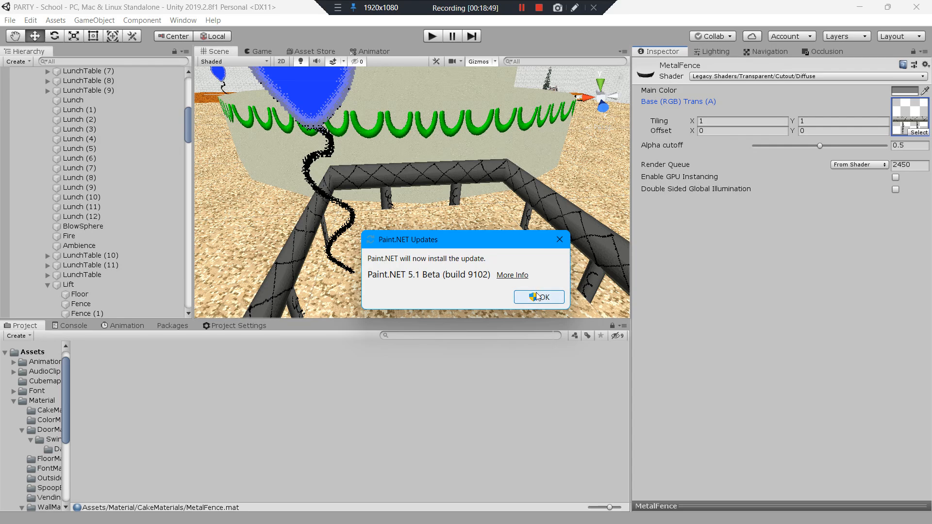
- Dismiss the Paint.NET Updates notice with OK
left_click(538, 297)
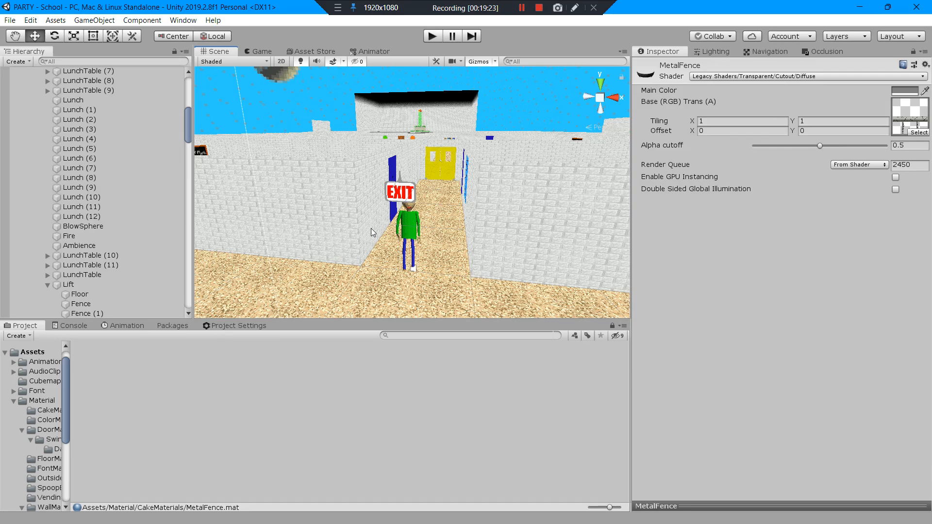
mouse_move(300, 250)
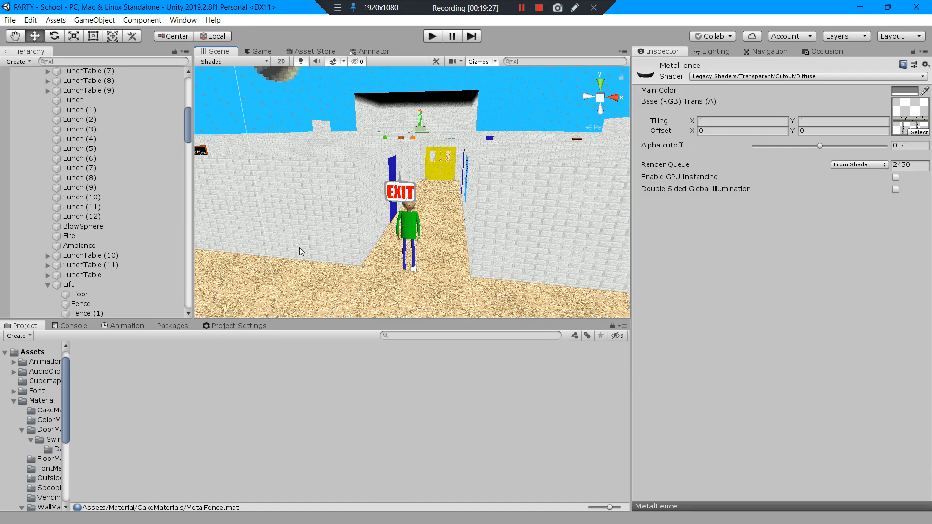
- Browse the Animation panel, Texture2D and AnimationClip folders, then return to the top-level Assets folder
left_click(126, 326)
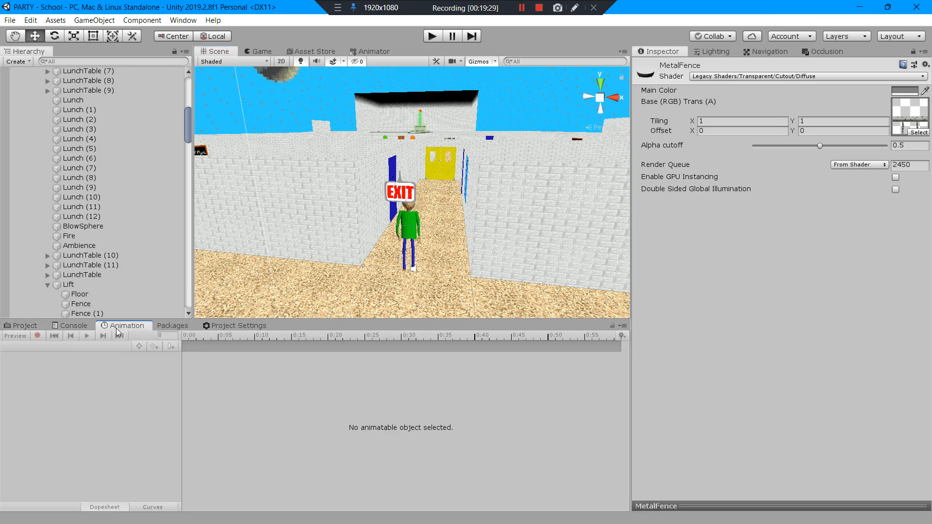
left_click(23, 326)
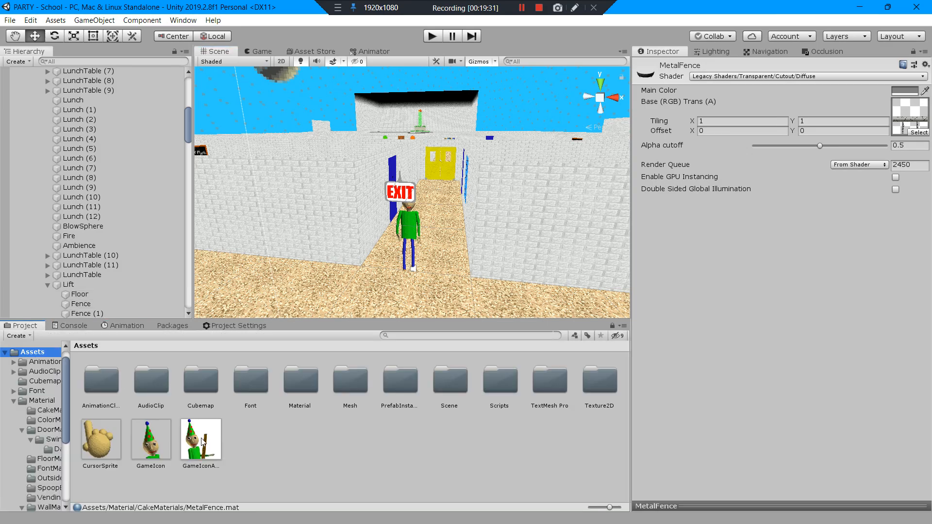
mouse_move(351, 403)
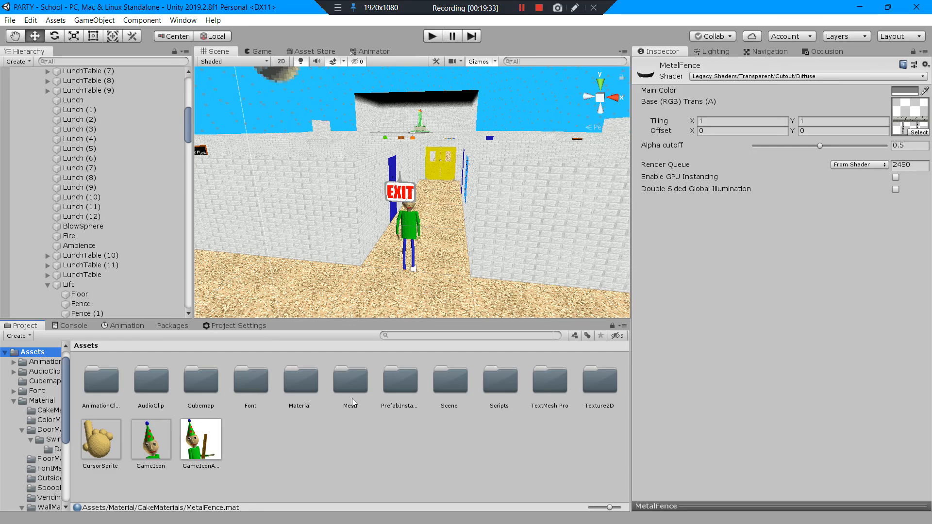
mouse_move(598, 475)
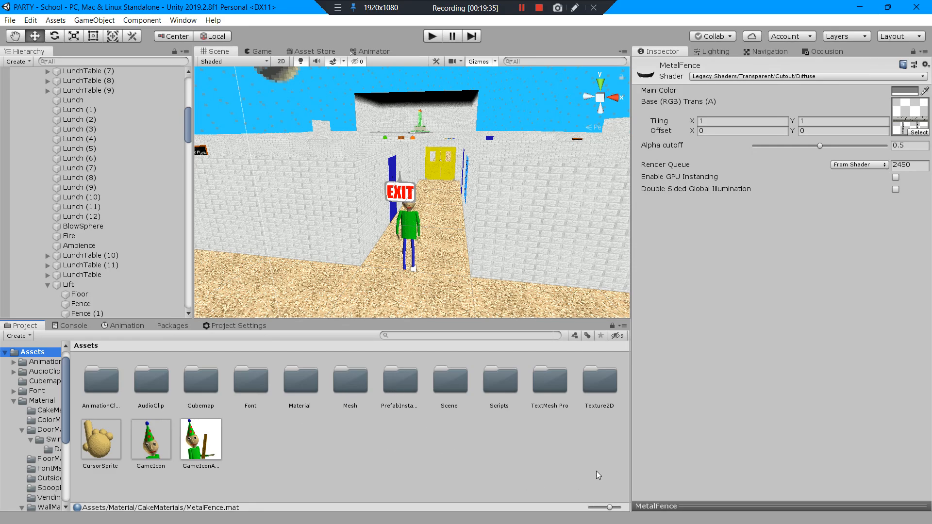
double_click(599, 372)
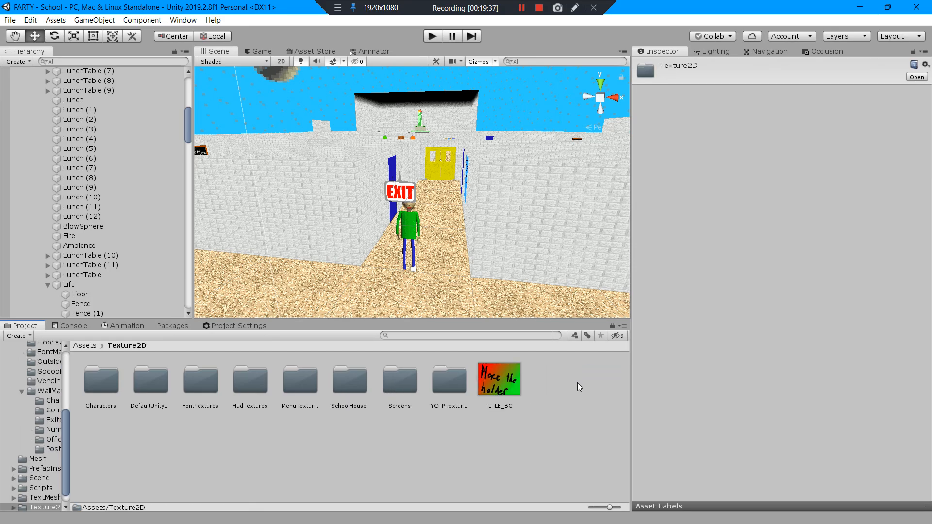
mouse_move(446, 391)
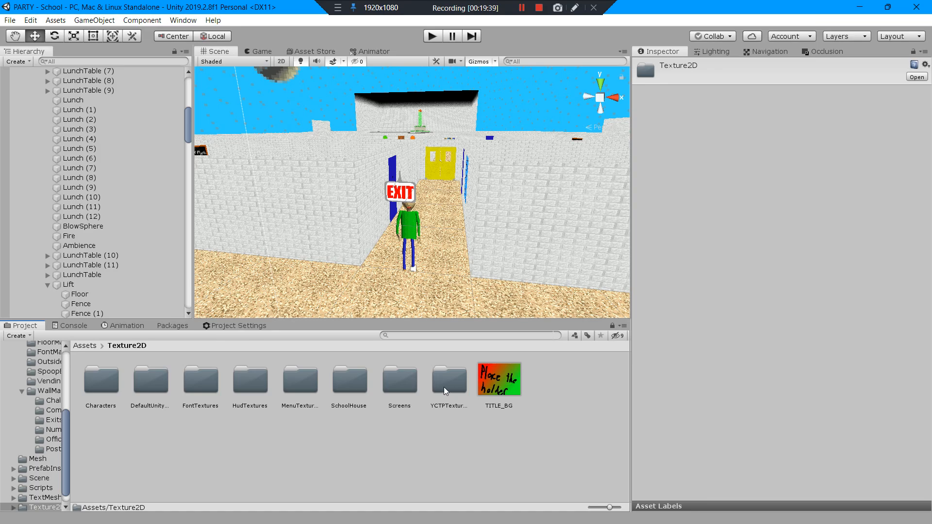
mouse_move(124, 366)
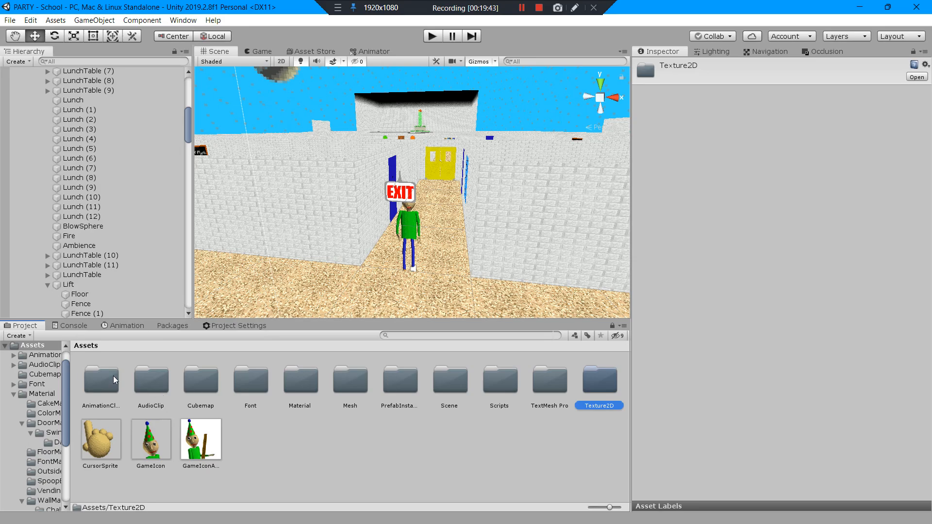
double_click(101, 379)
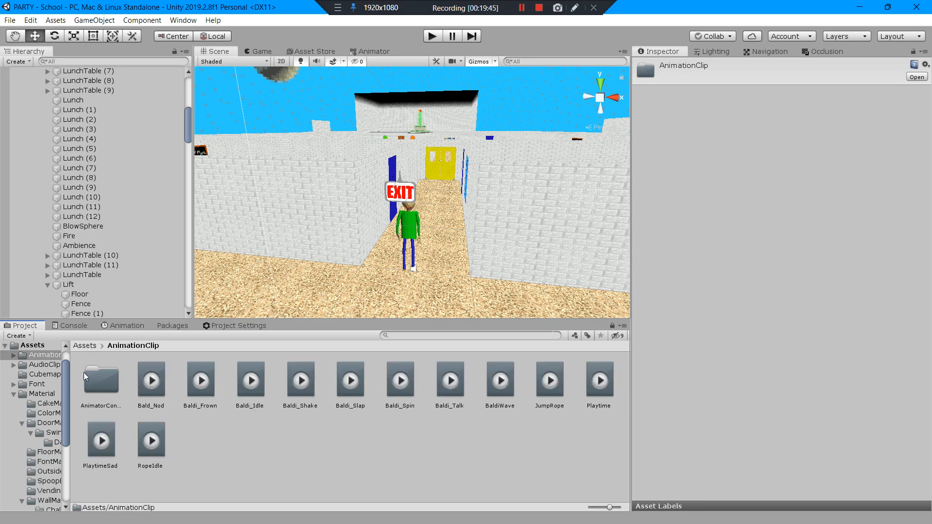
left_click(84, 345)
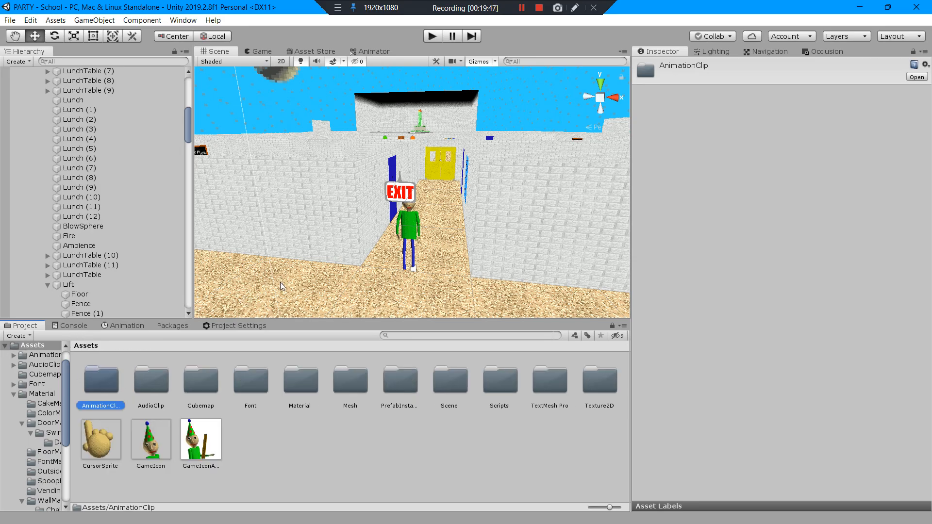